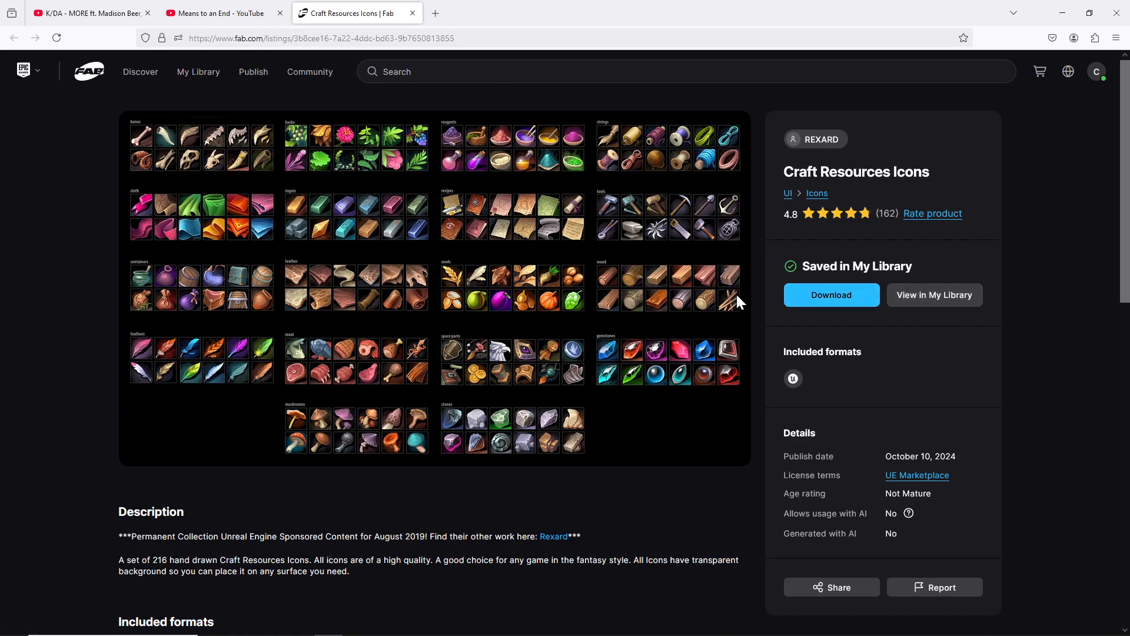
mouse_move(489, 344)
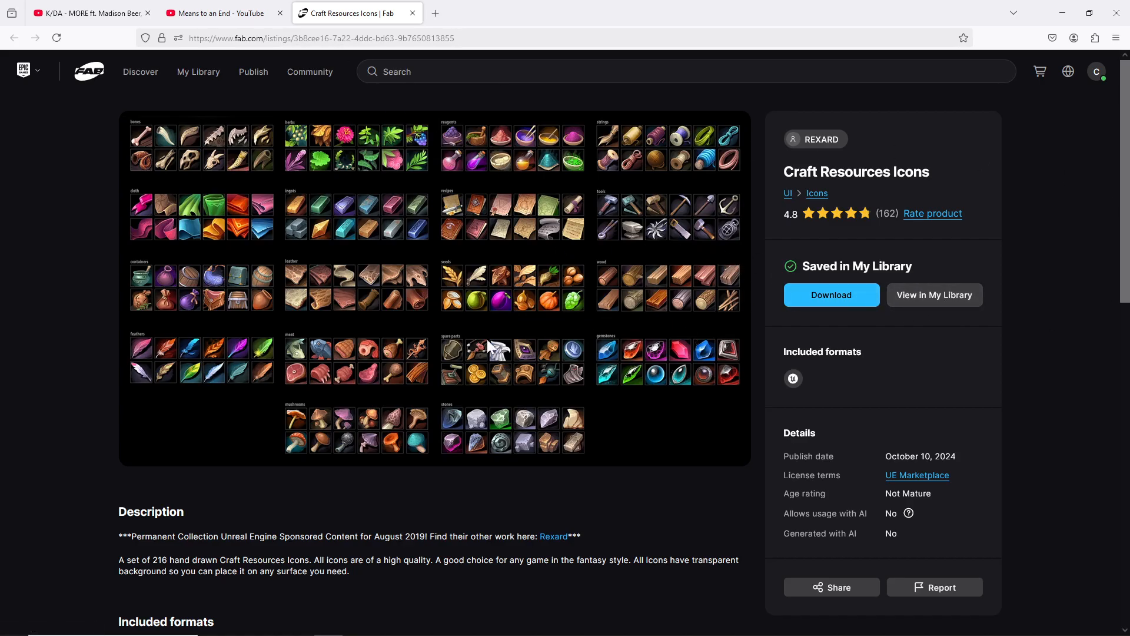
mouse_move(195, 342)
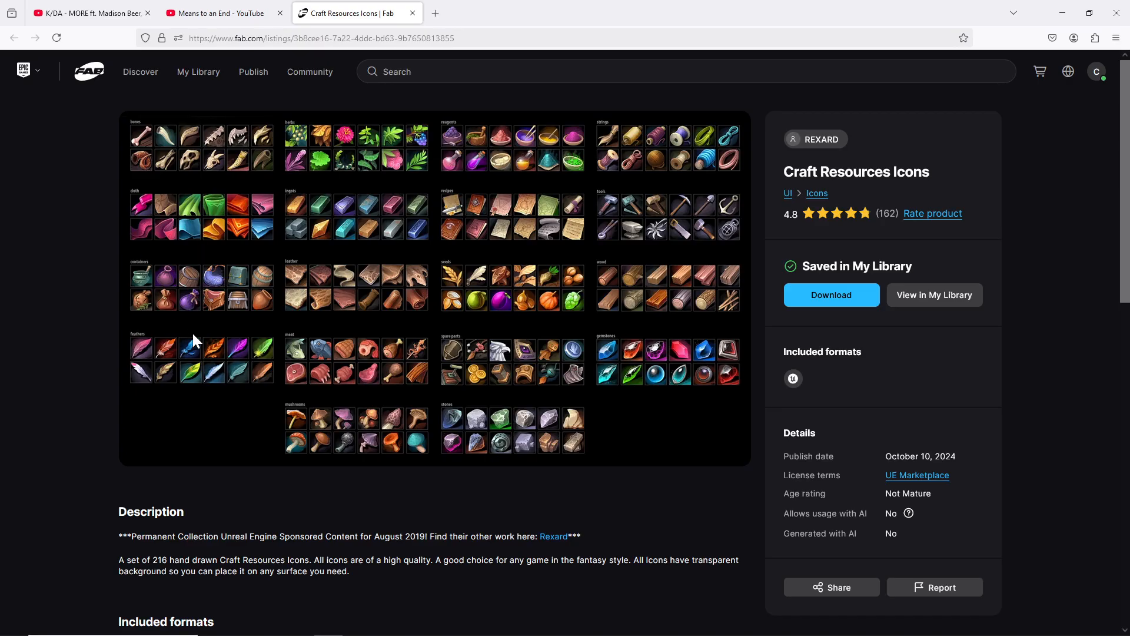
mouse_move(423, 294)
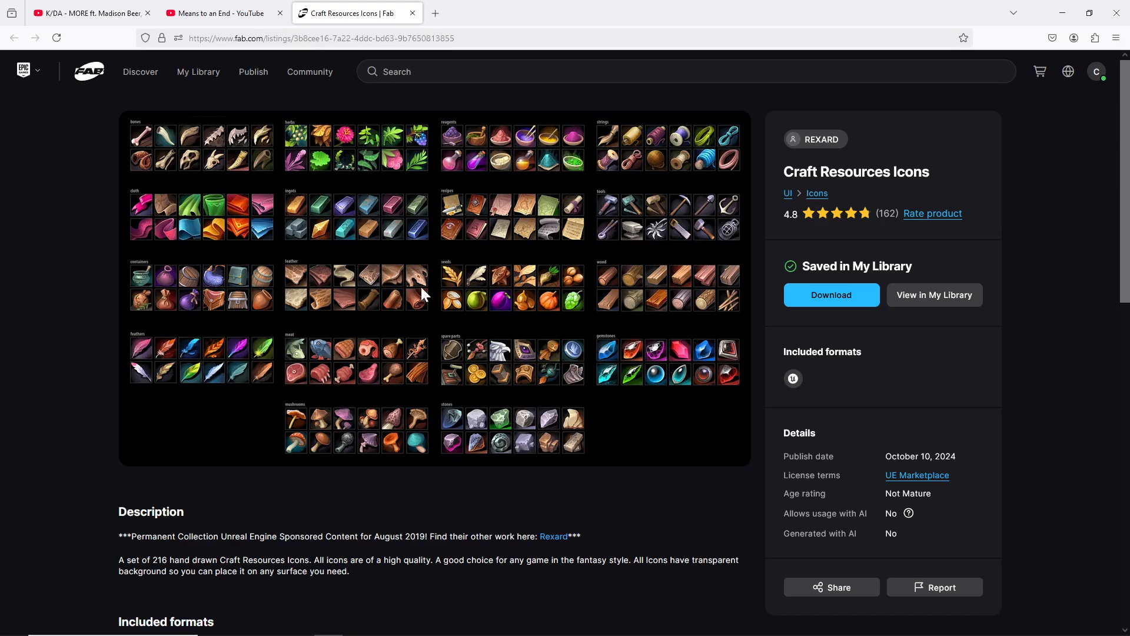
mouse_move(577, 425)
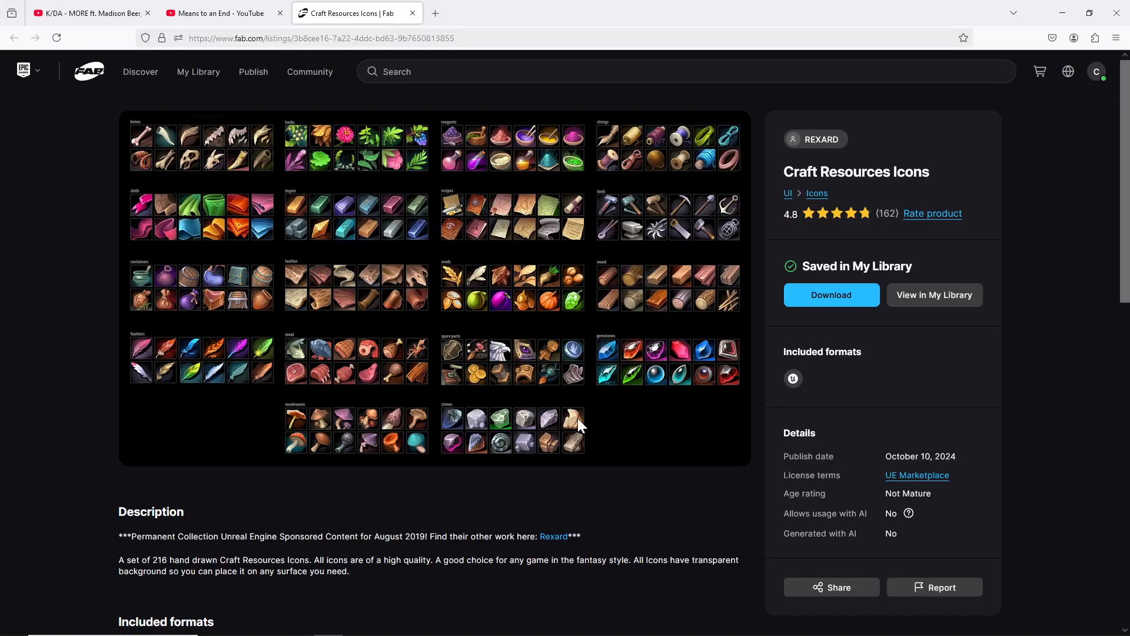
mouse_move(734, 167)
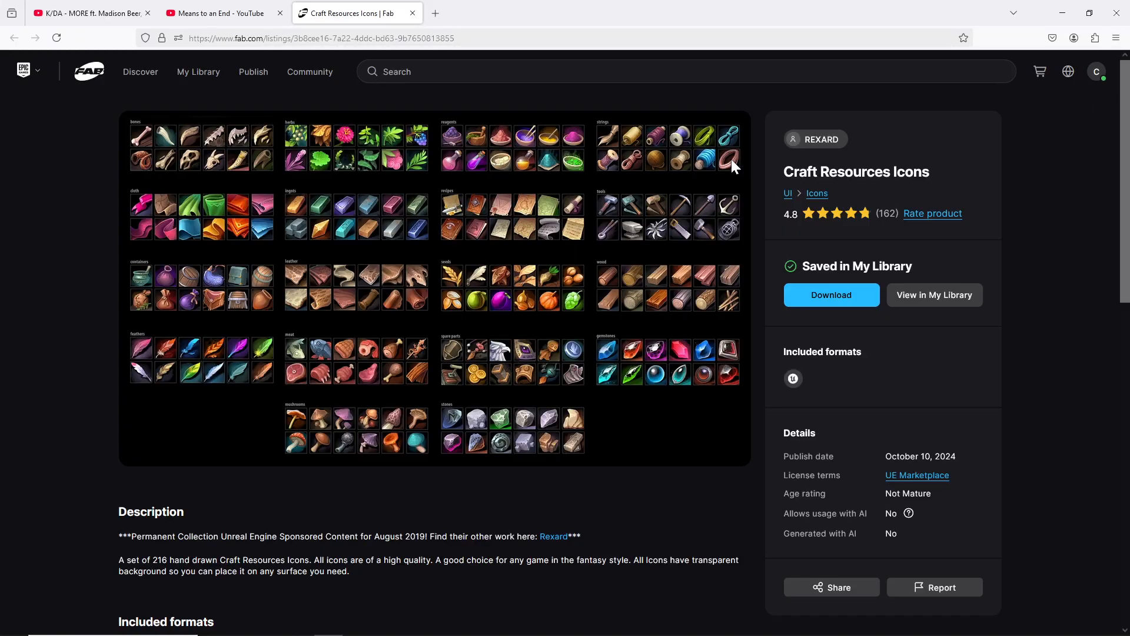
mouse_move(718, 210)
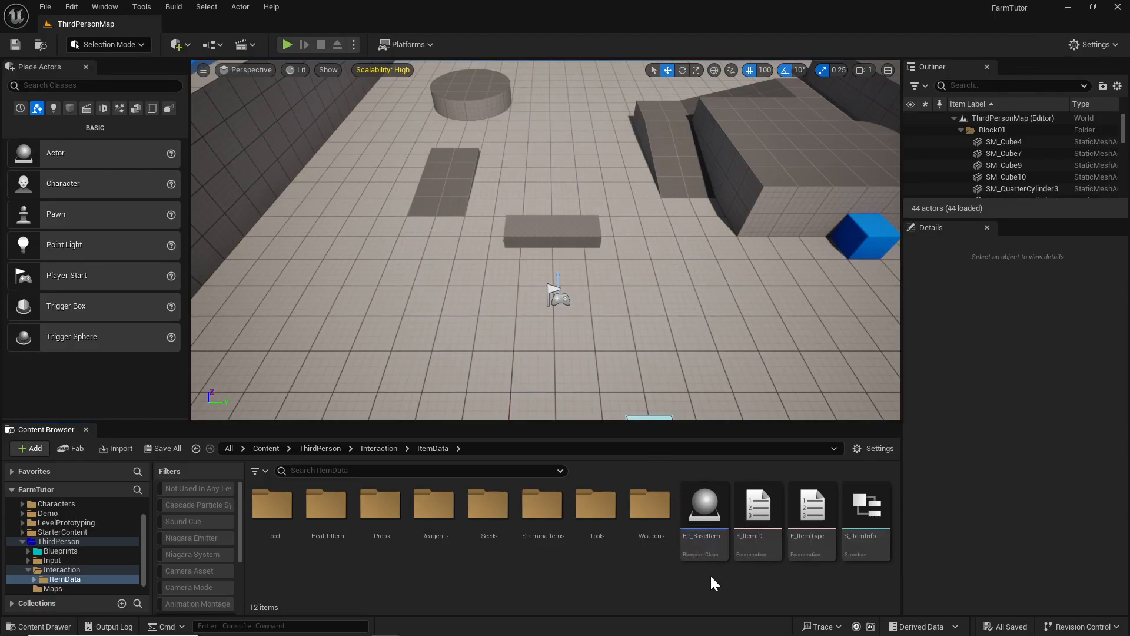
mouse_move(305, 344)
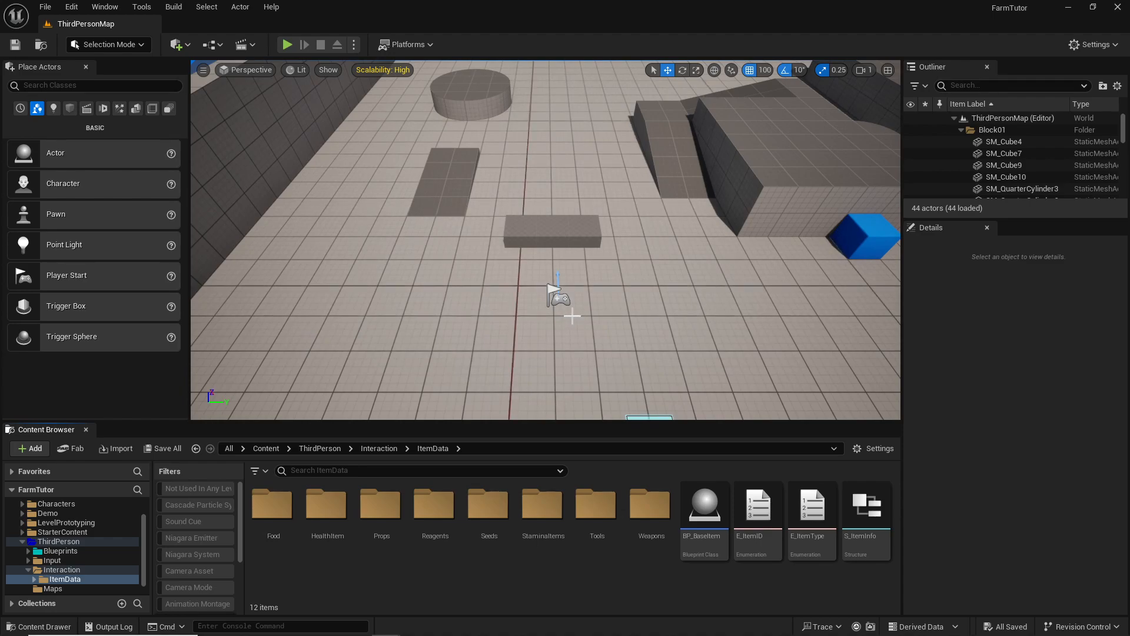
mouse_move(714, 509)
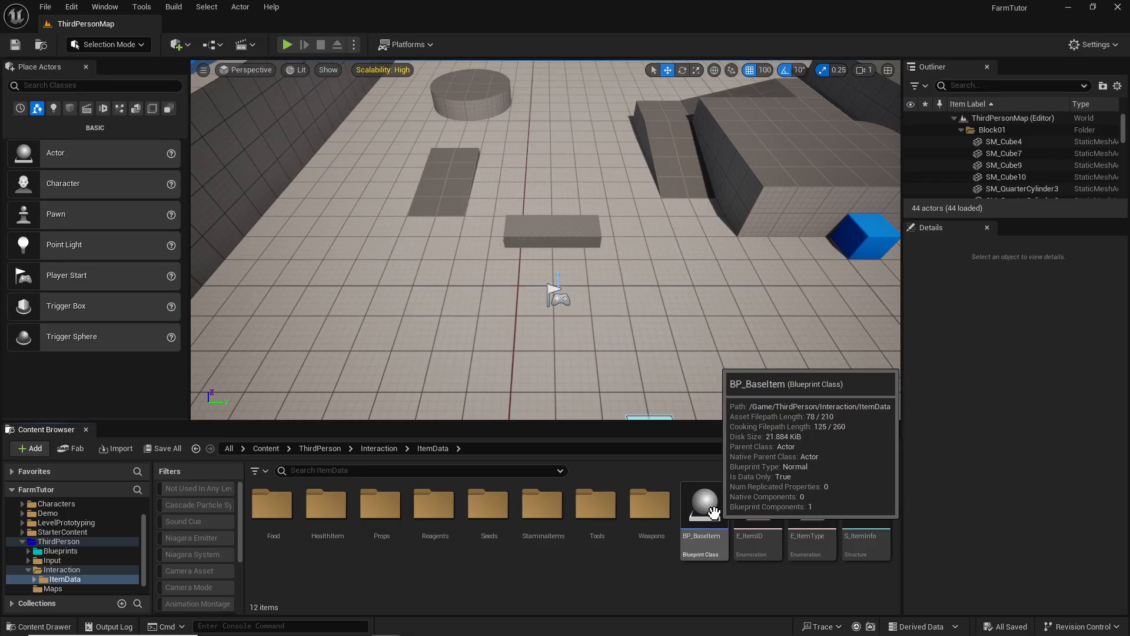
- Open BP_BaseItem in the full blueprint editor
double_click(704, 504)
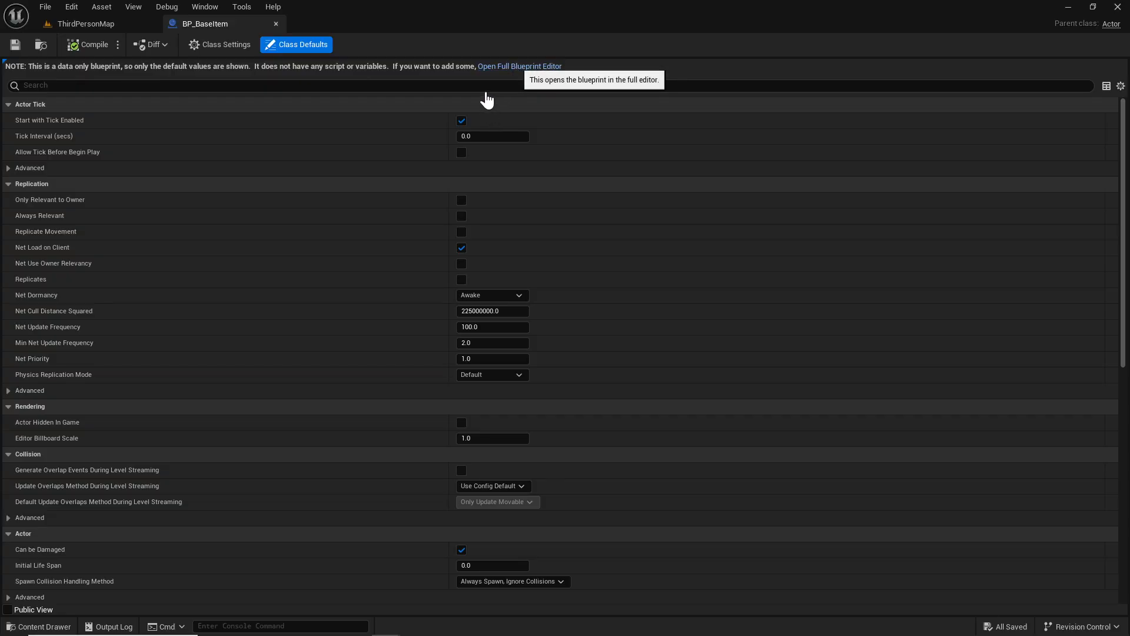
click(519, 66)
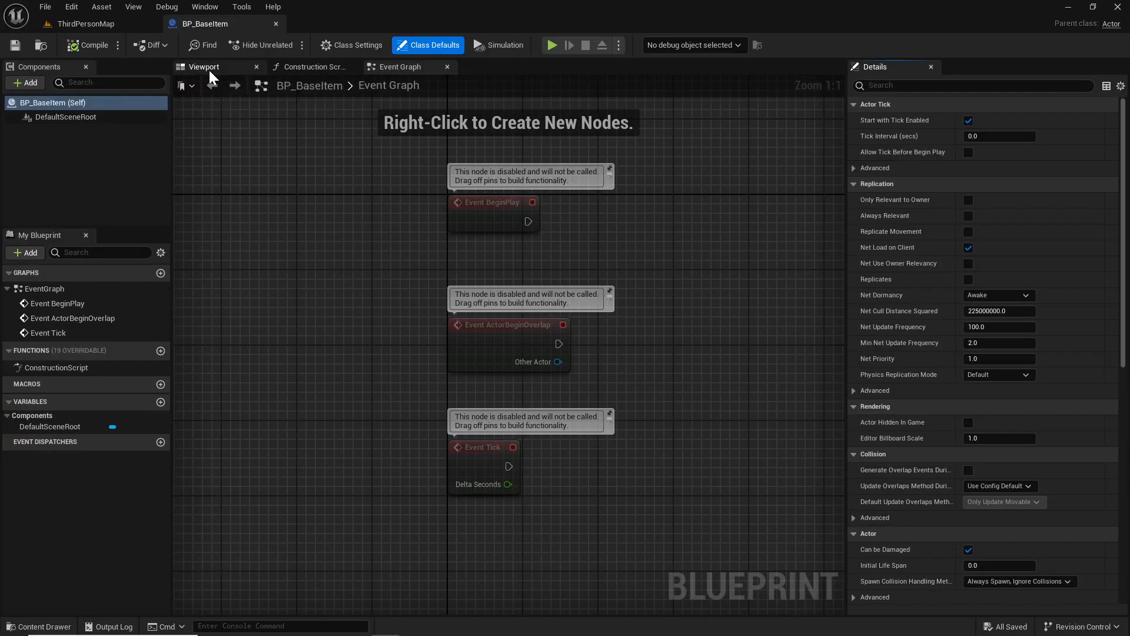
- Add StaticMesh and SkeletalMesh components to BP_BaseItem
click(25, 82)
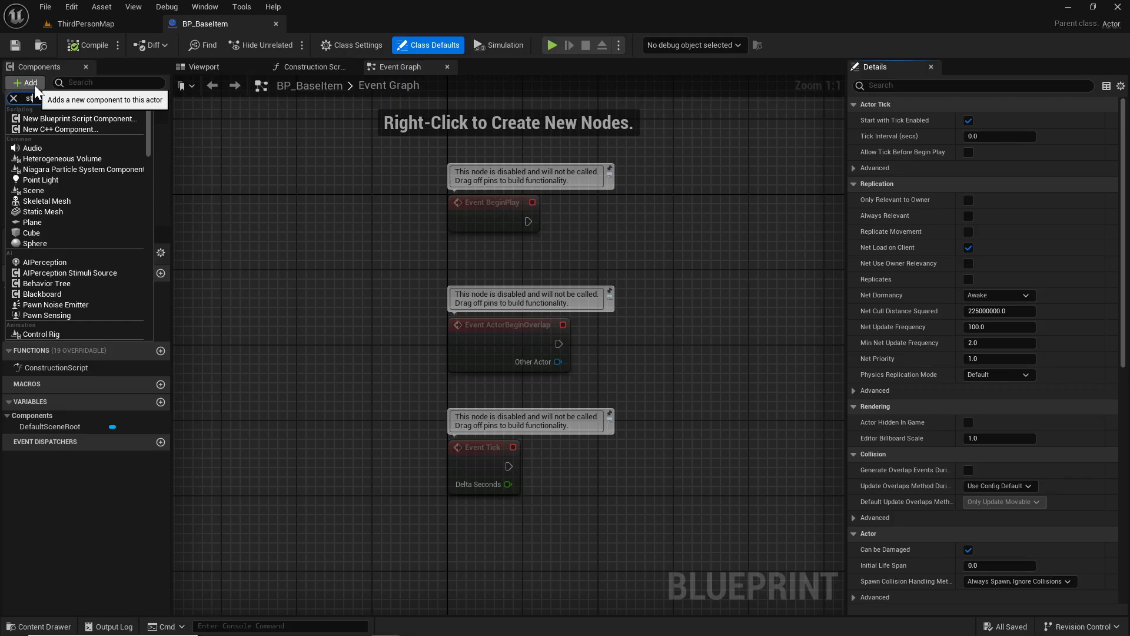
text(stat)
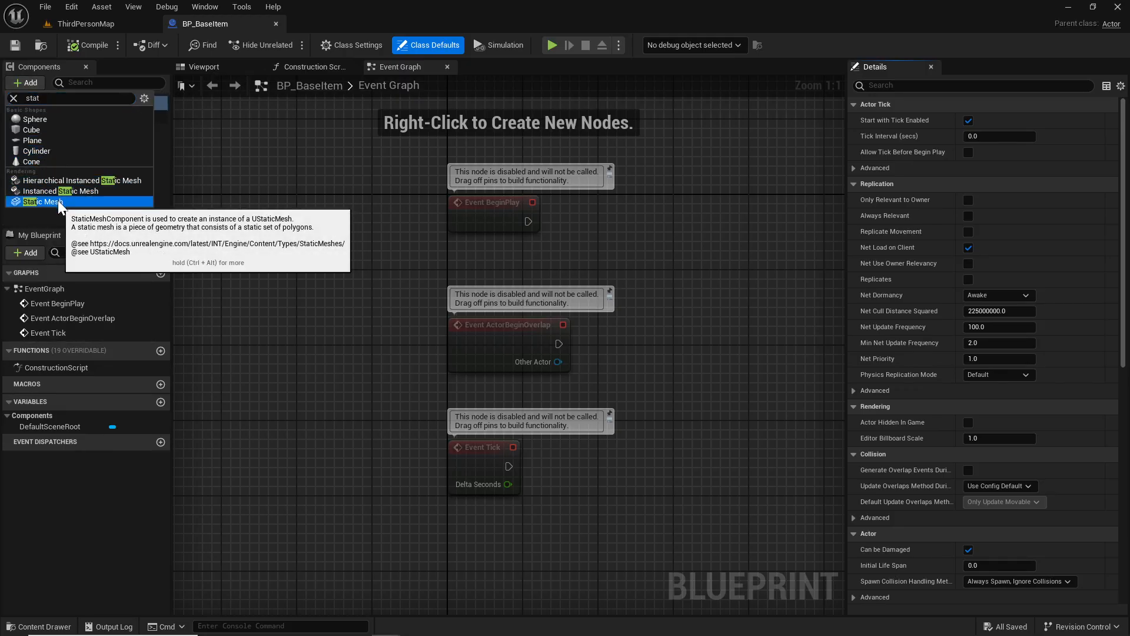
click(40, 201)
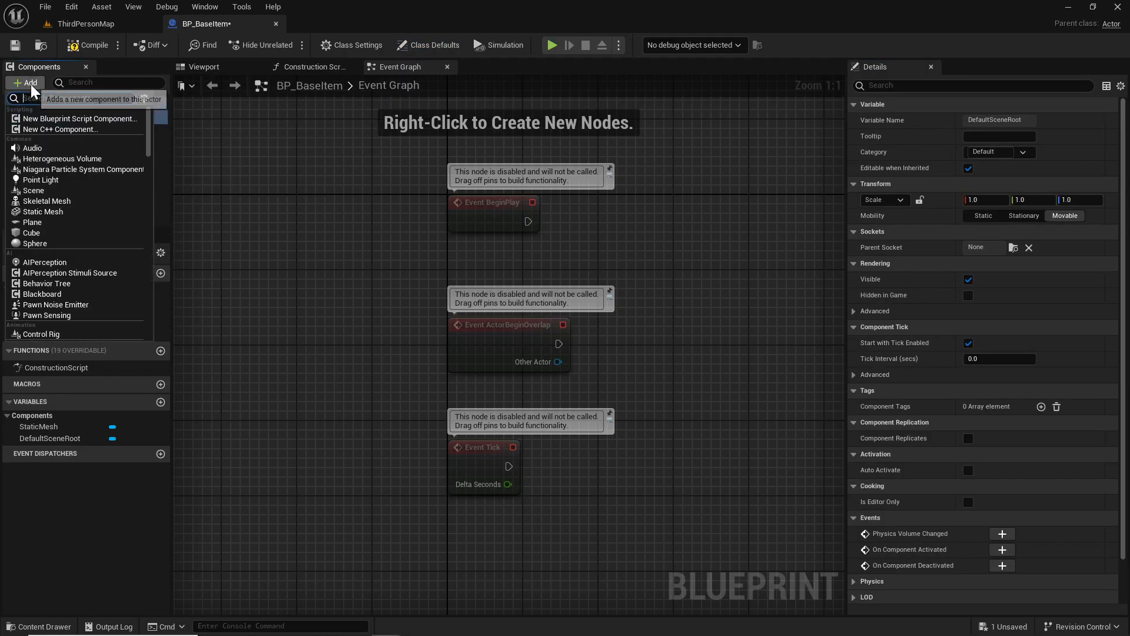
text(s)
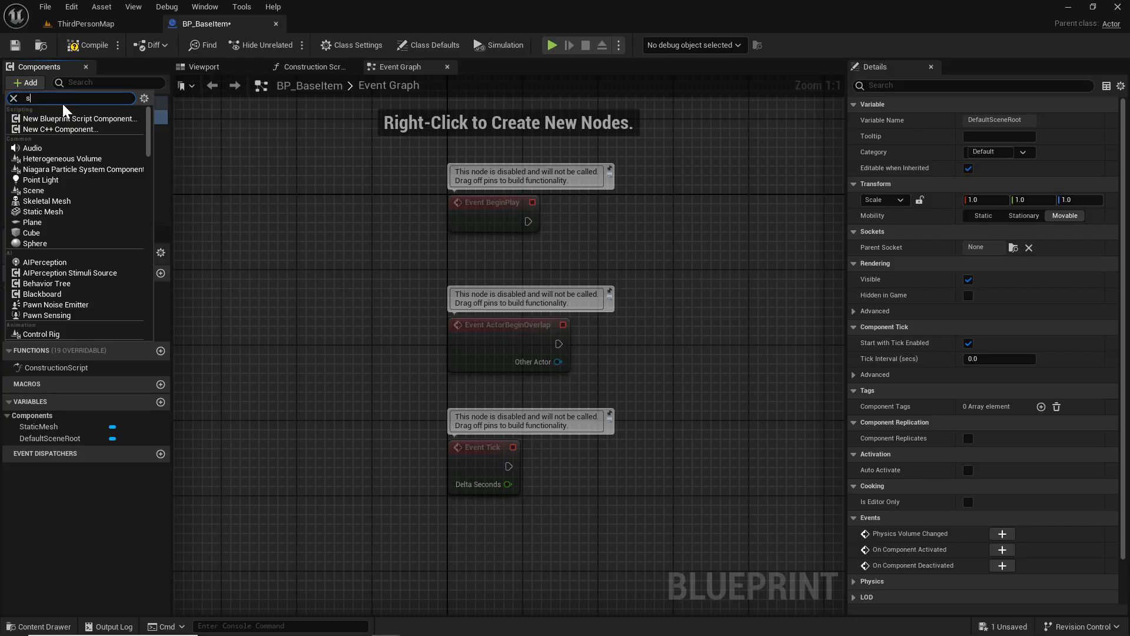
text(kel)
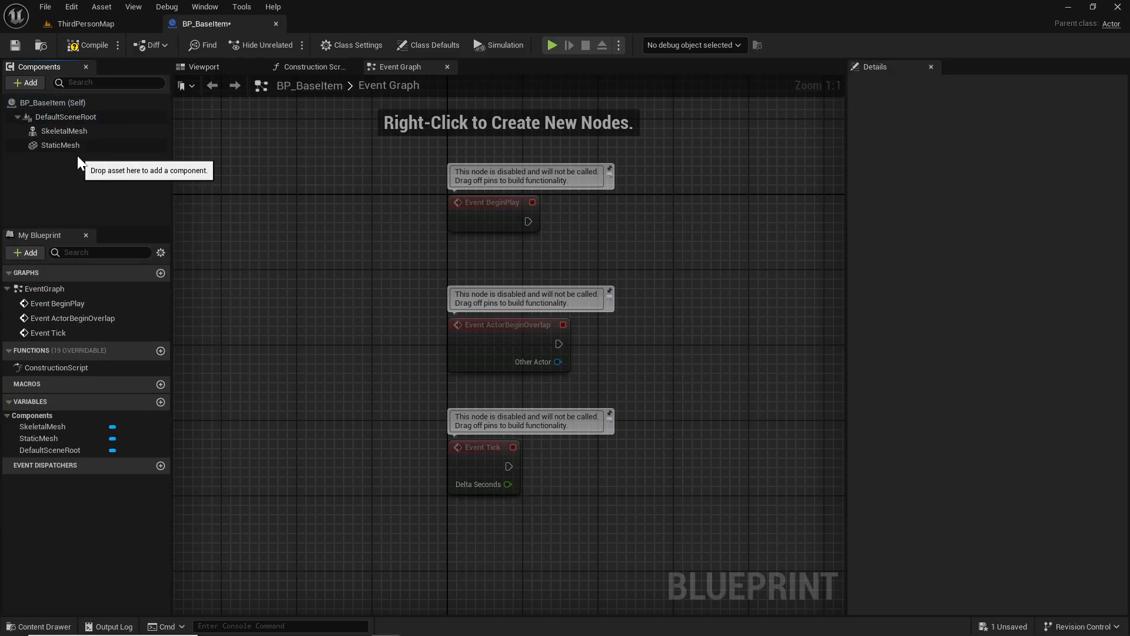
click(60, 144)
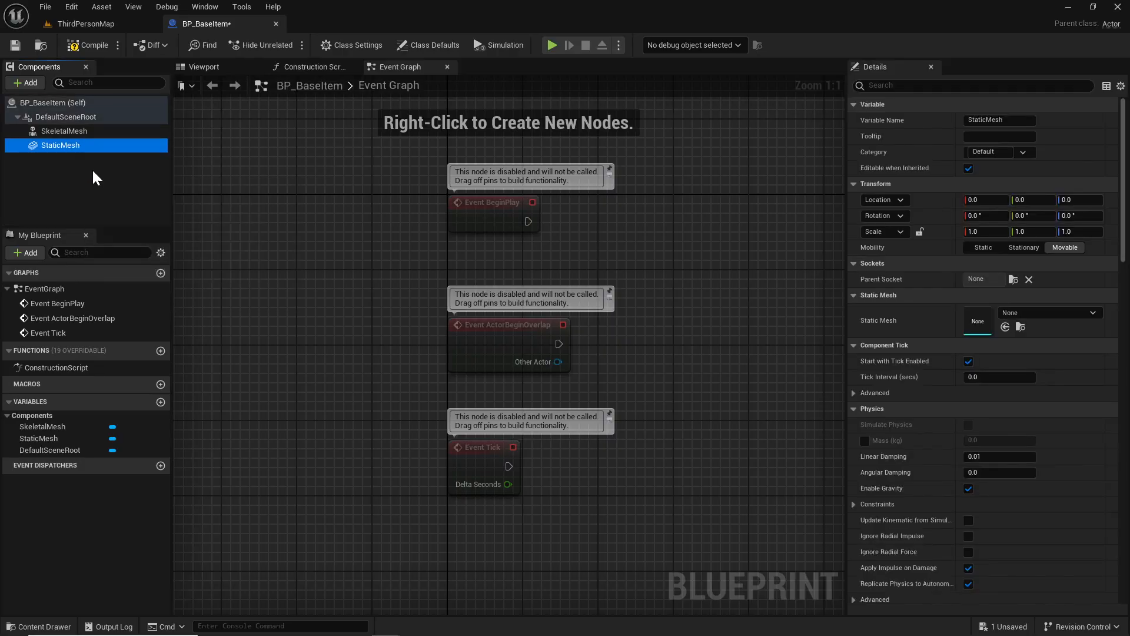
- Set StaticMesh collision preset to Custom, object type Interact, ignoring Camera traces
scroll(down, 3)
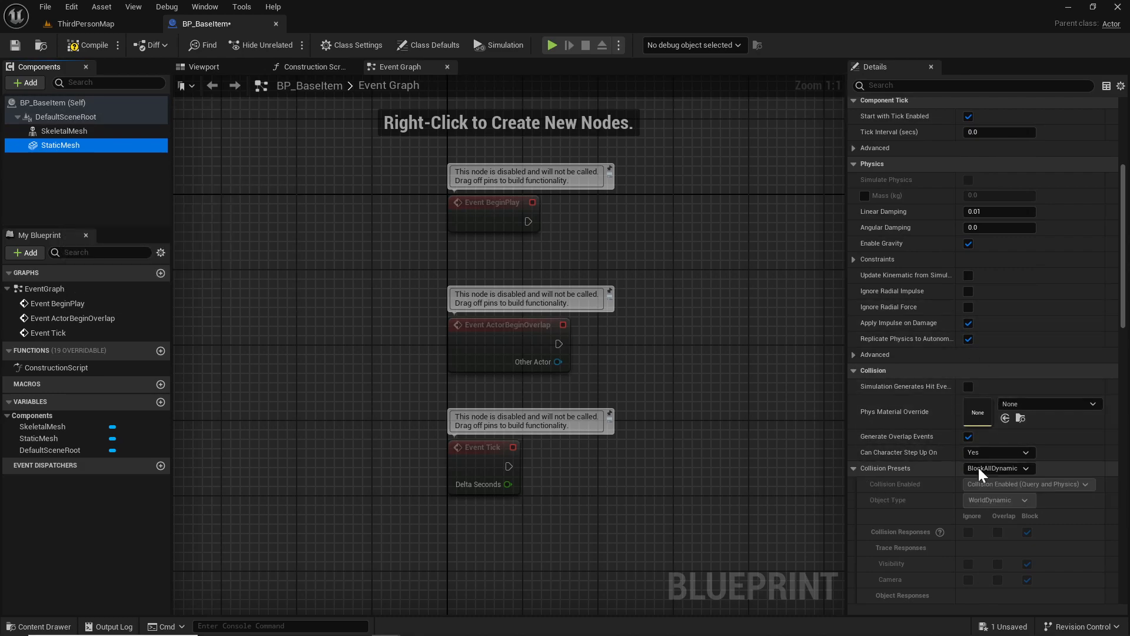
click(998, 468)
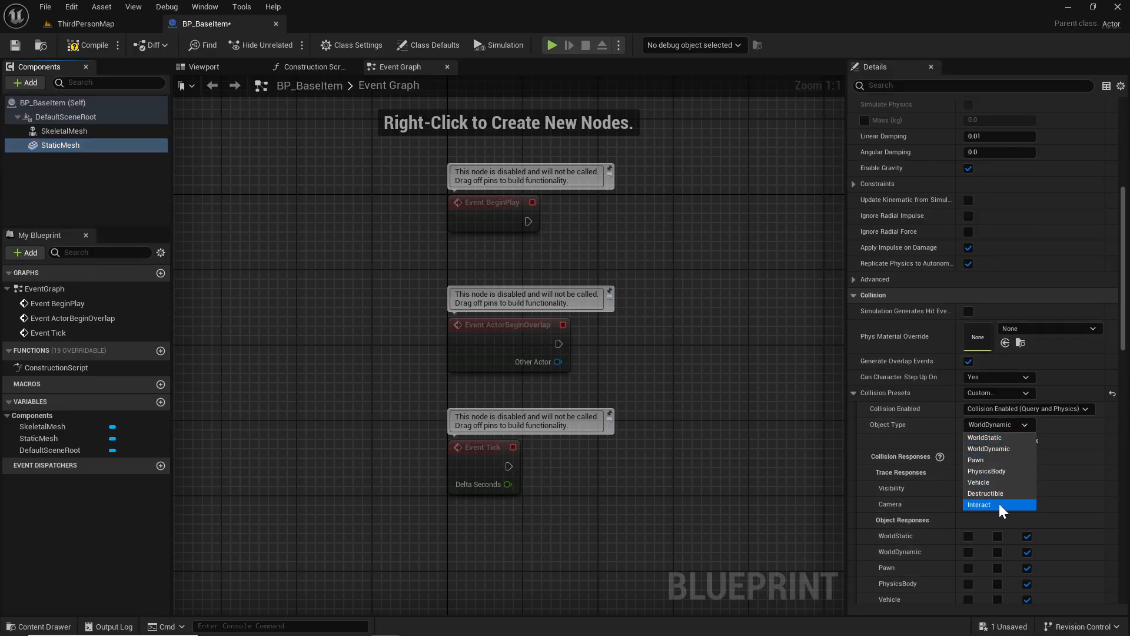
click(979, 504)
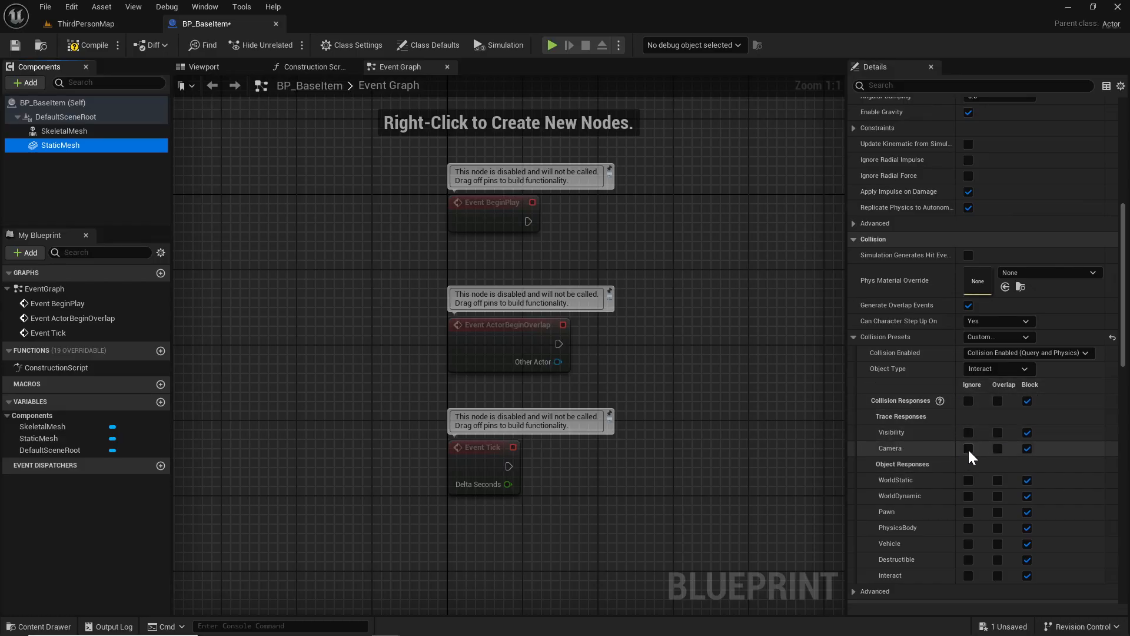
click(968, 449)
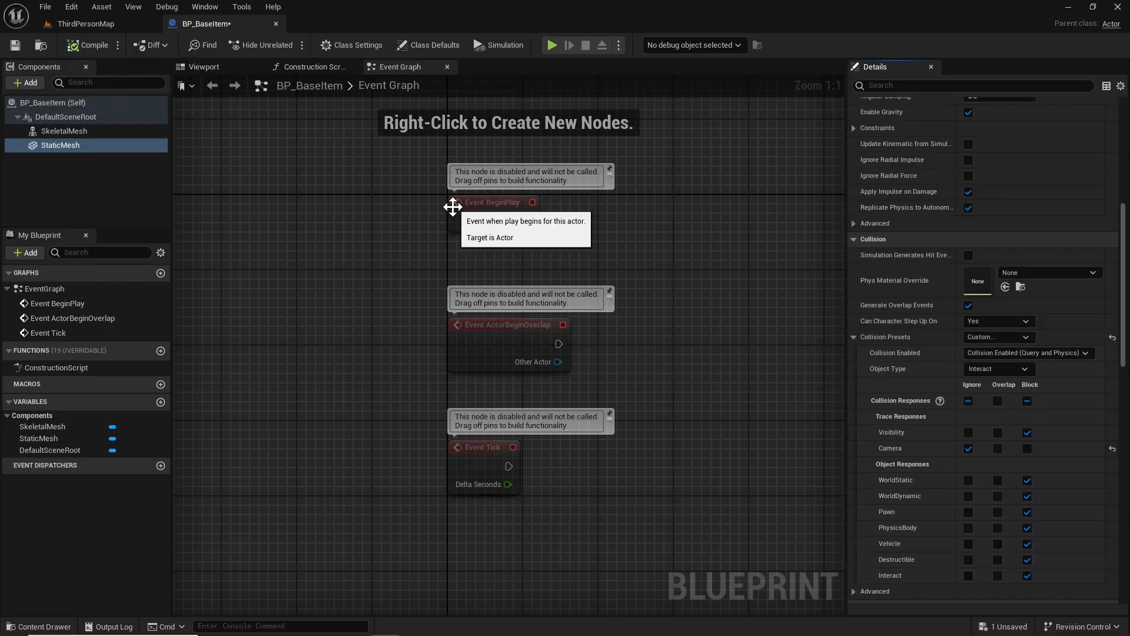
mouse_move(196, 417)
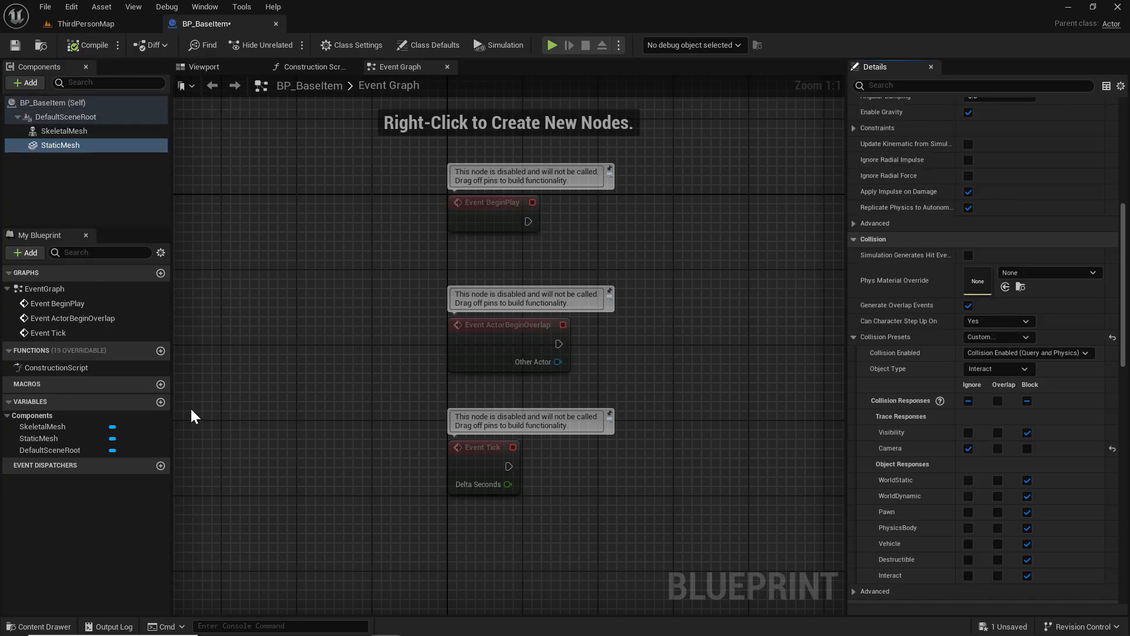
mouse_move(153, 410)
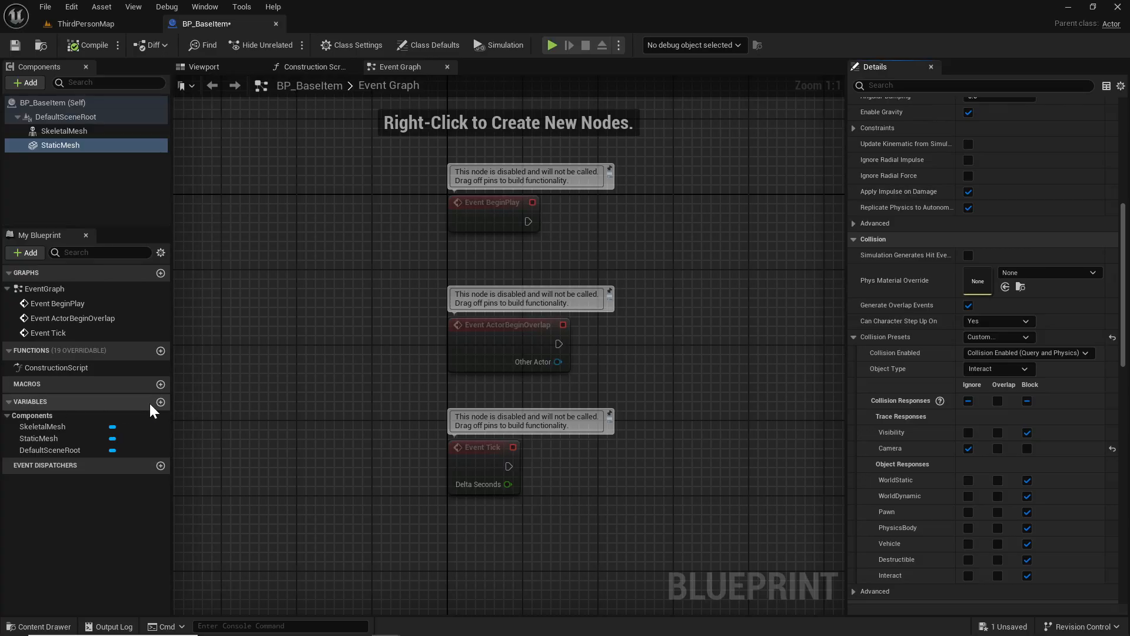
- Create an ItemInfo variable of type S Item Info
click(160, 401)
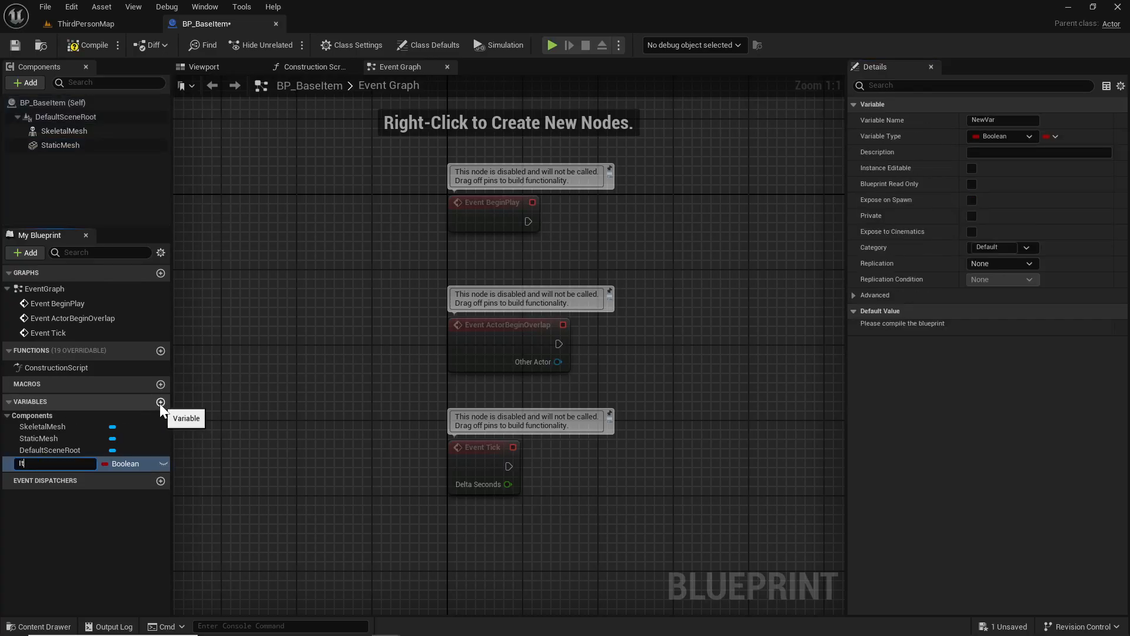
text(ItemInfo)
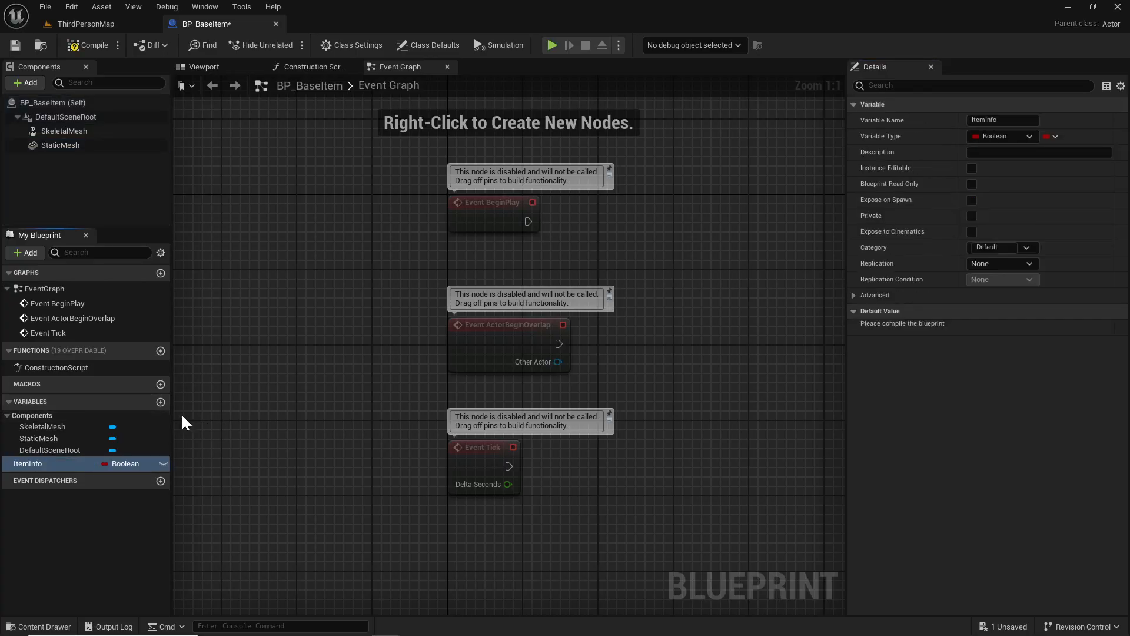
click(124, 464)
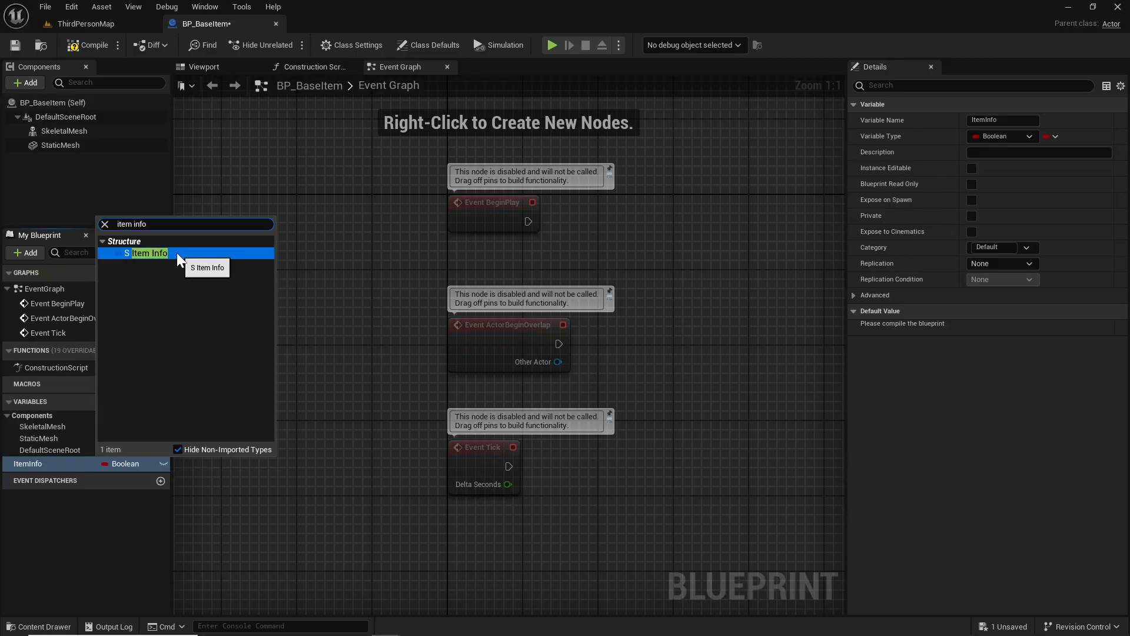
click(149, 253)
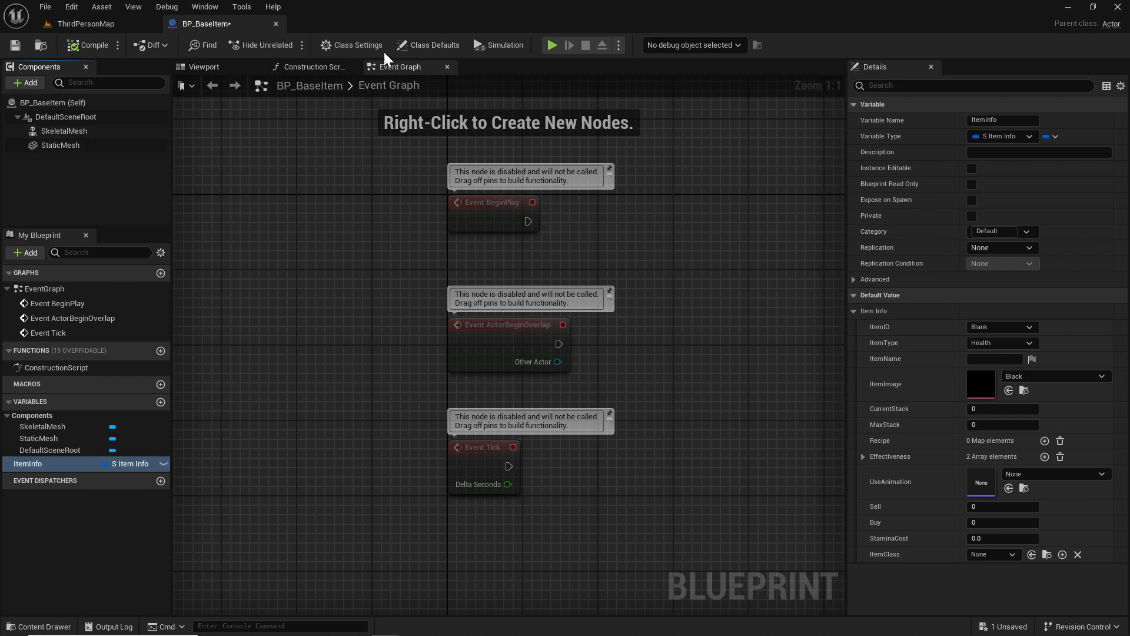
- Add the Interact interface under Class Settings' Implemented Interfaces
click(358, 45)
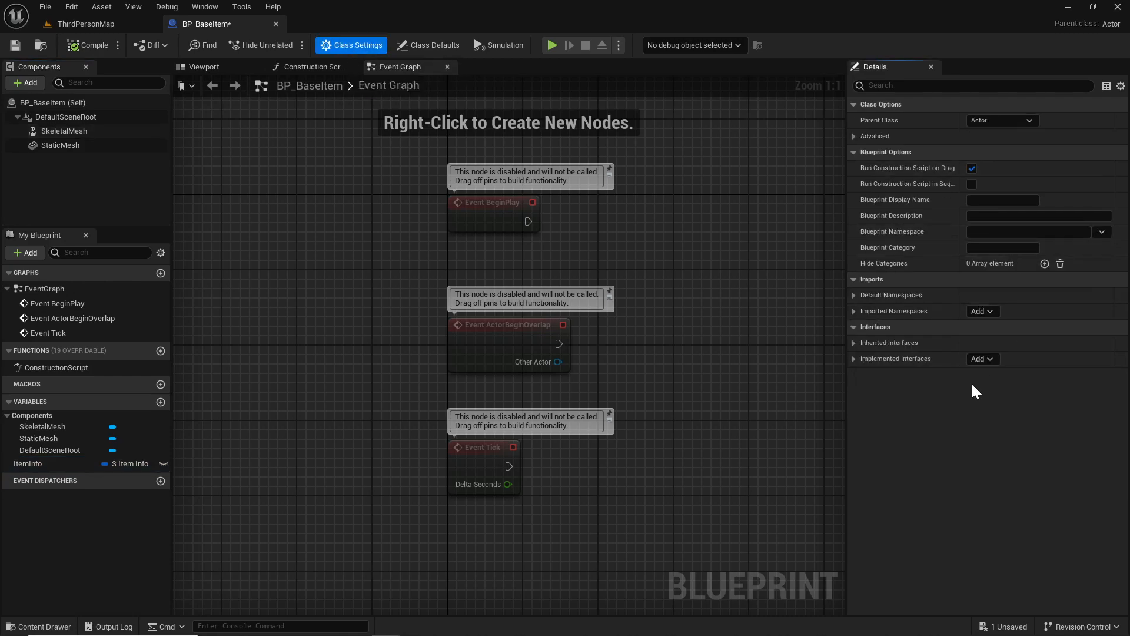
click(982, 358)
text(event in)
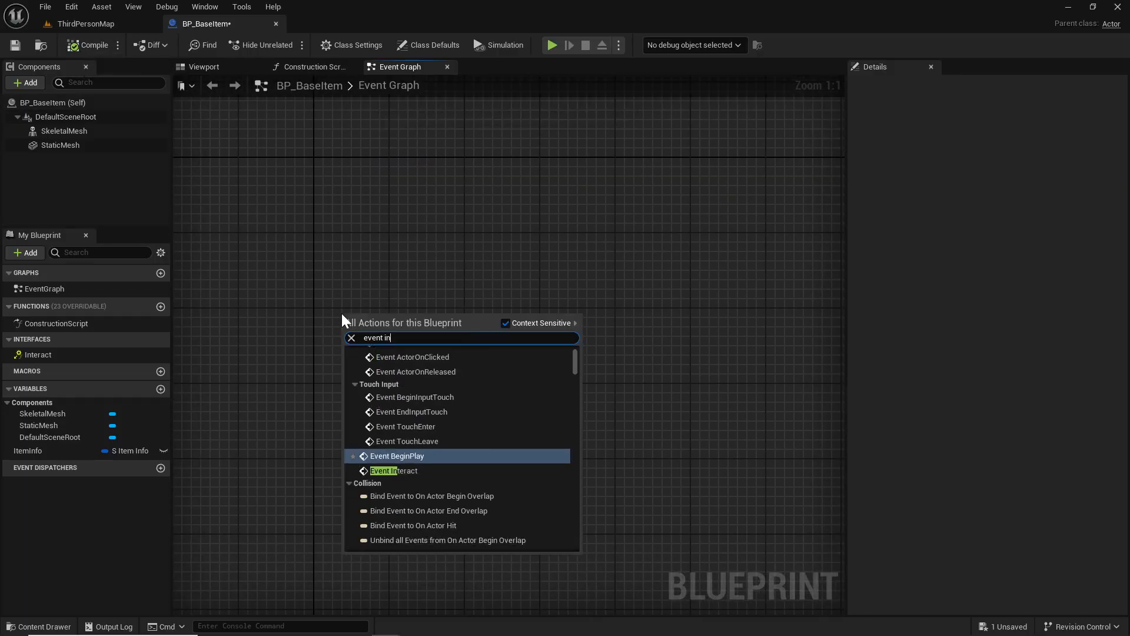
- Wire Event Interact into Check Inventory Space on the player character, fed by broken-out ItemInfo
click(394, 471)
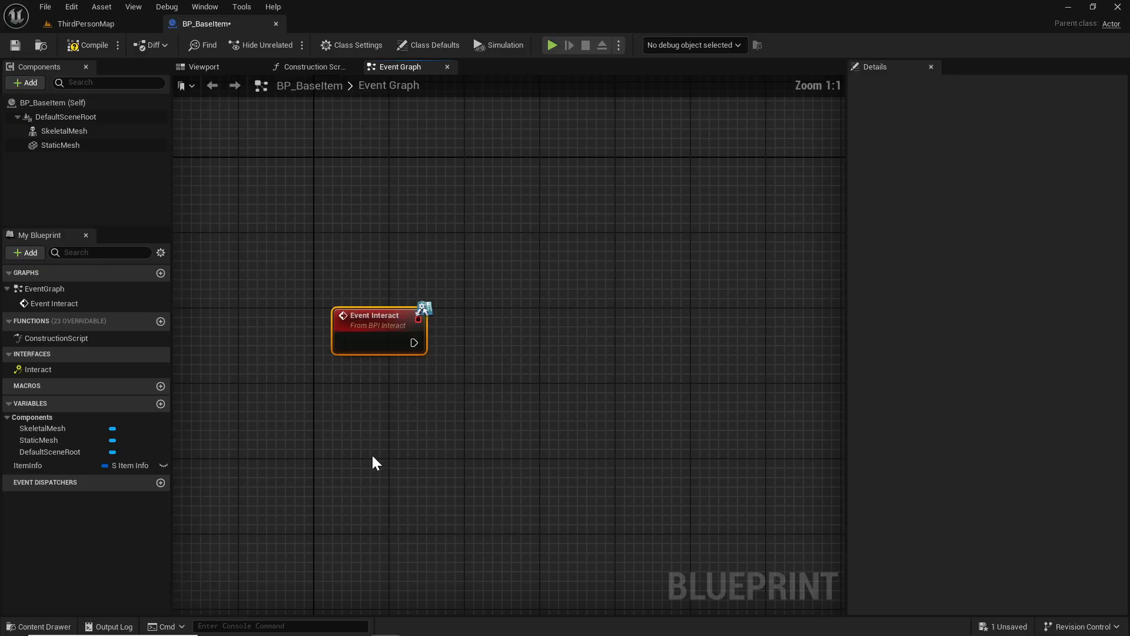
text(get)
text(check)
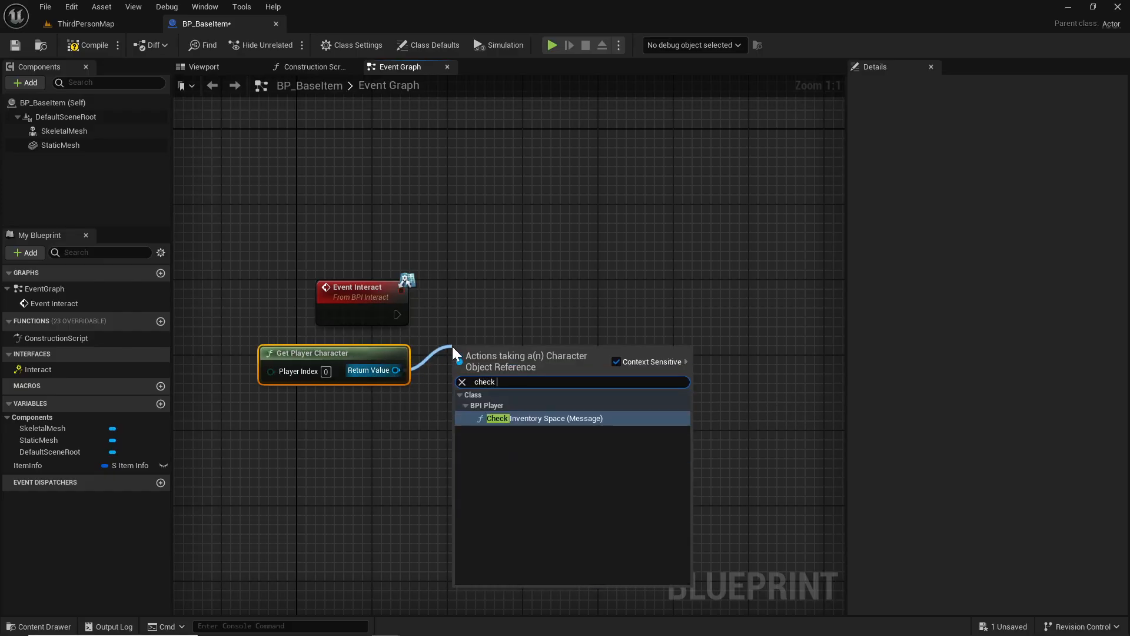
click(497, 418)
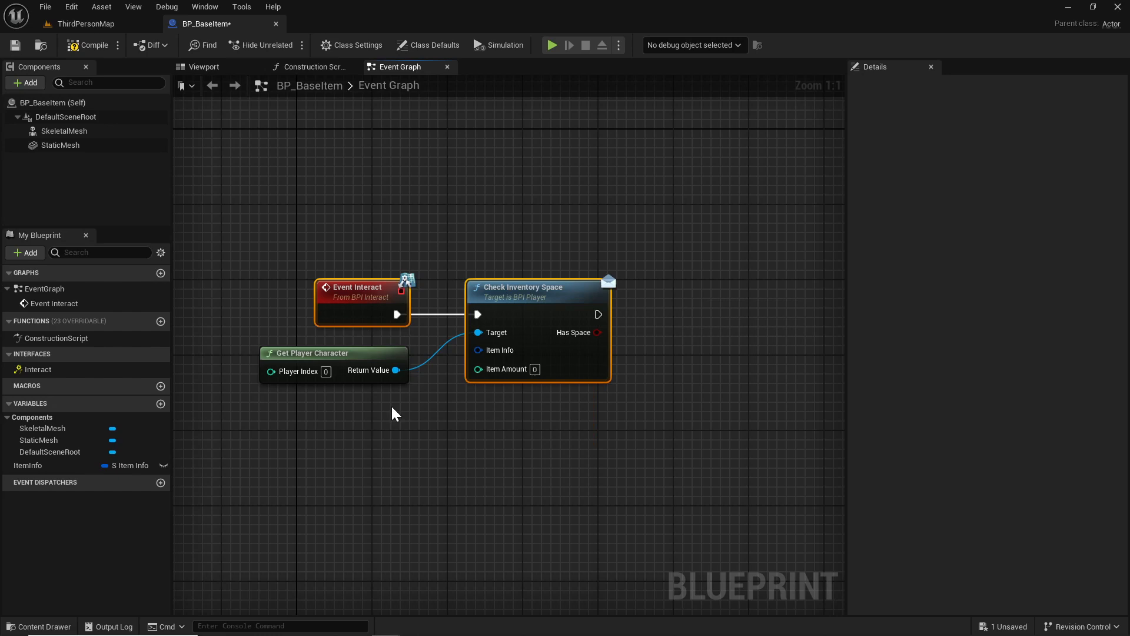
click(27, 465)
text(bre)
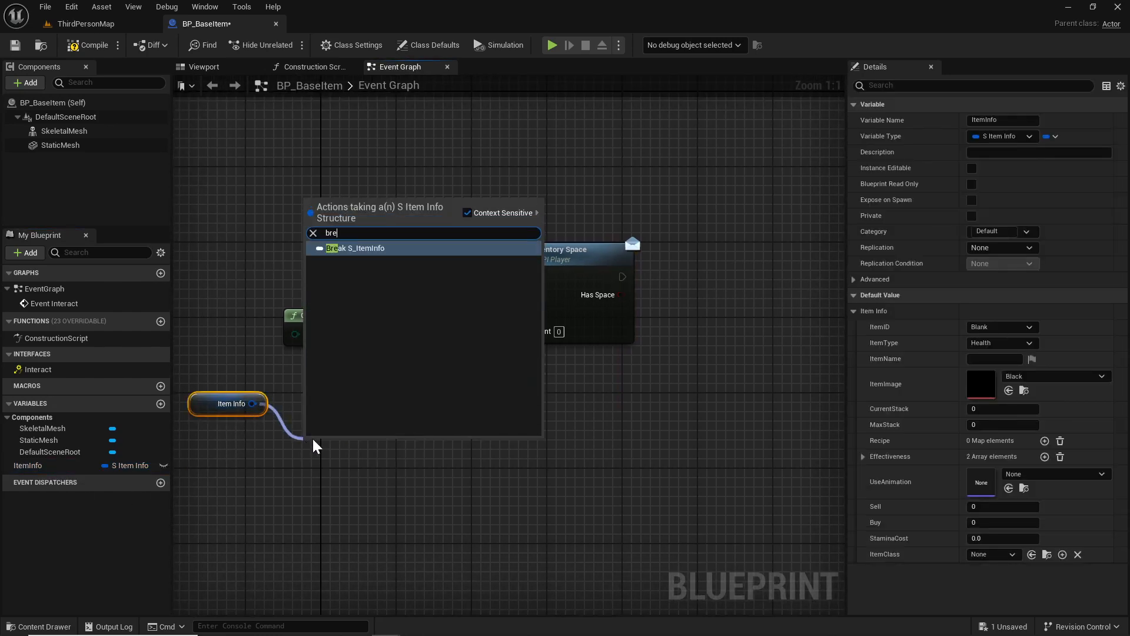
click(354, 247)
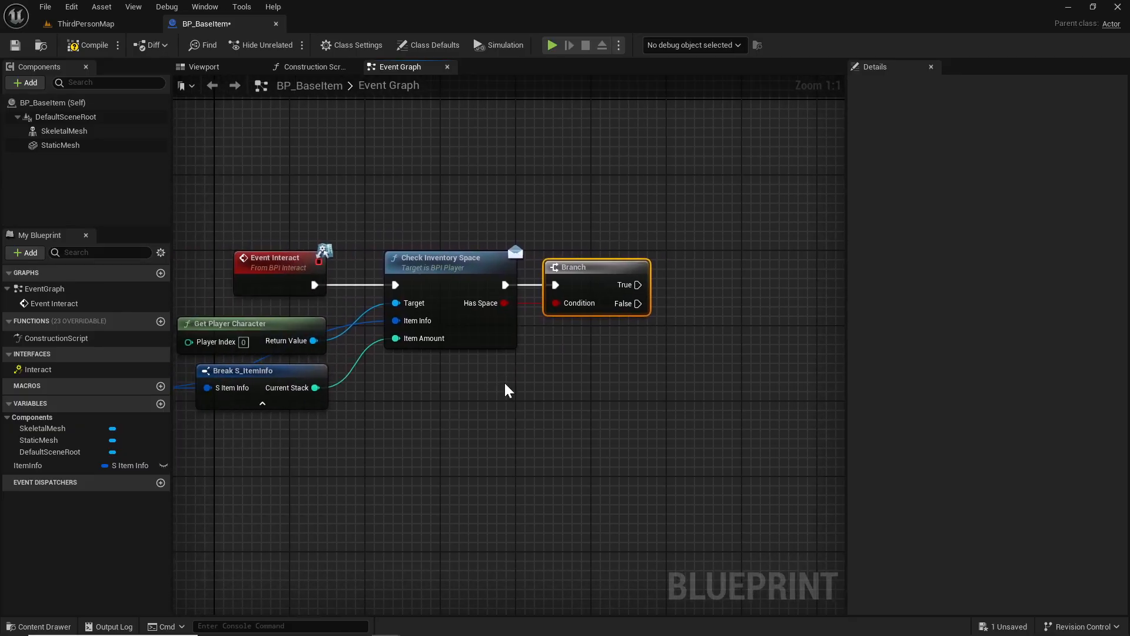
- Call Add Item on the player with ItemInfo and stack, destroy the pickup, and compile
drag(252, 322, 261, 201)
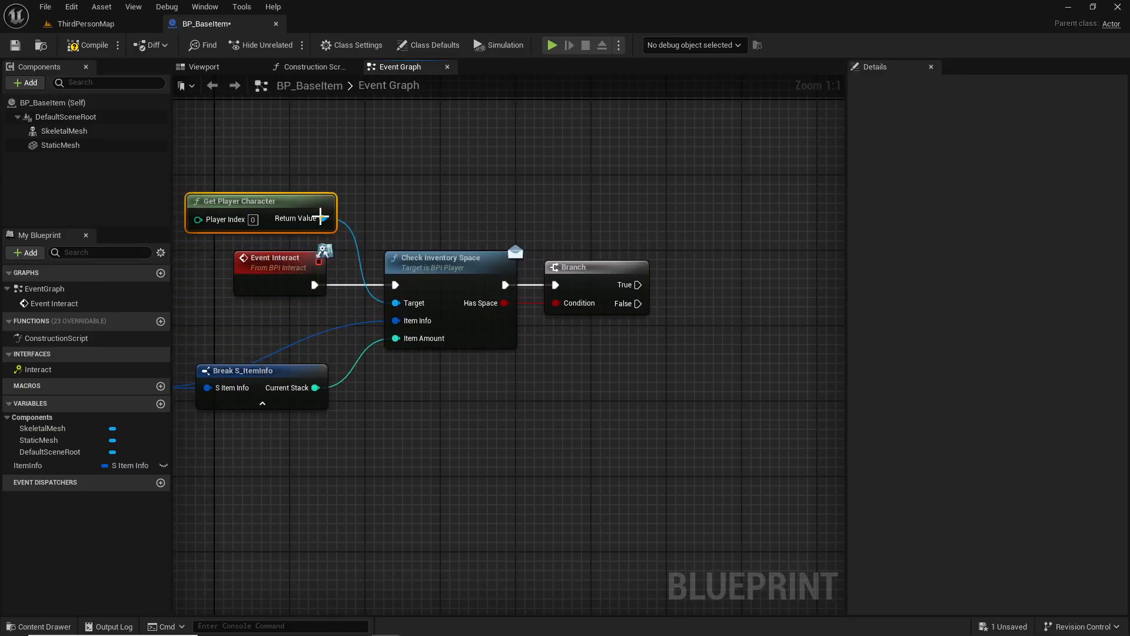
drag(322, 218, 547, 220)
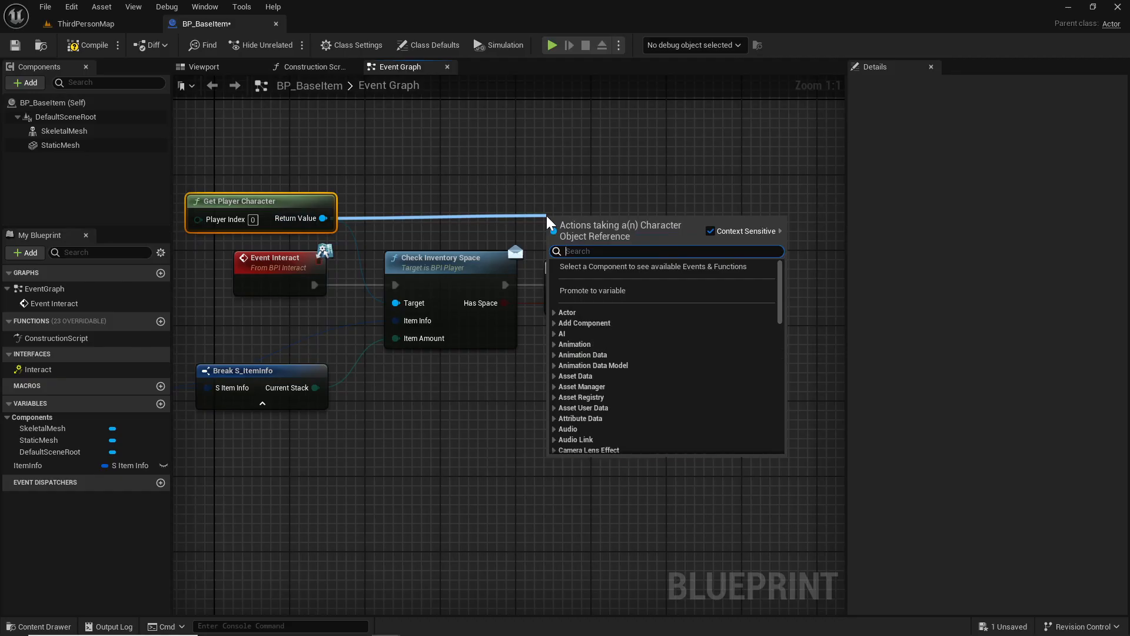
text(add i)
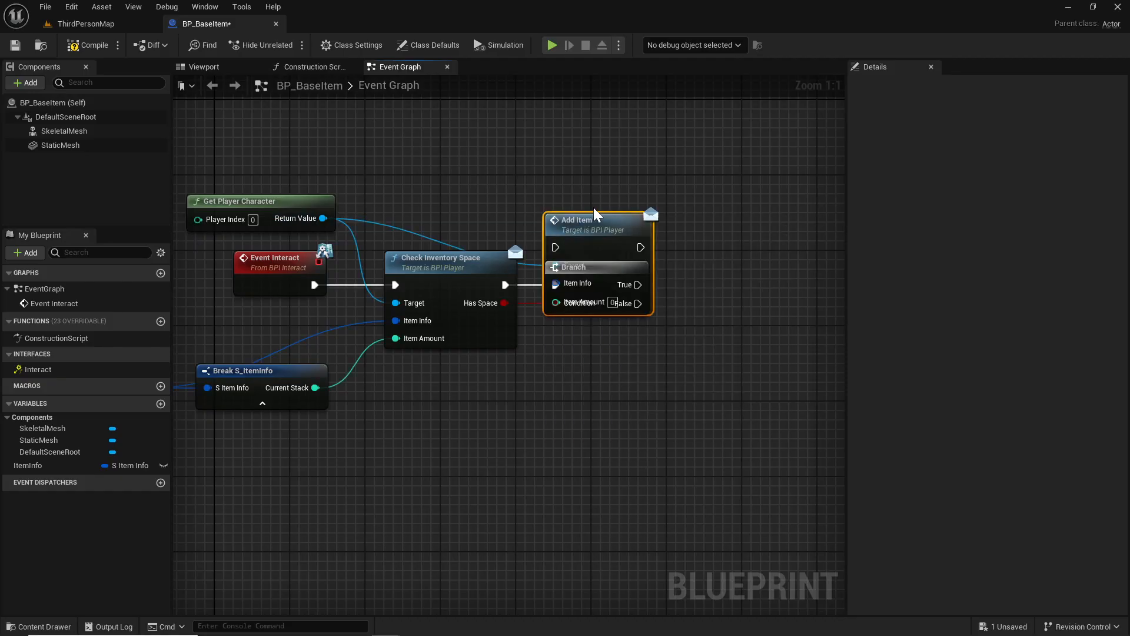
drag(597, 220, 738, 173)
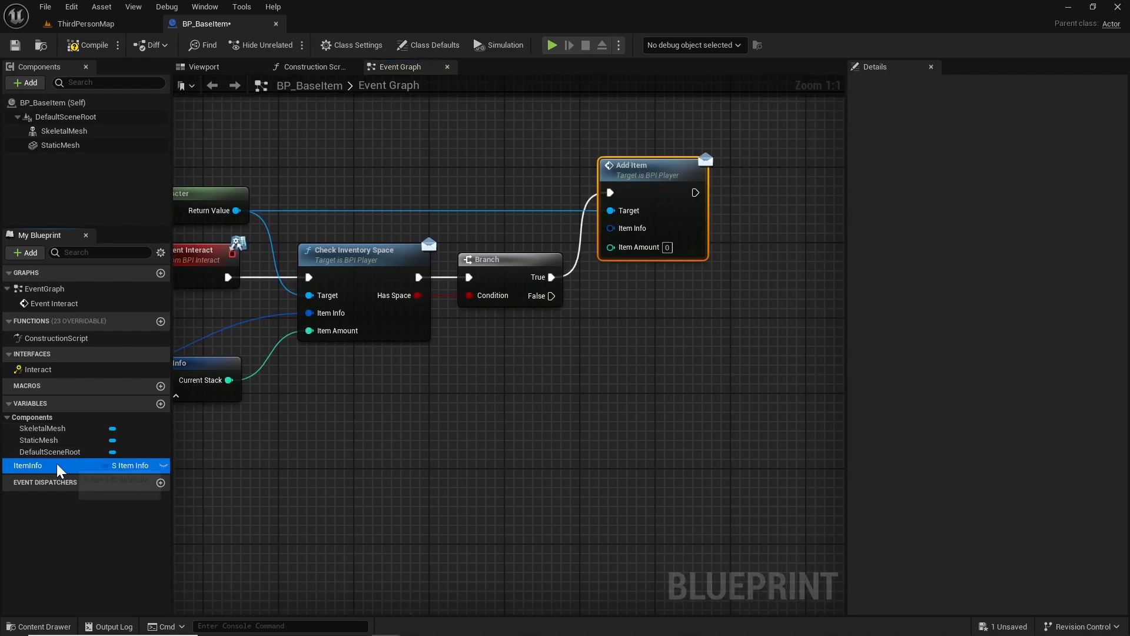
drag(58, 465, 495, 328)
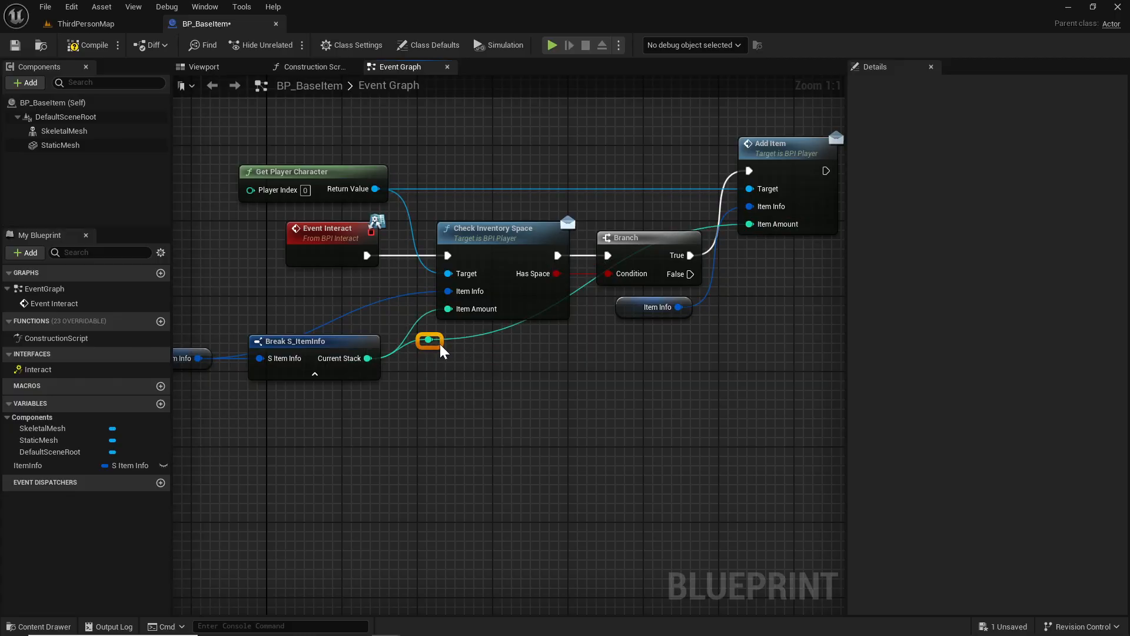
scroll(down, 3)
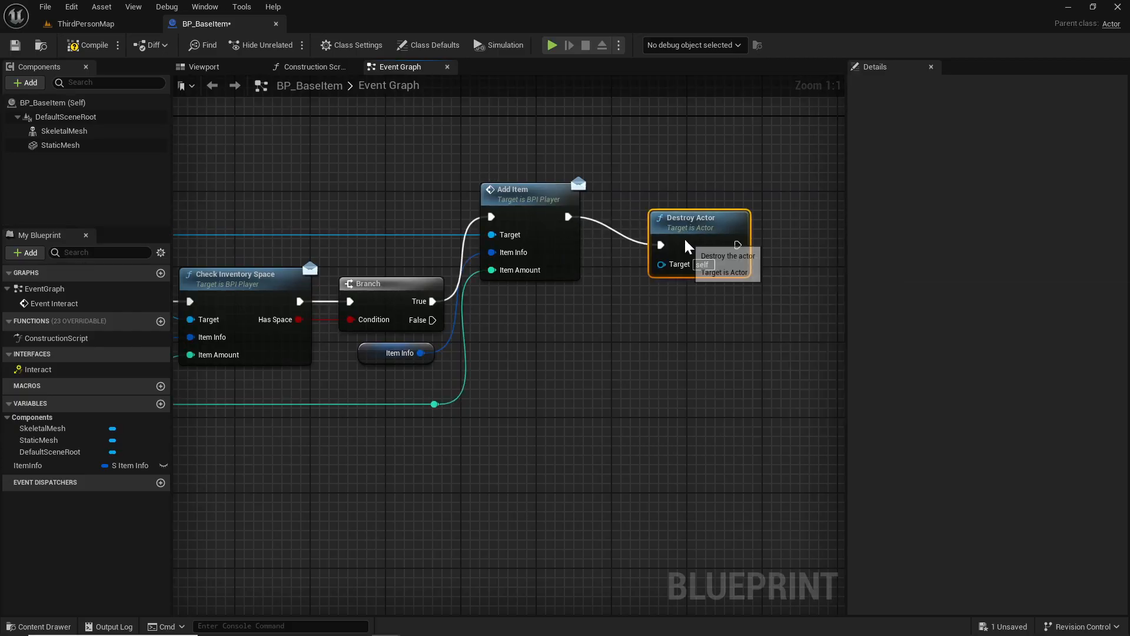
click(91, 44)
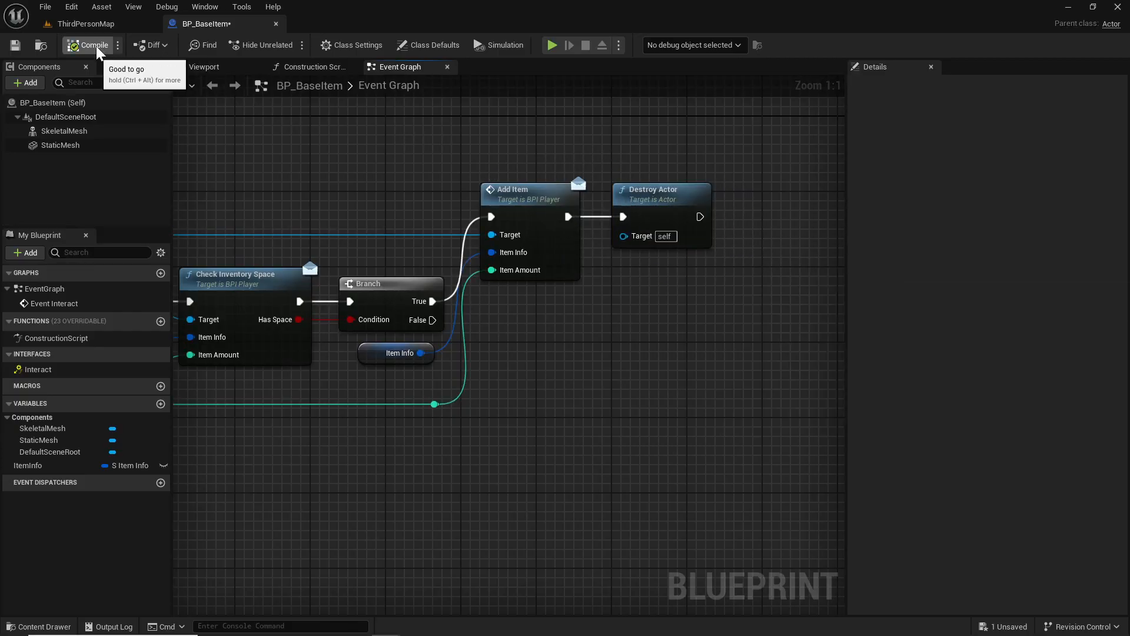
mouse_move(104, 33)
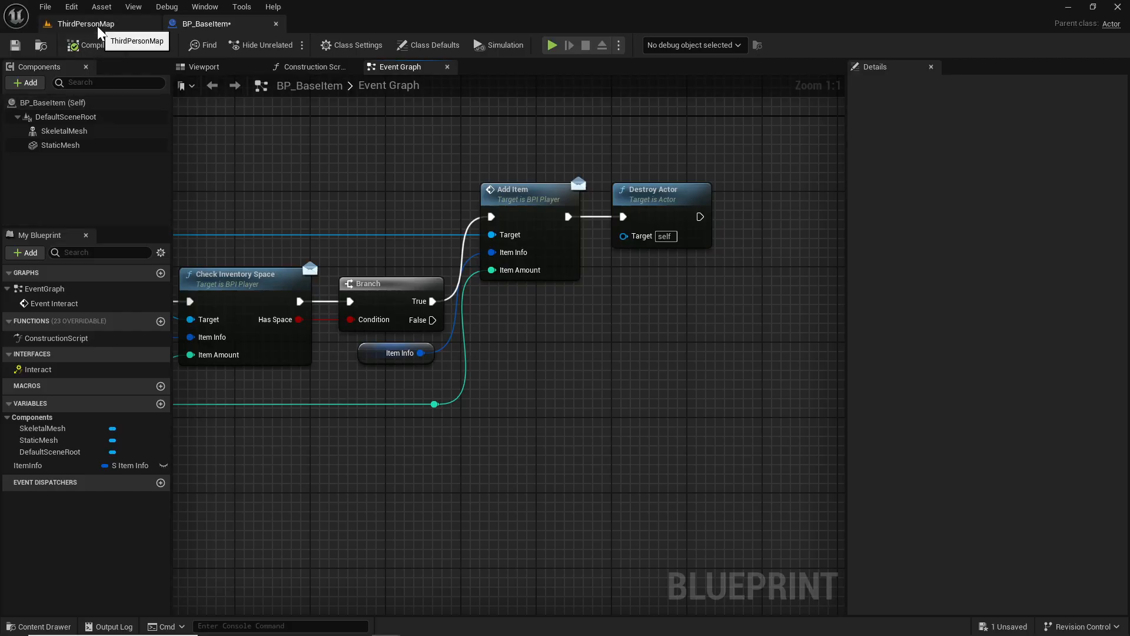
- Create BP_Axe as a child blueprint of BP_BaseTool in the Tools folder
click(86, 24)
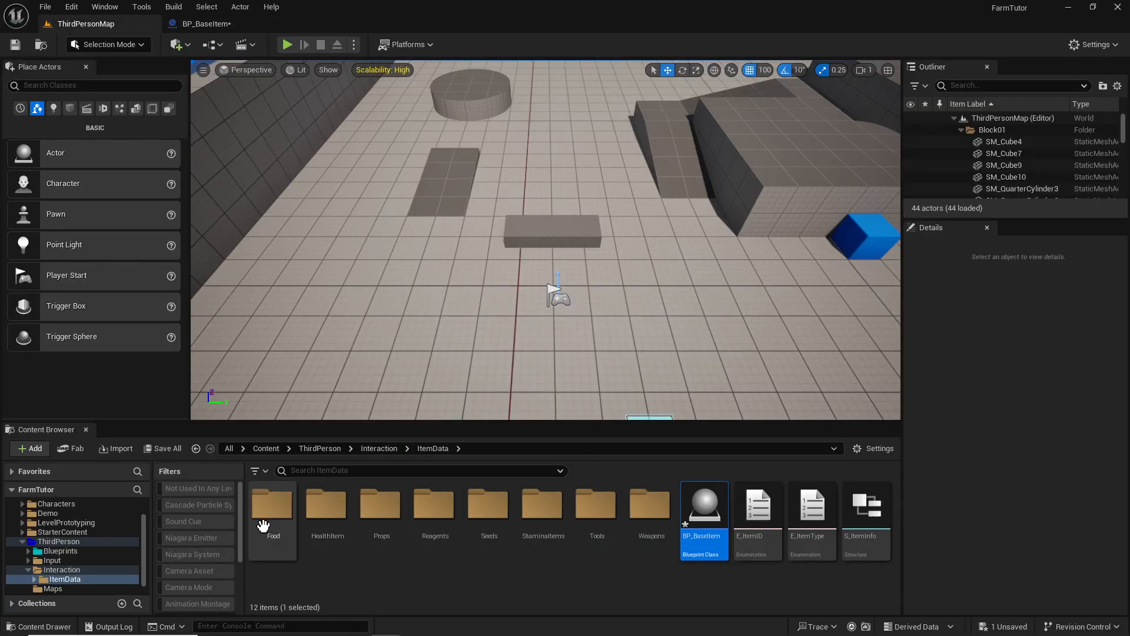
double_click(596, 504)
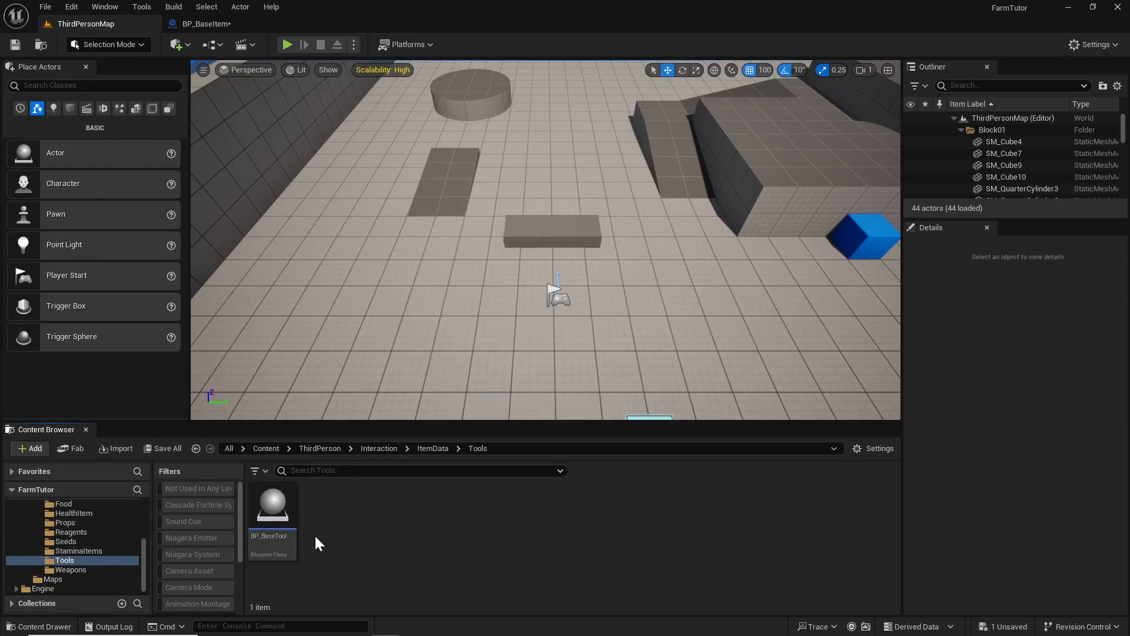
right_click(273, 504)
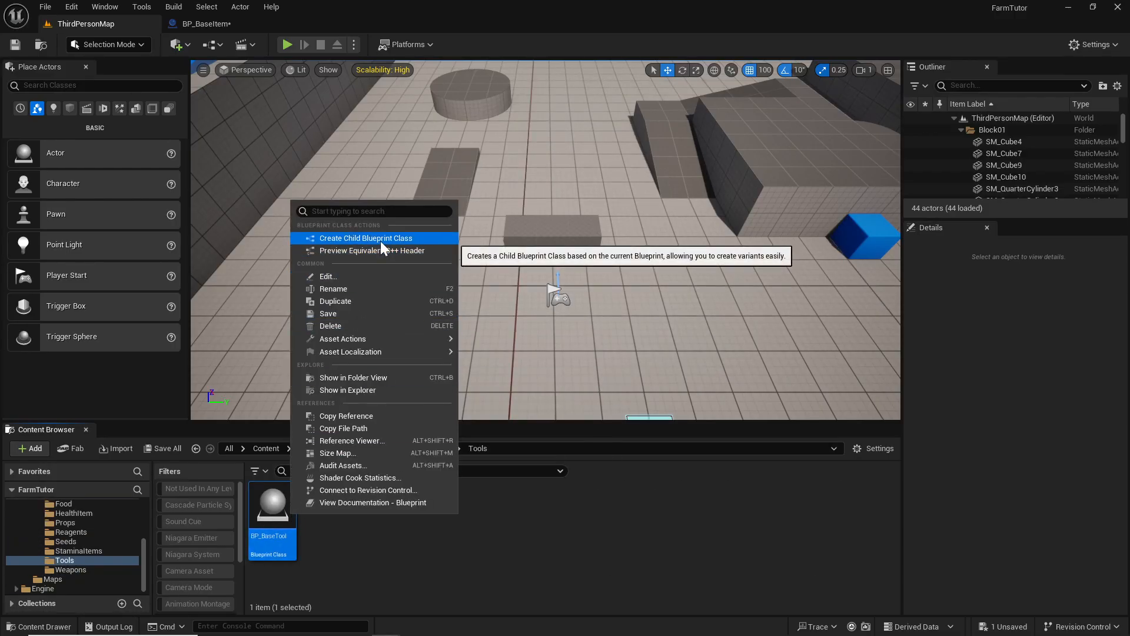
click(365, 238)
text(BP_Axe)
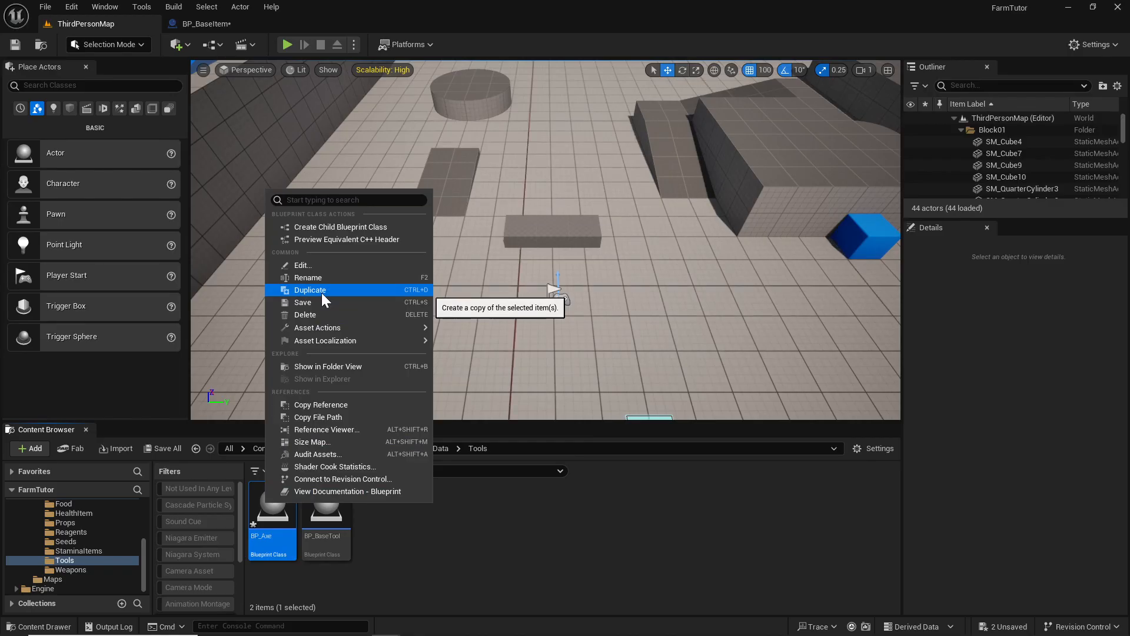
- Duplicate BP_Axe into BP_Hammer and BP_Hammer into BP_Hoe
click(310, 289)
text(BP_Hammer)
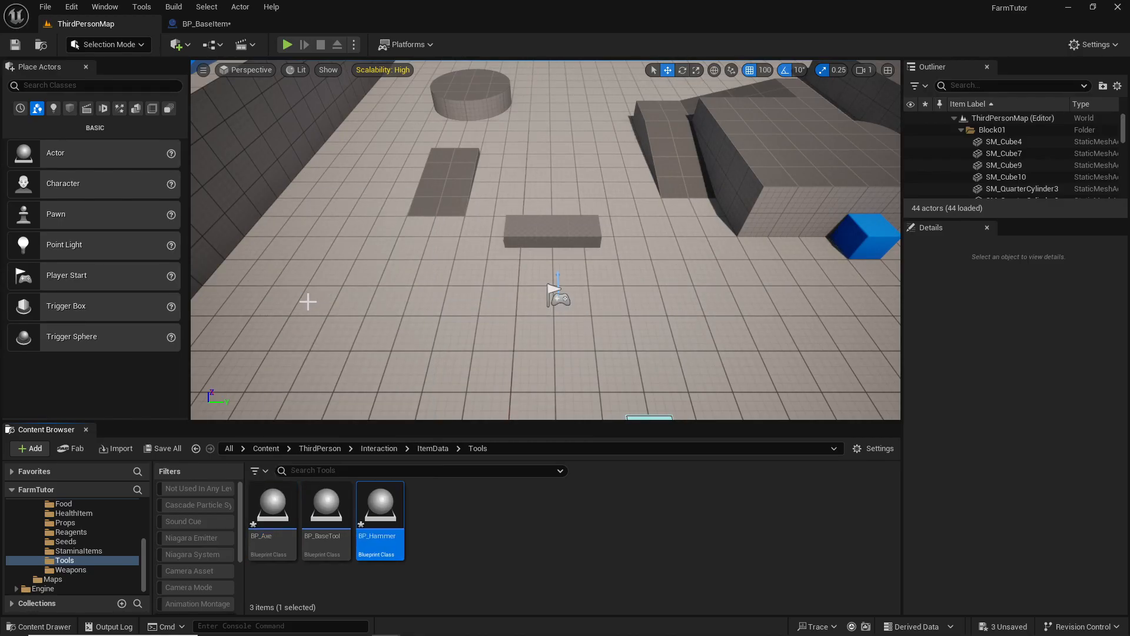
mouse_move(389, 523)
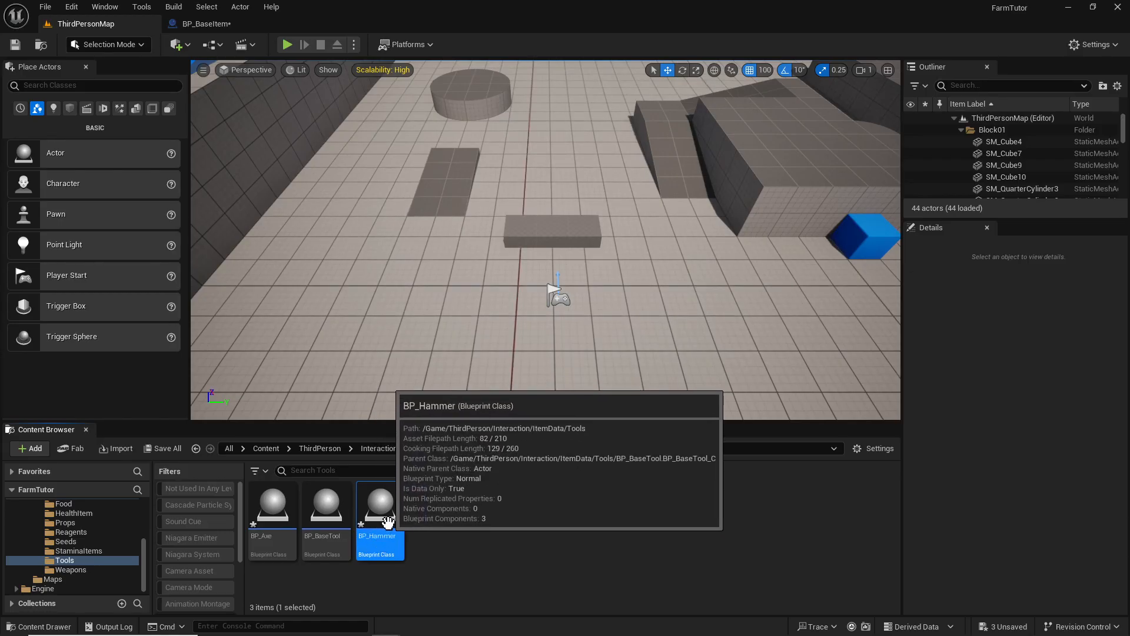
right_click(327, 509)
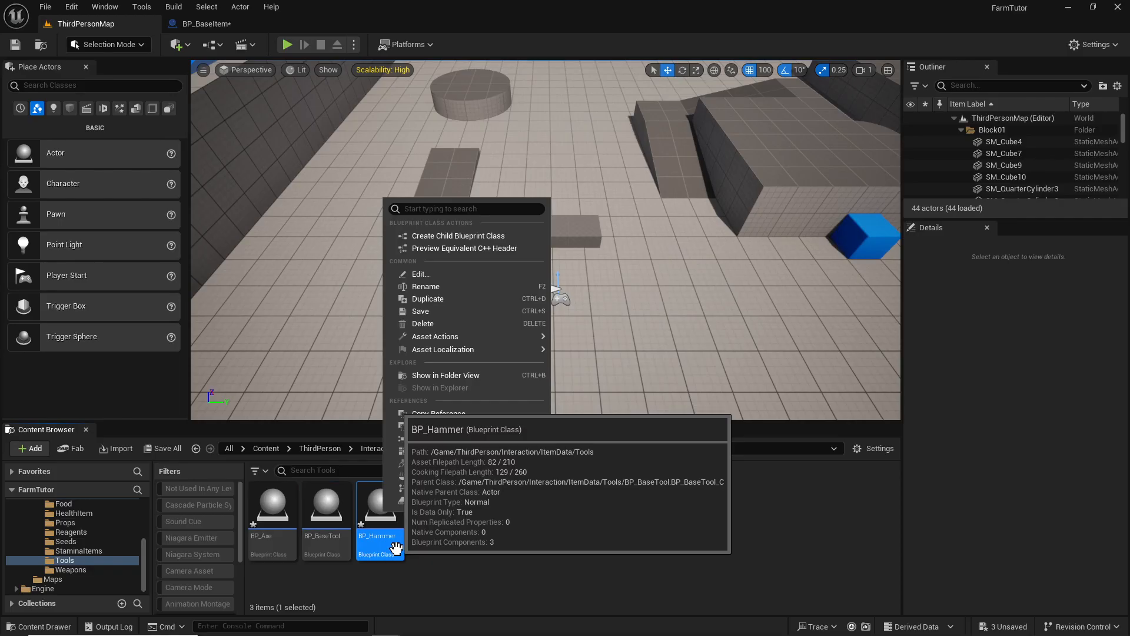
mouse_move(456, 310)
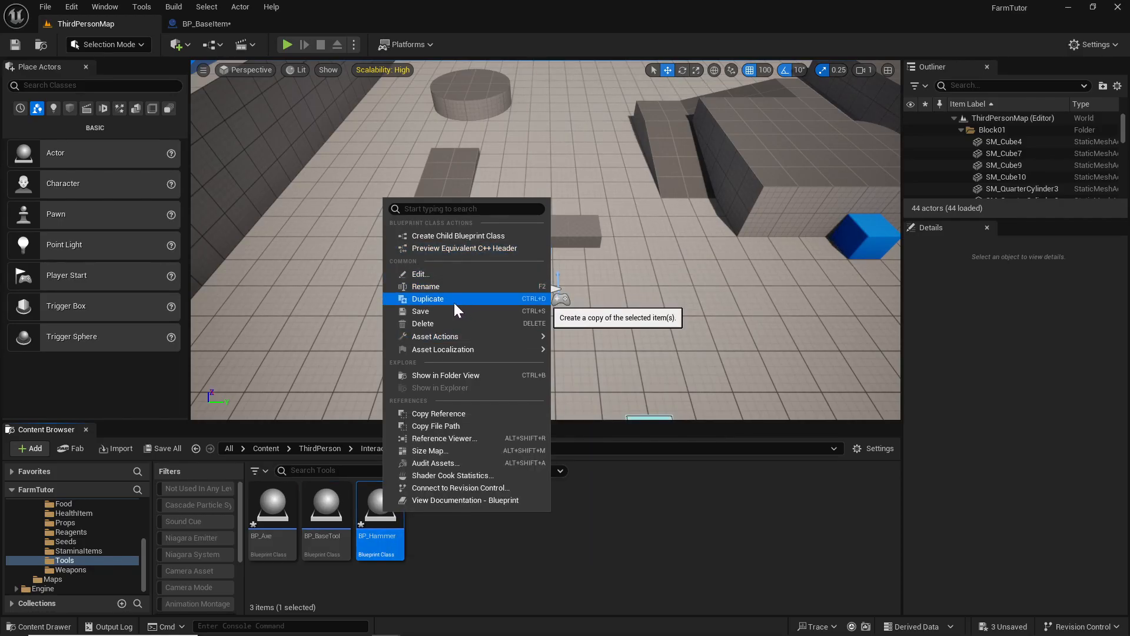
click(427, 299)
text(BP_Hoe)
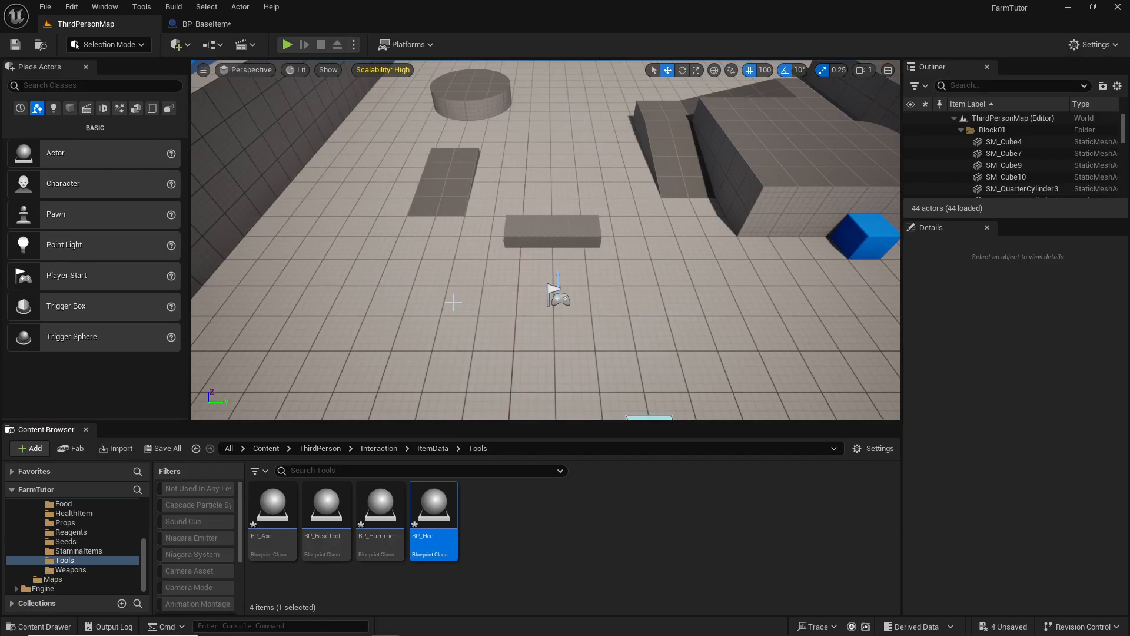
mouse_move(393, 225)
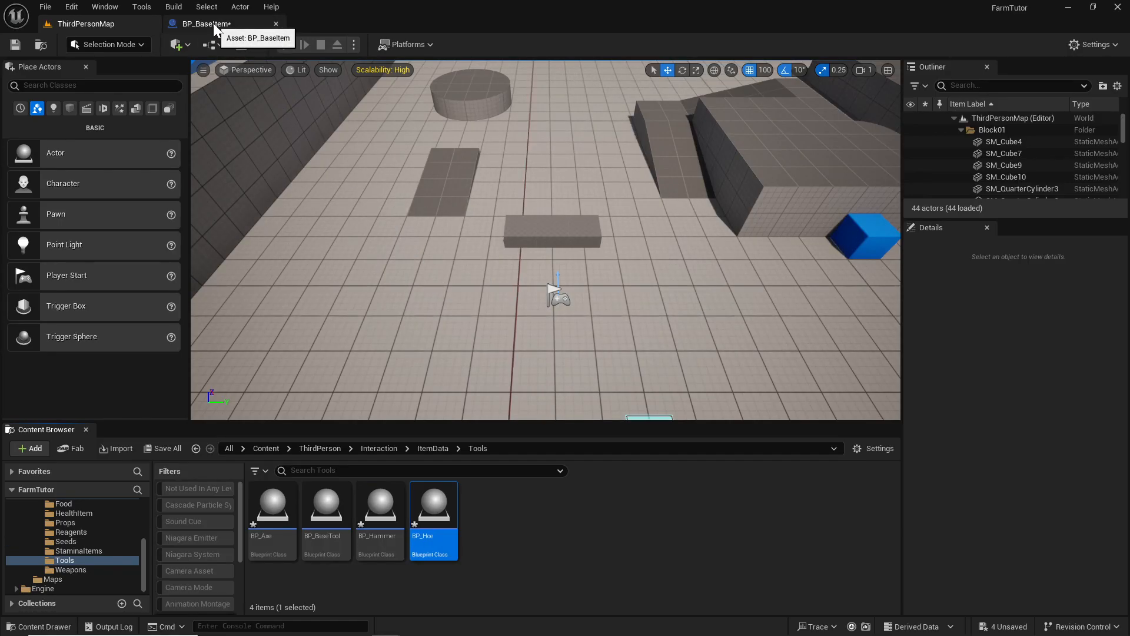
- Save all unsaved assets, confirming the new tool blueprints
click(167, 449)
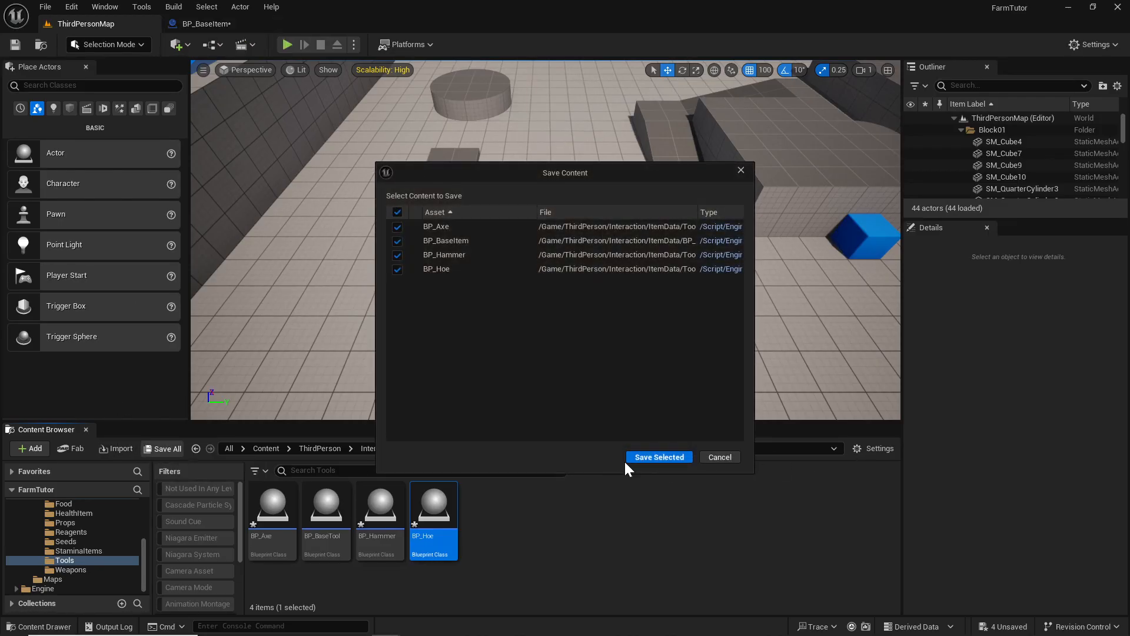
click(659, 456)
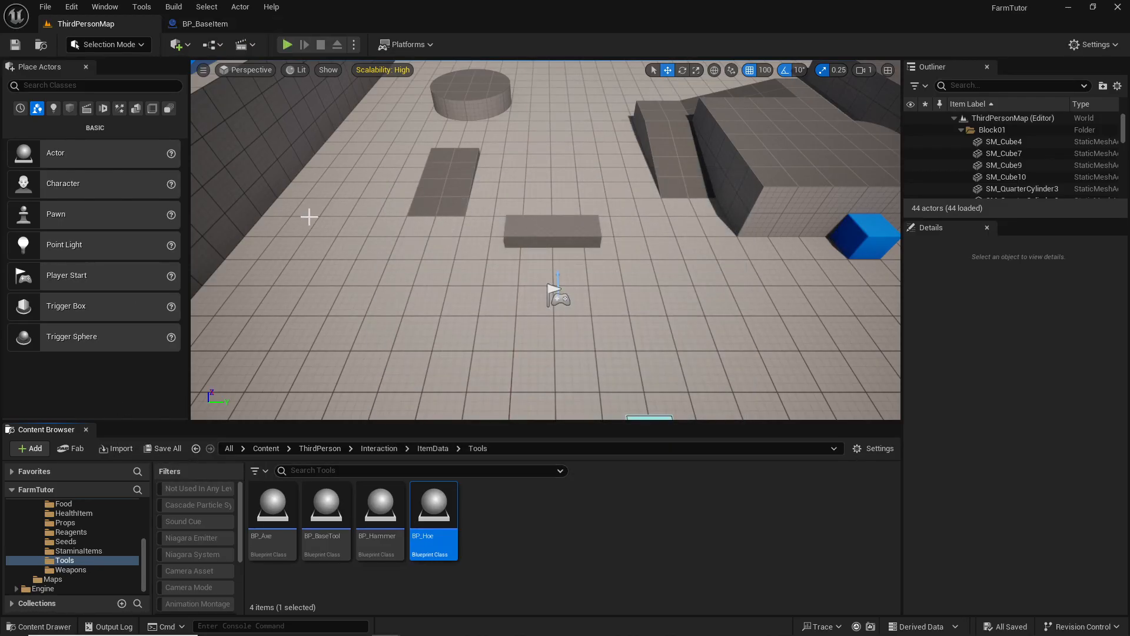
click(272, 504)
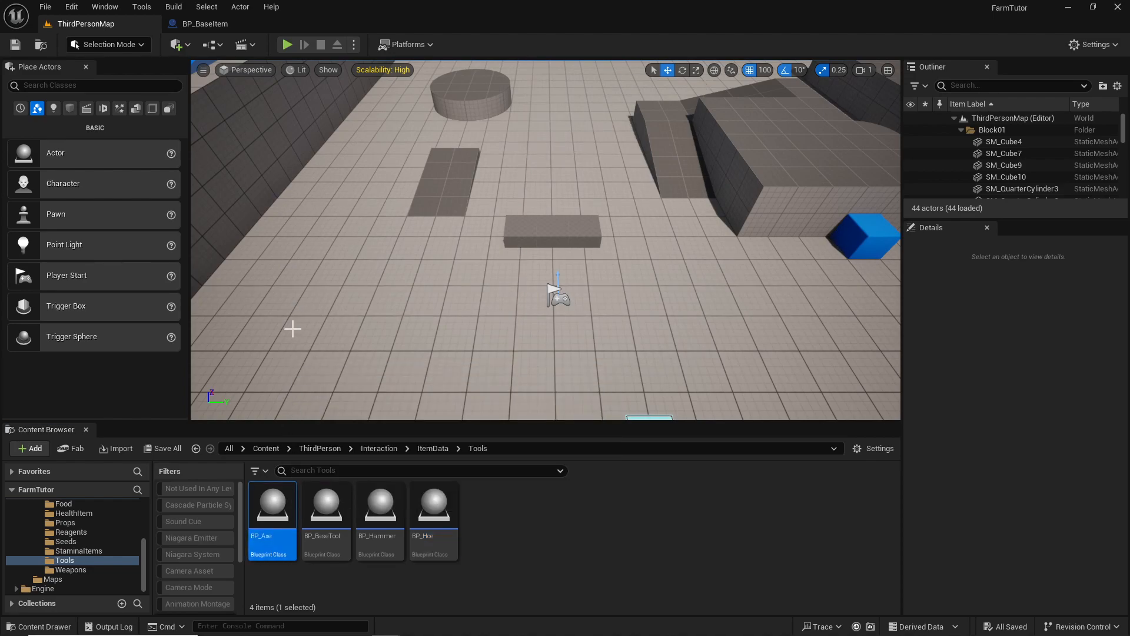
- Open BP_Axe and BP_Hammer in tabs and return to the ThirdPersonMap
double_click(272, 506)
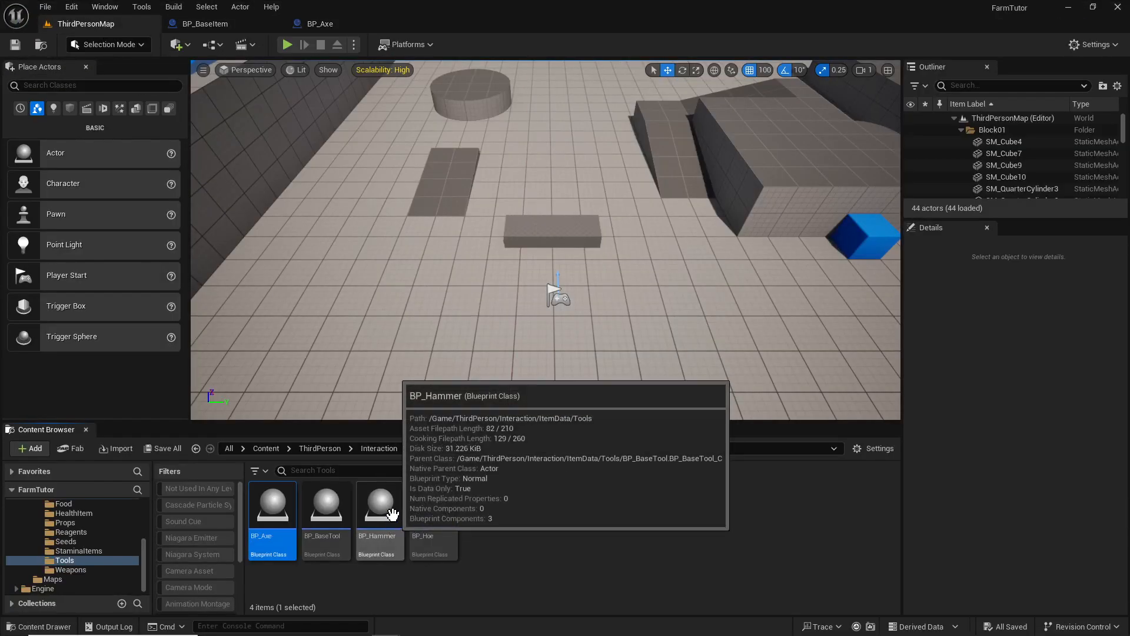
double_click(379, 504)
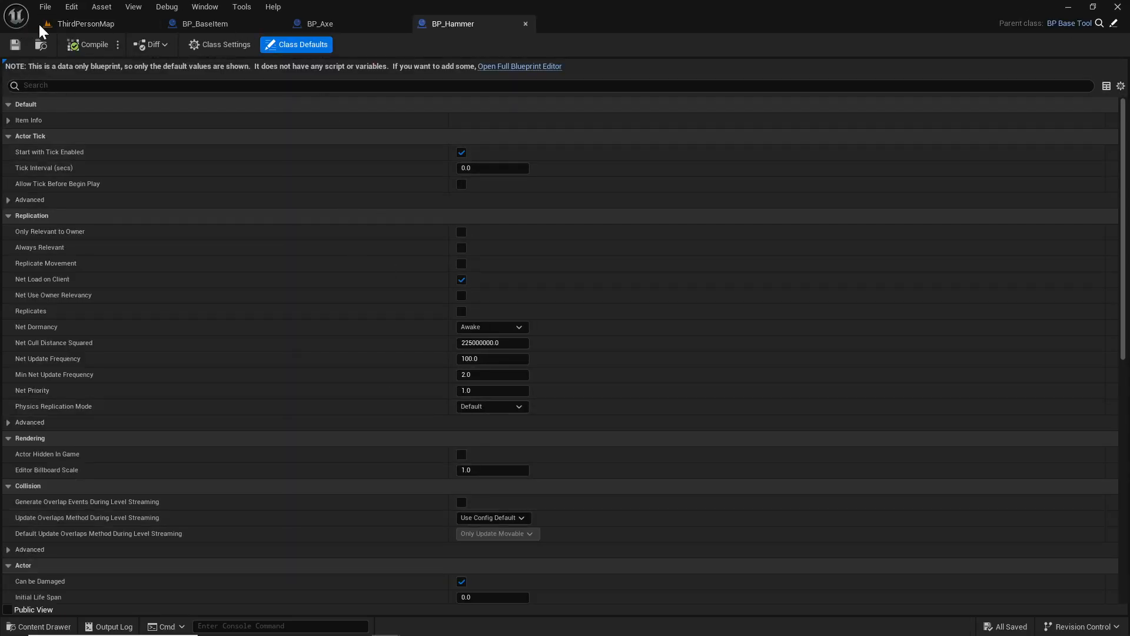
click(581, 24)
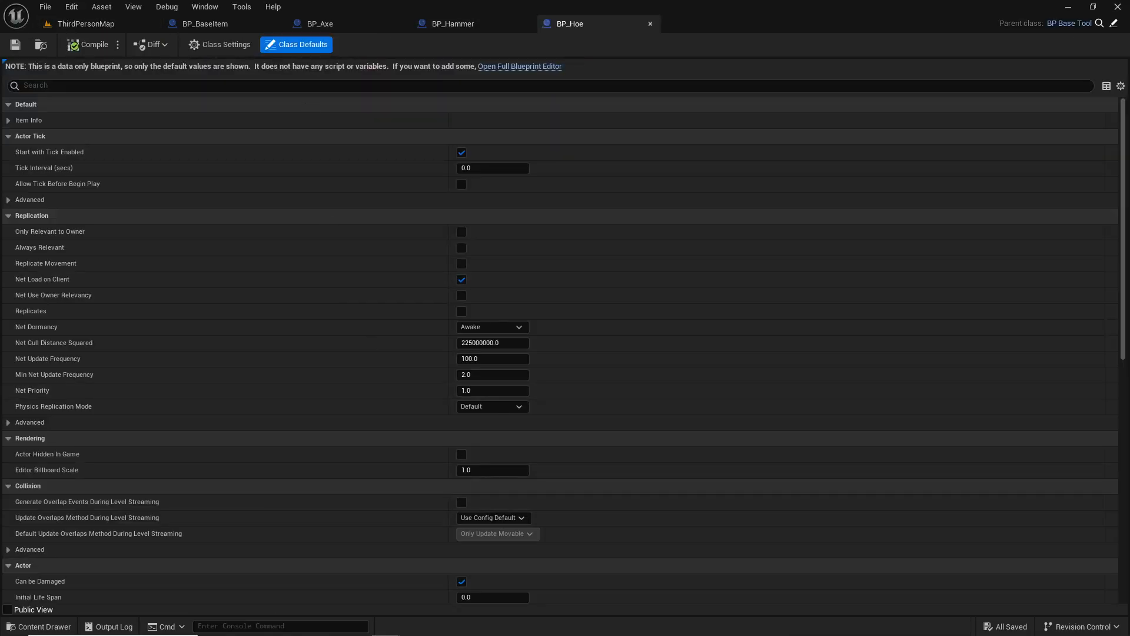
click(317, 24)
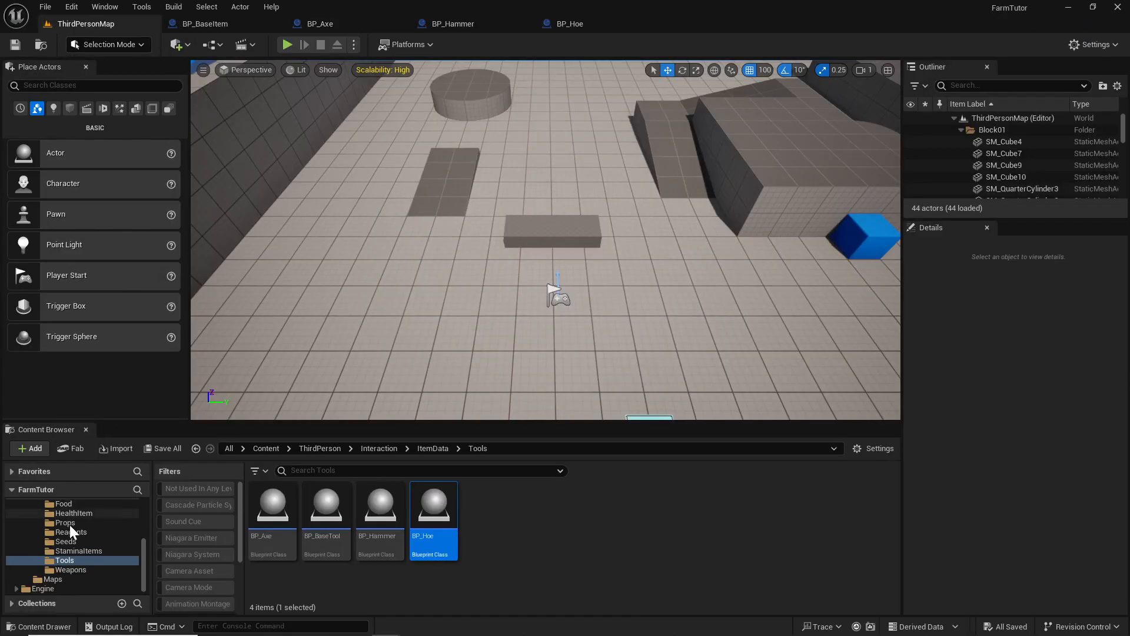
- Place SM_axe, SM_hammer and SM_Hoe from the FarmerPack Props folder into a row on the floor
click(85, 522)
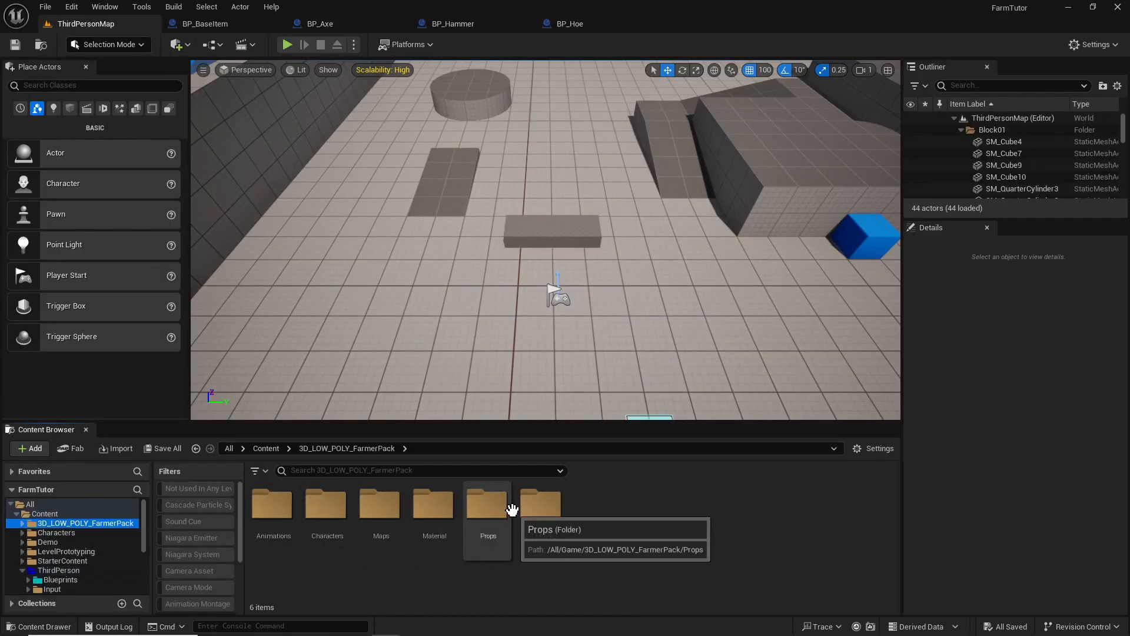
double_click(488, 504)
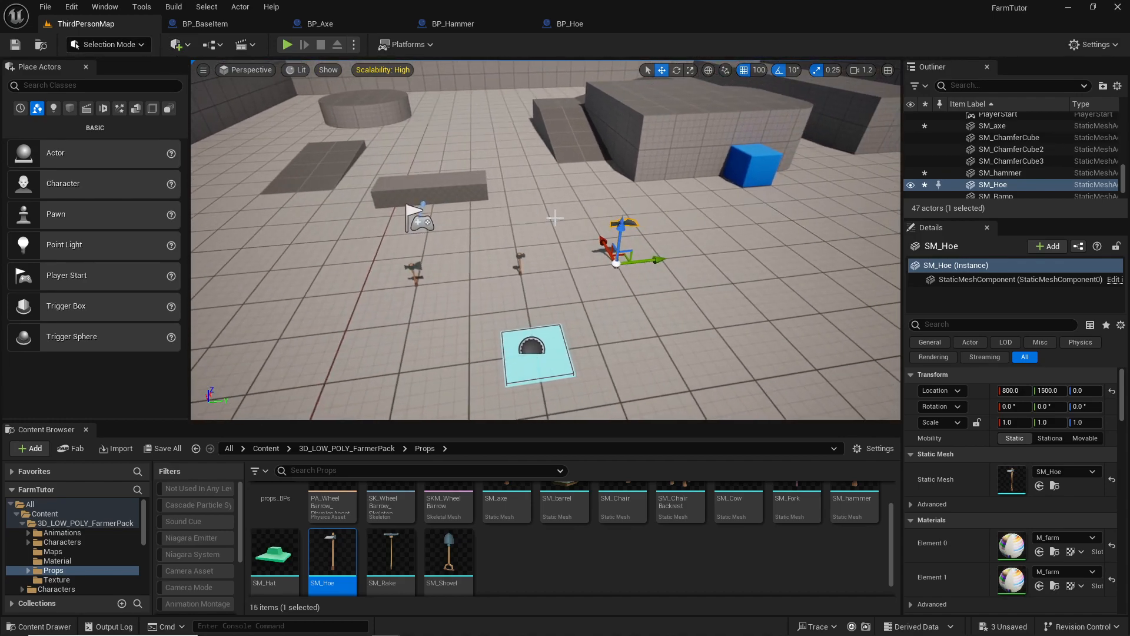
mouse_move(379, 520)
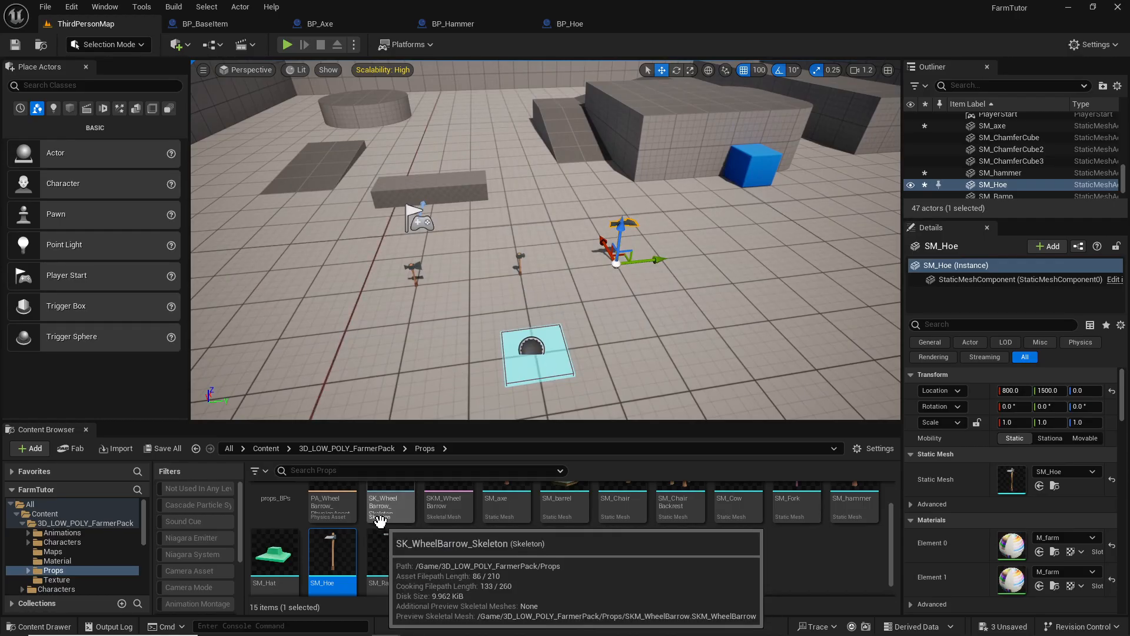
mouse_move(674, 275)
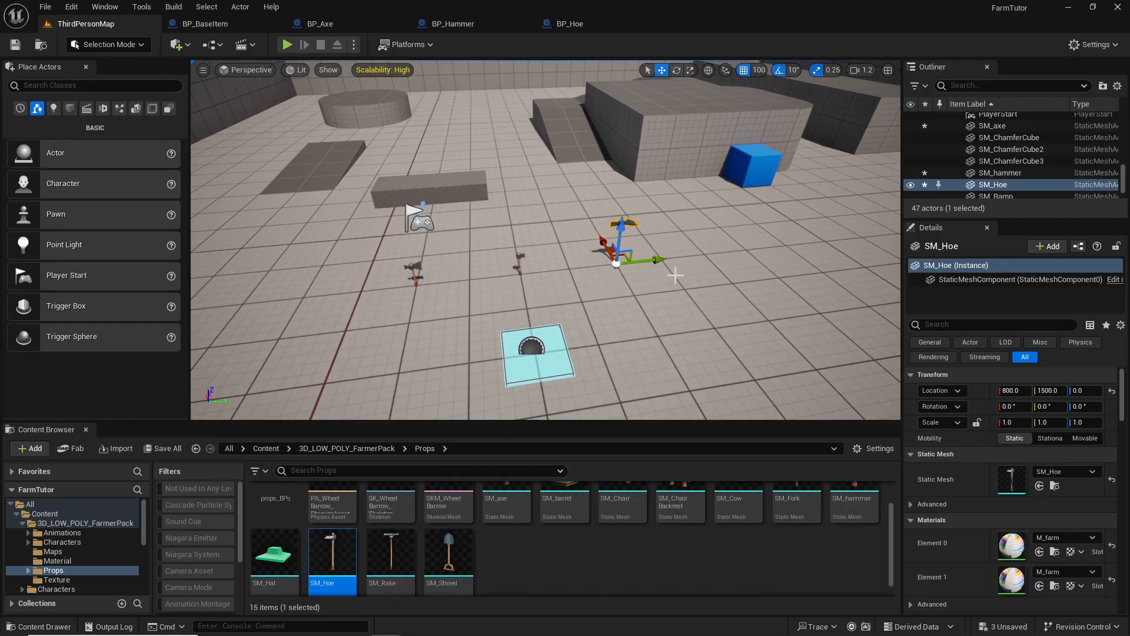
drag(616, 255, 569, 267)
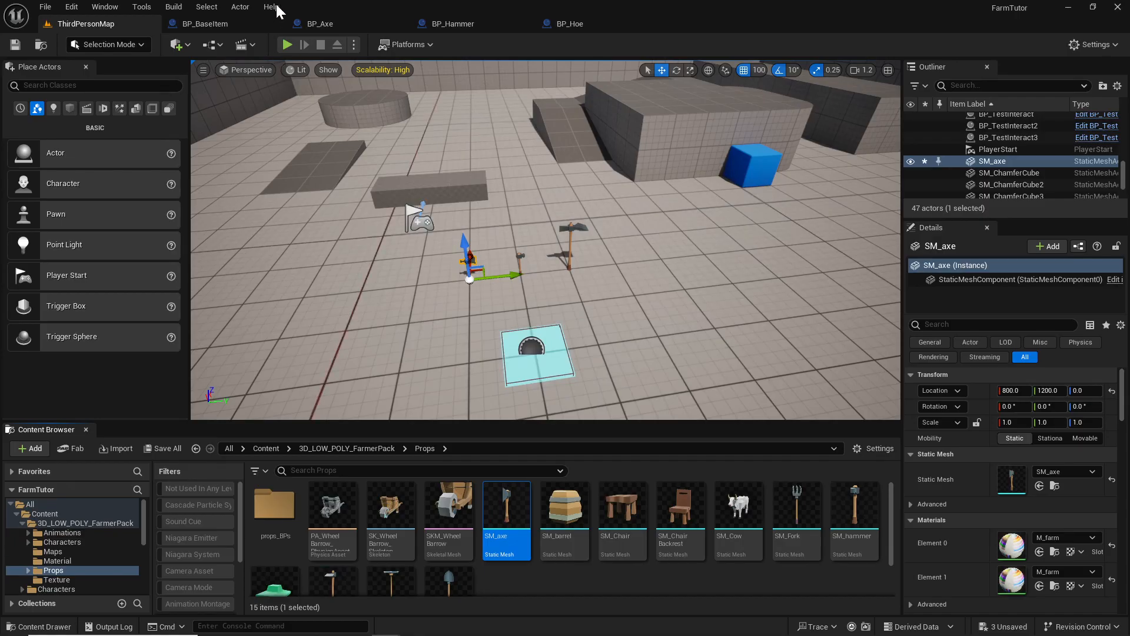
- Assign the selected SM_axe mesh to BP_Axe's StaticMesh component
click(317, 24)
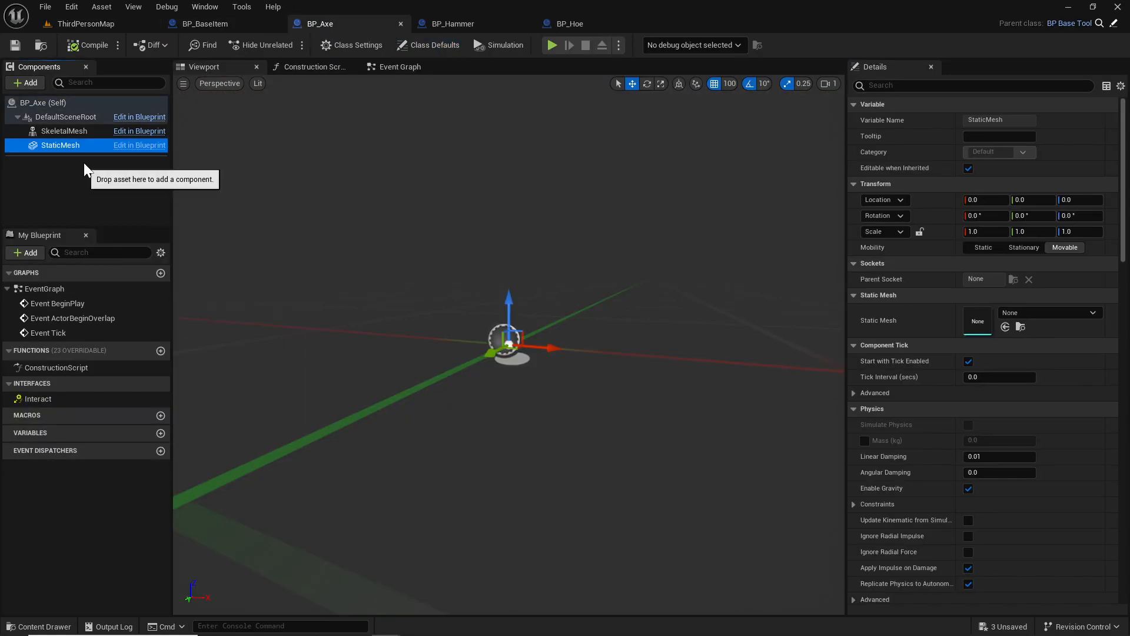
mouse_move(1005, 327)
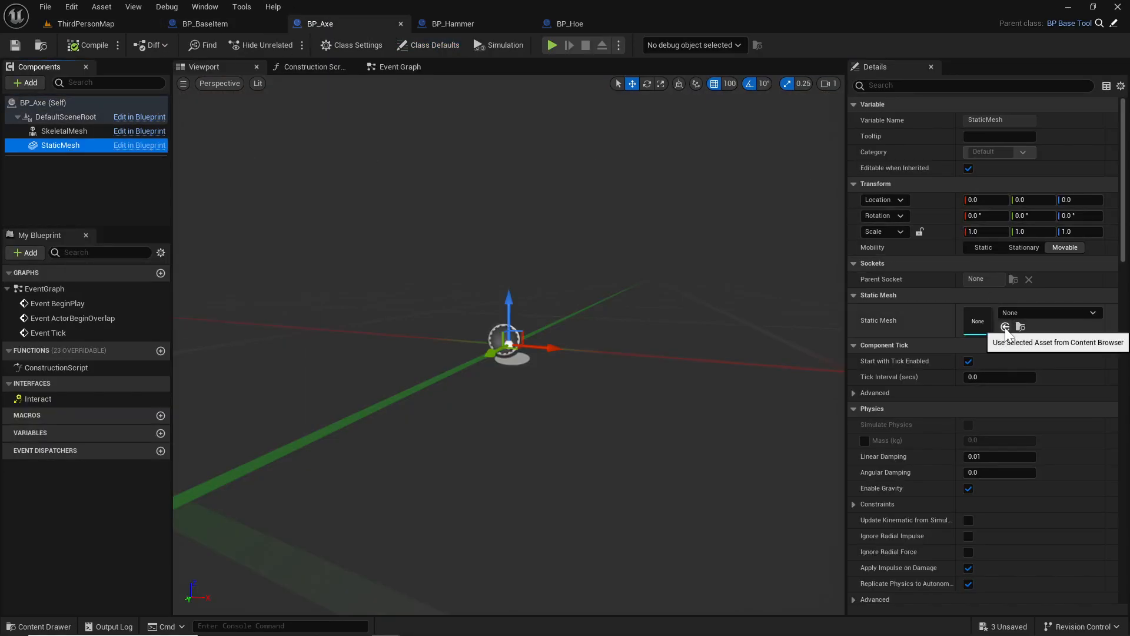
click(1005, 327)
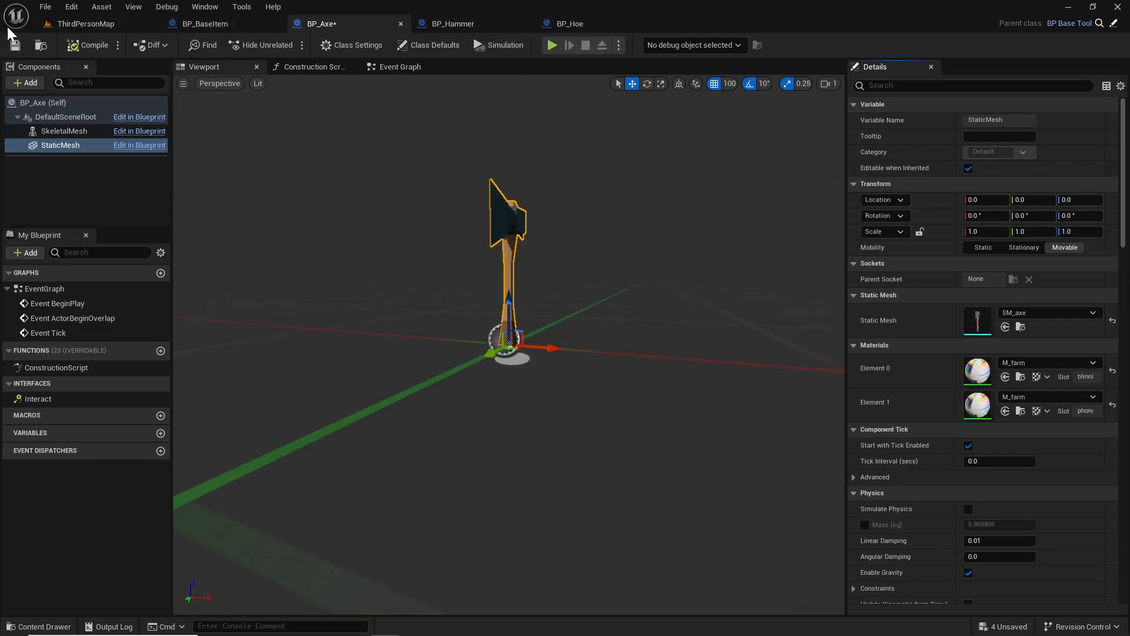
click(82, 23)
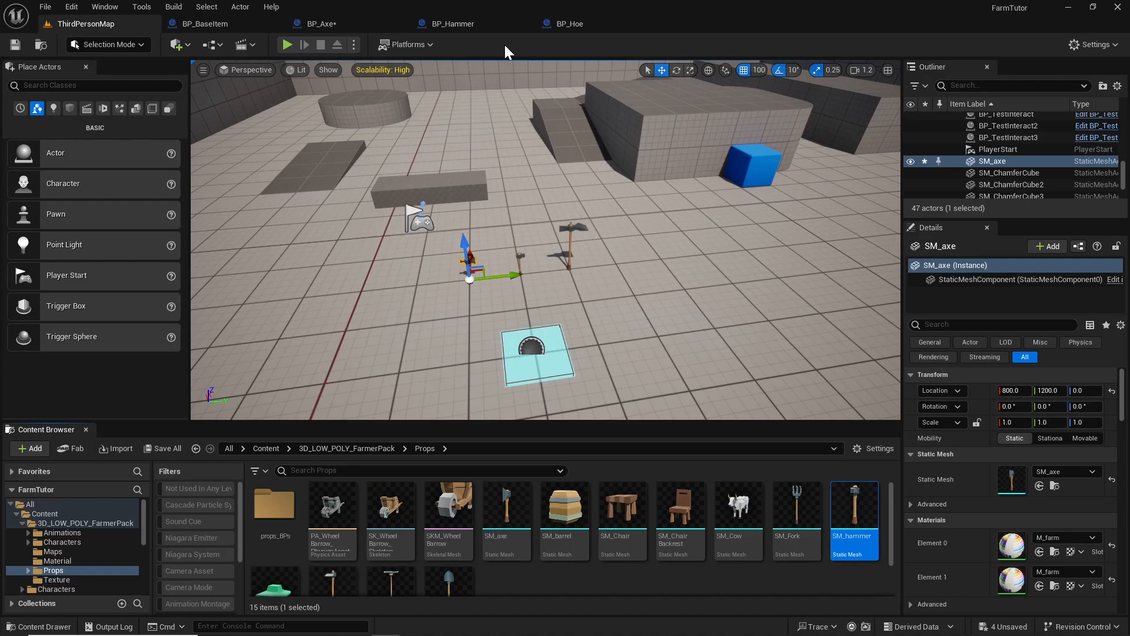
- Open BP_Hammer in the full editor, compile it and select its StaticMesh component
click(452, 24)
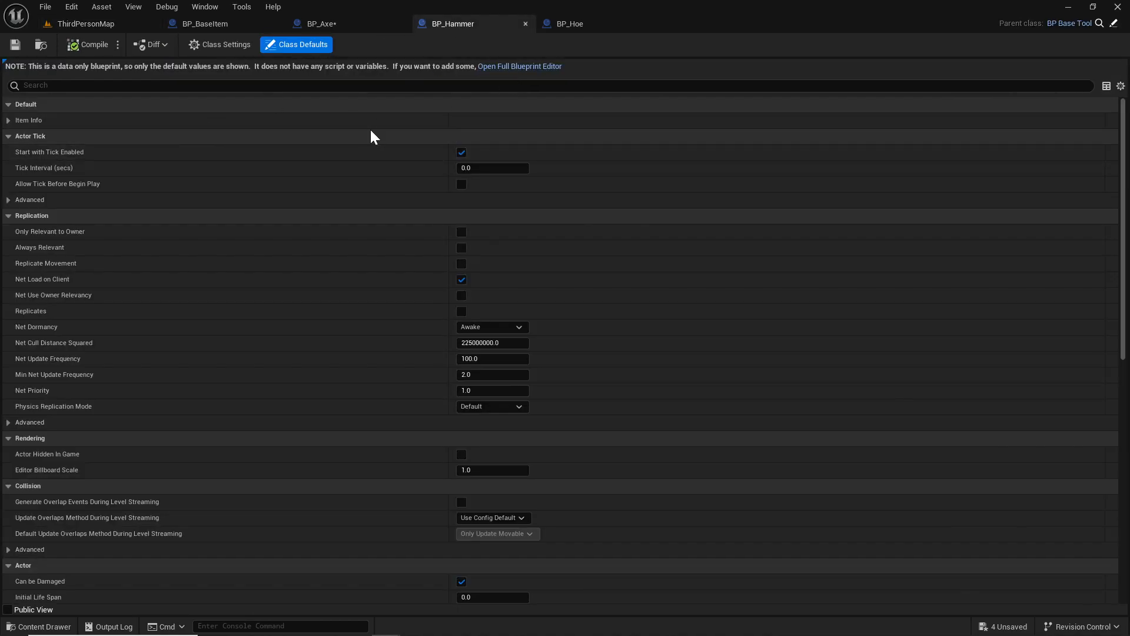
click(520, 66)
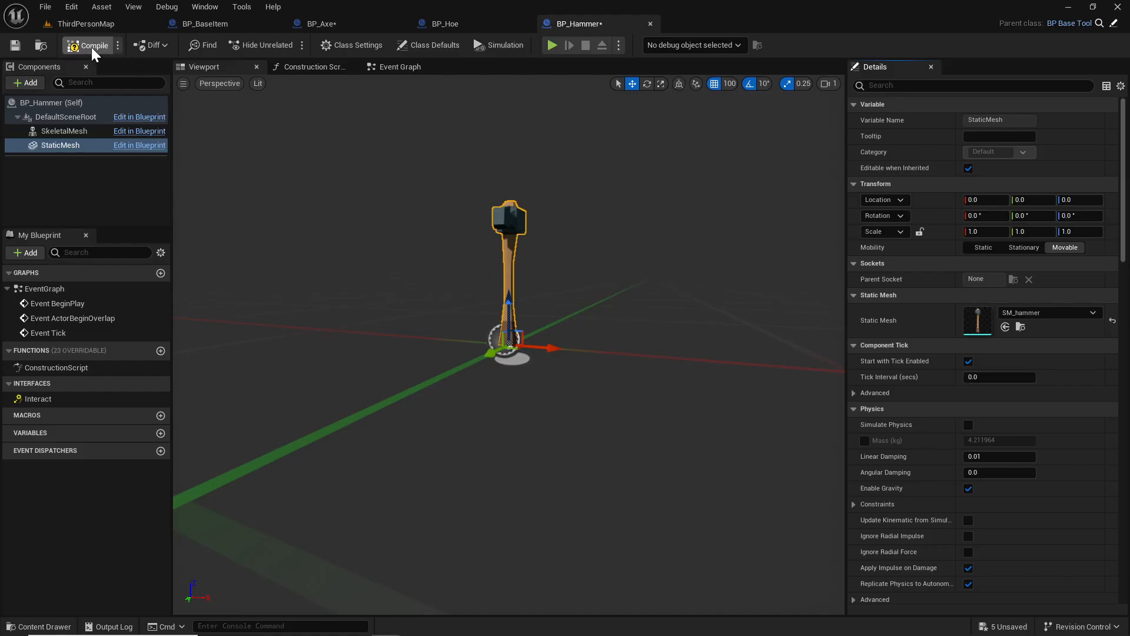
click(85, 24)
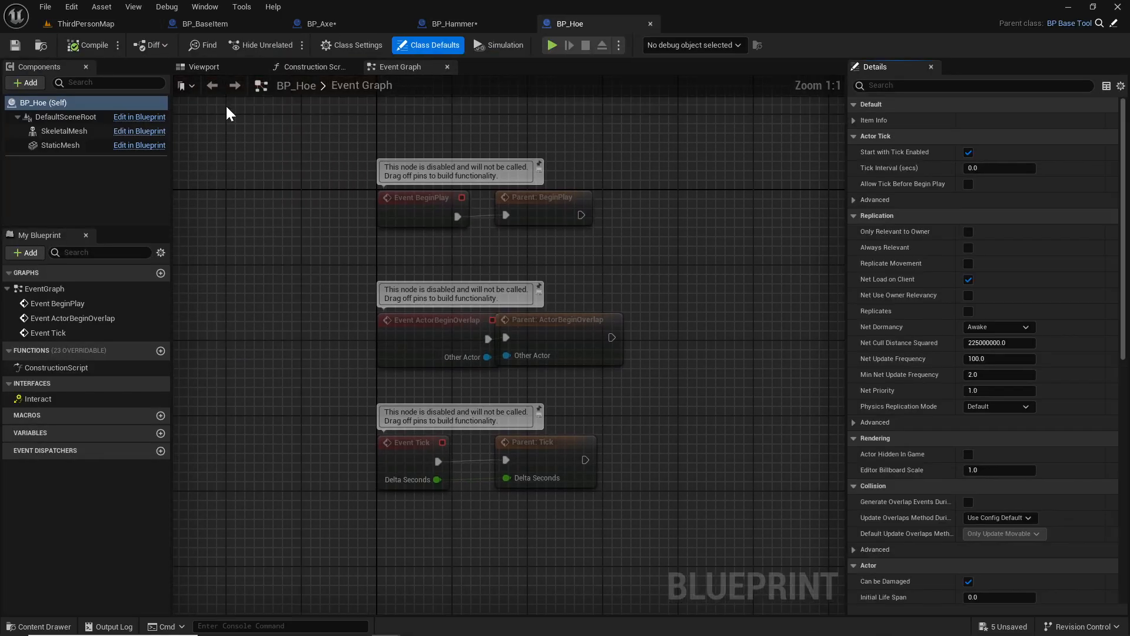
click(58, 144)
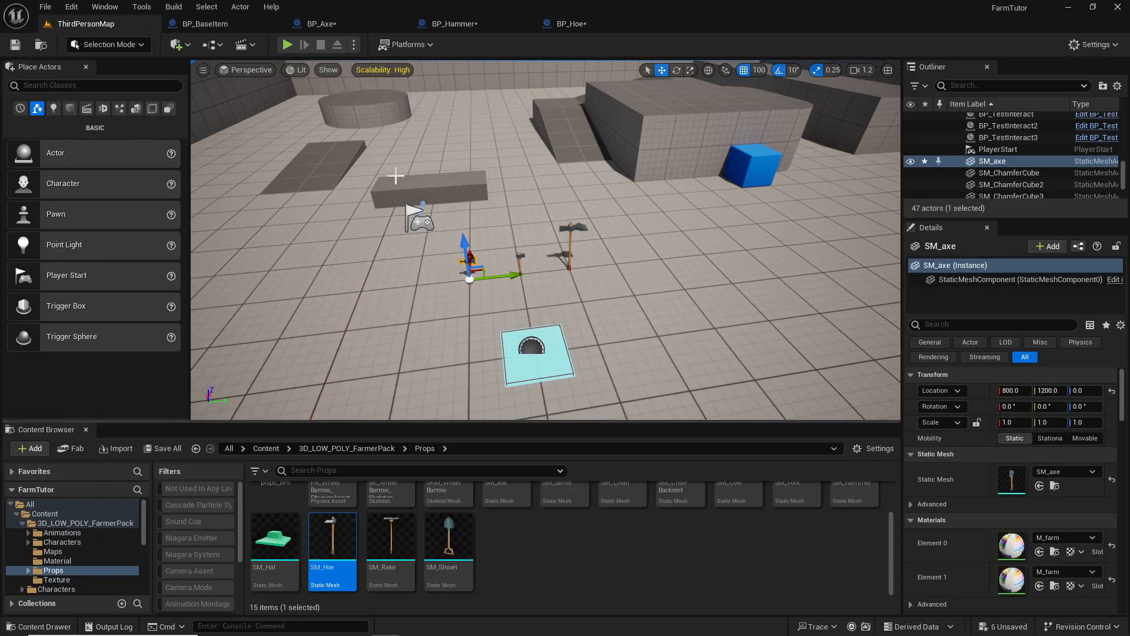
- Set BP_Axe's Item Info to ItemID Axe, ItemType Tool and ItemName 'Axe'
click(320, 23)
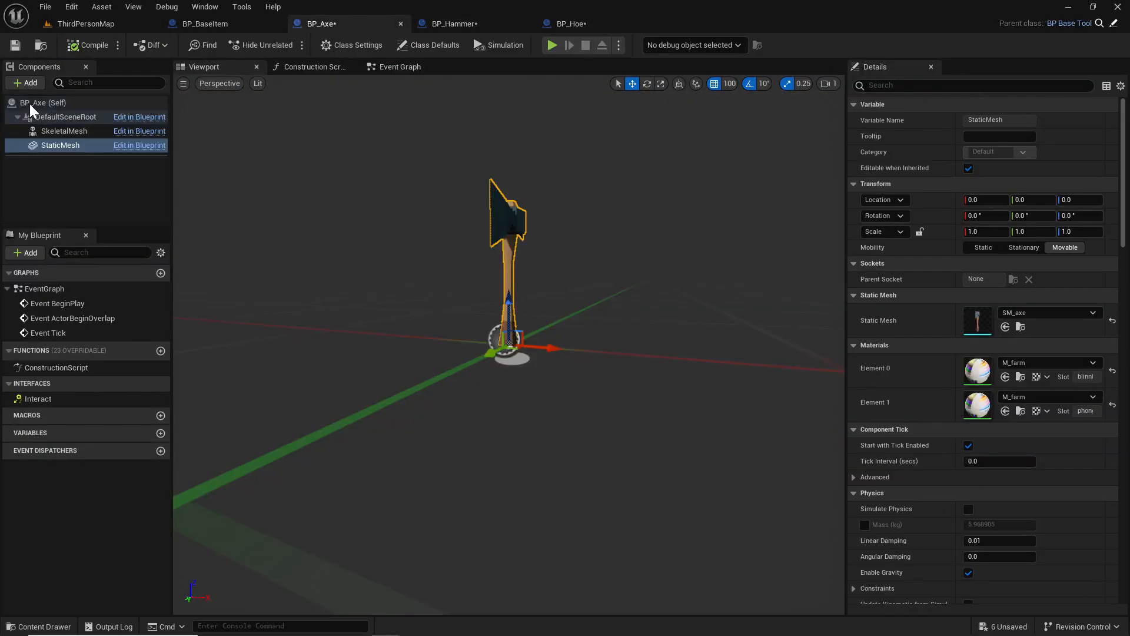
click(429, 45)
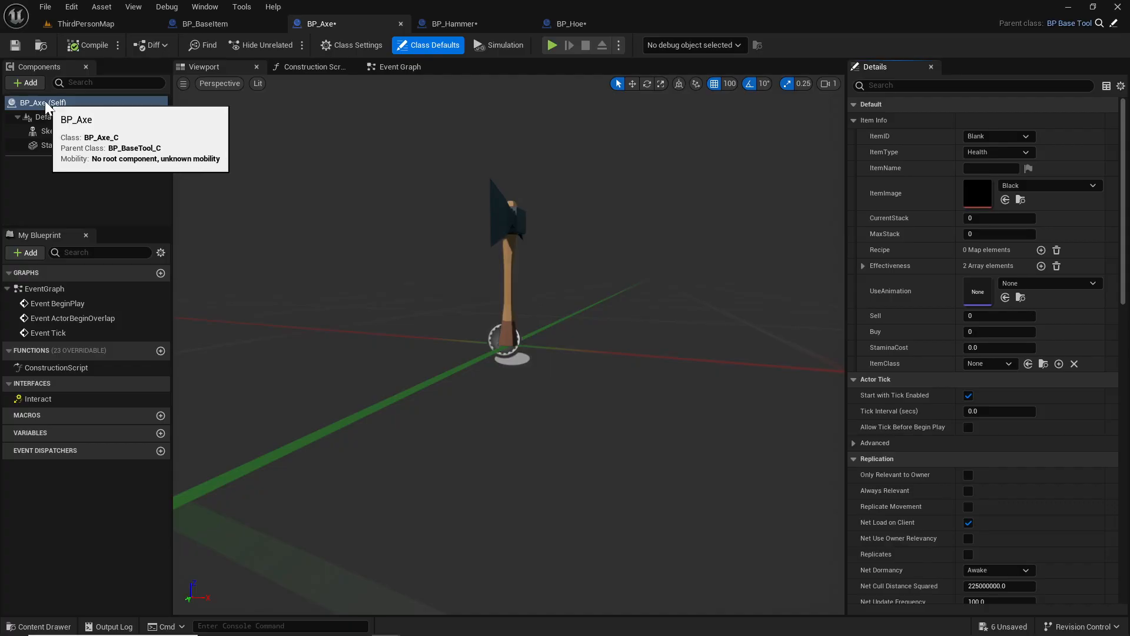
mouse_move(909, 141)
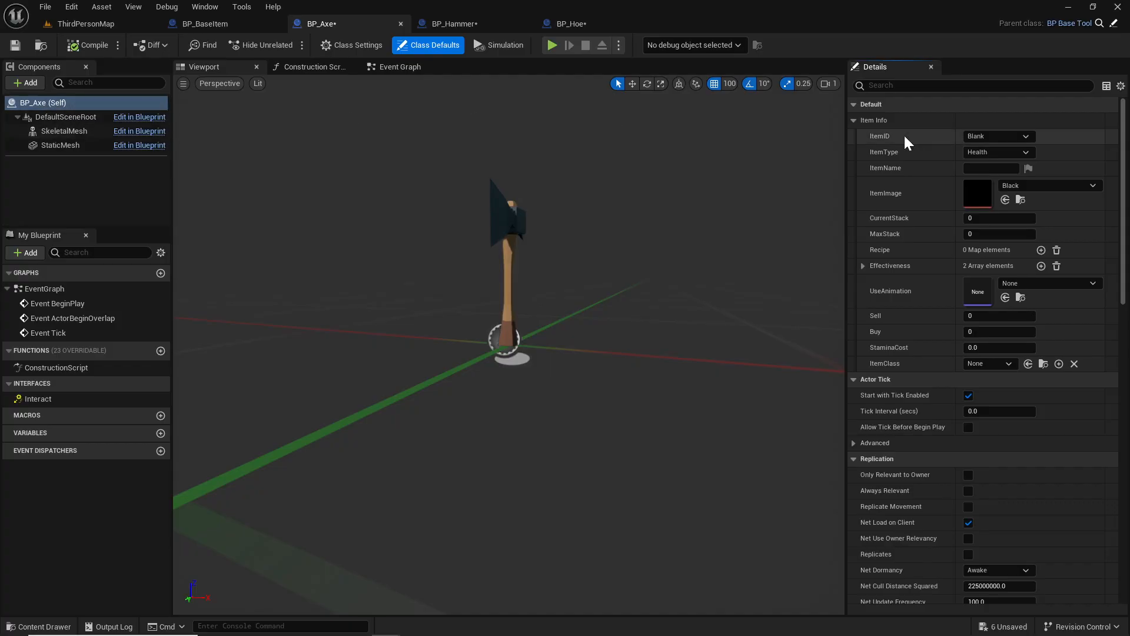
mouse_move(948, 447)
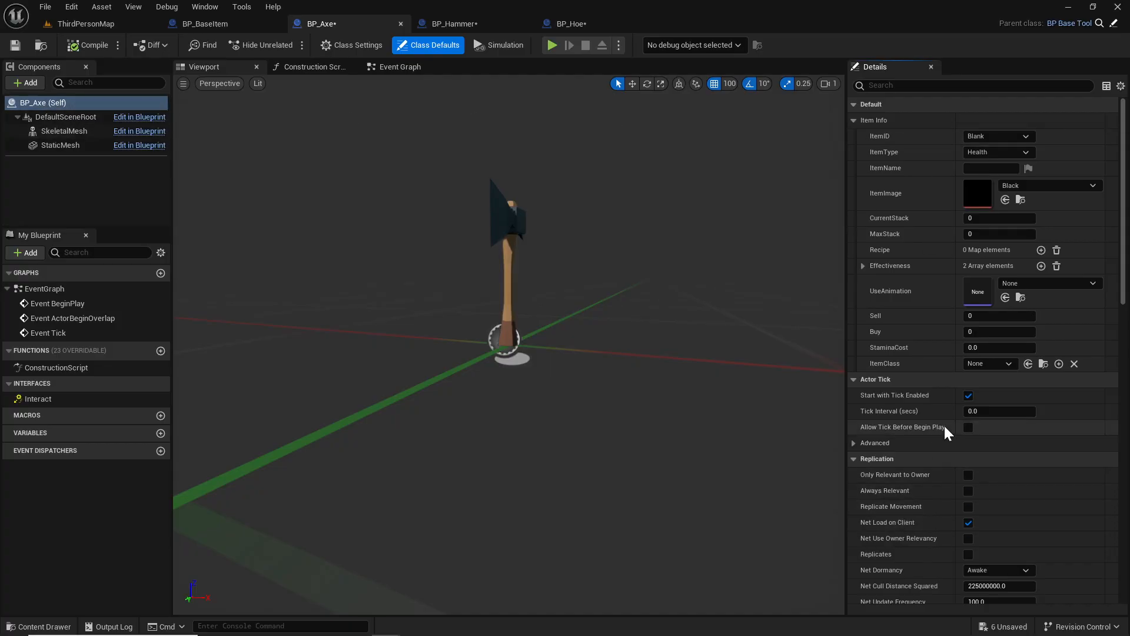
click(998, 136)
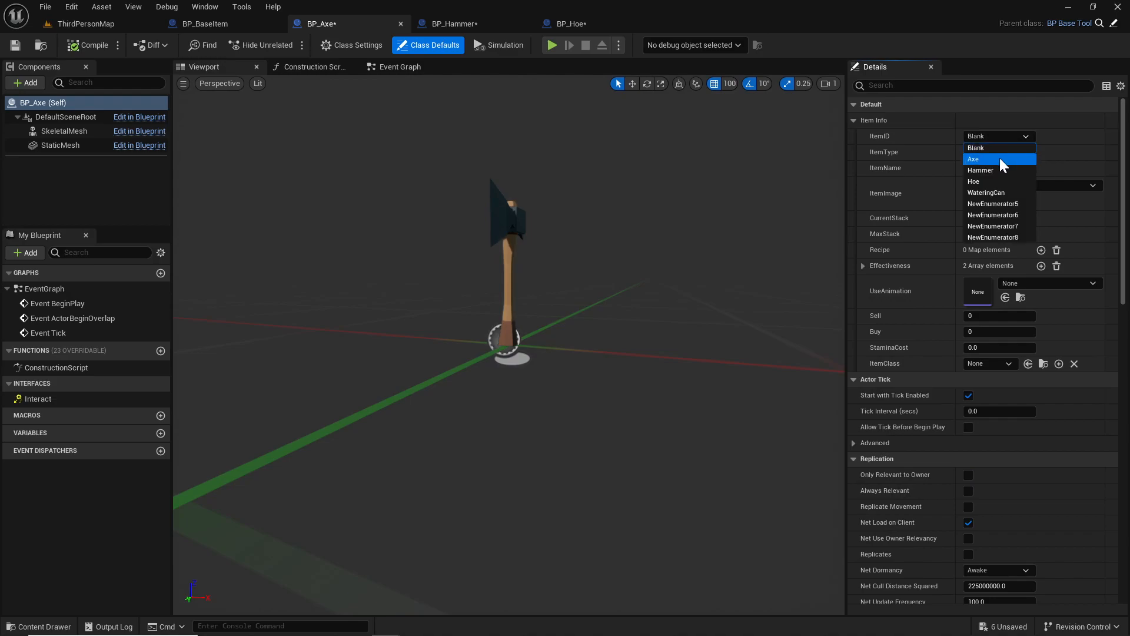
click(973, 159)
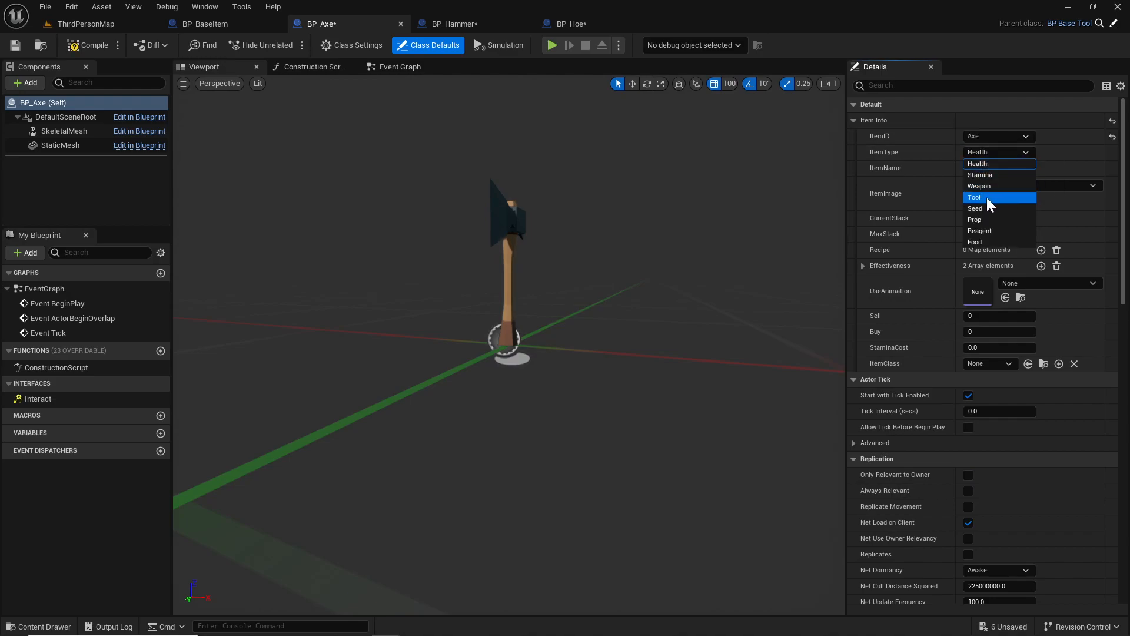
click(975, 198)
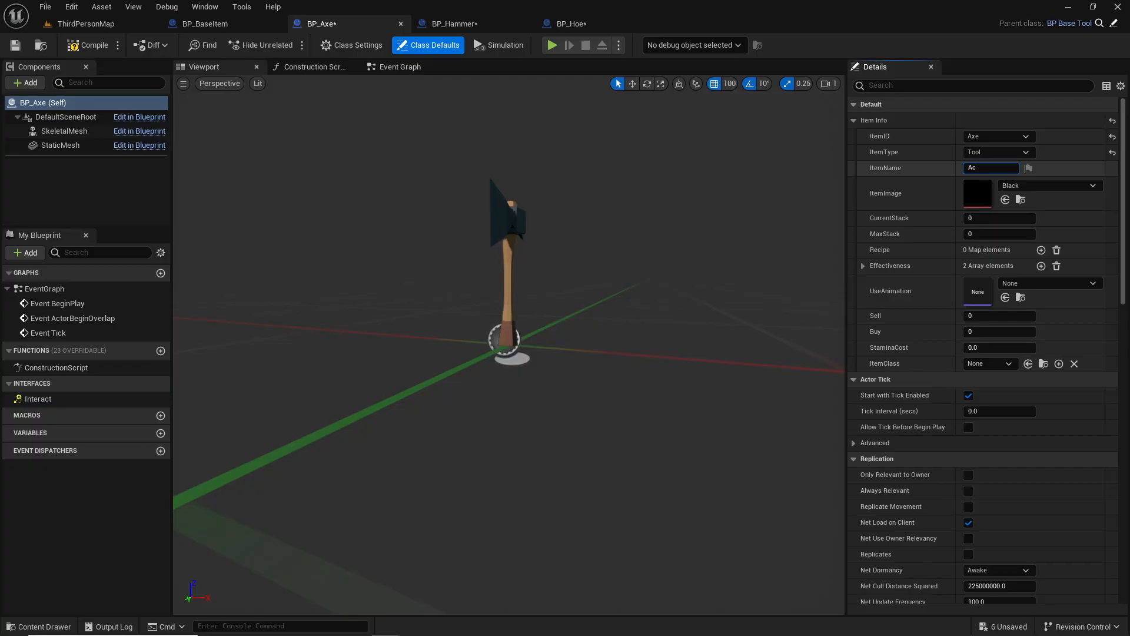
text(Axe)
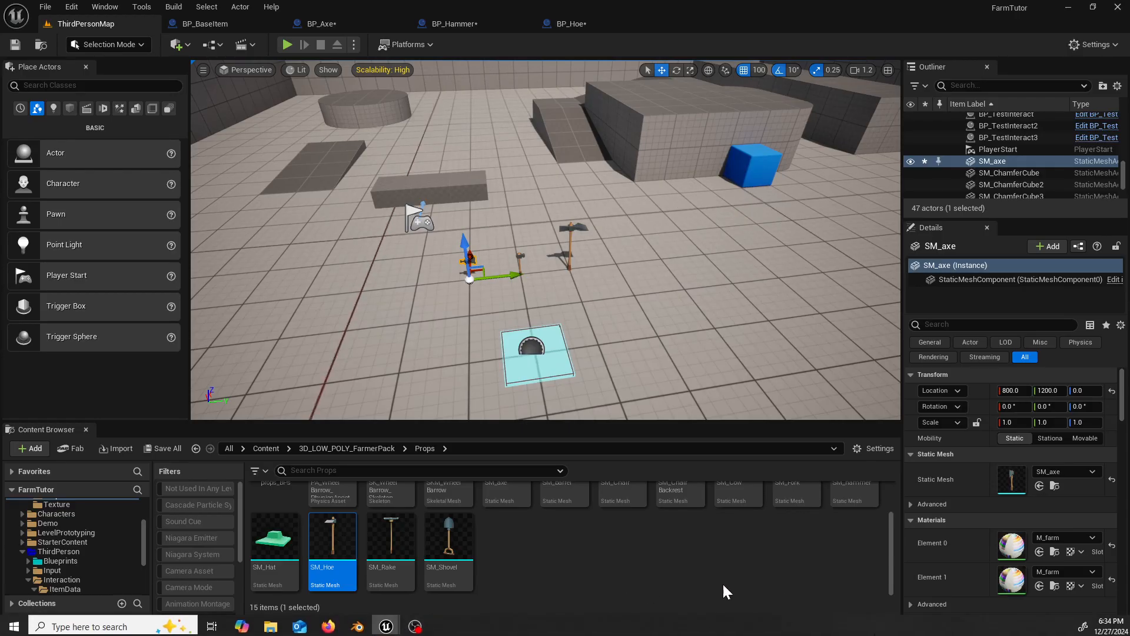
- Set the axe's ItemImage to the AICON-Green texture
click(571, 24)
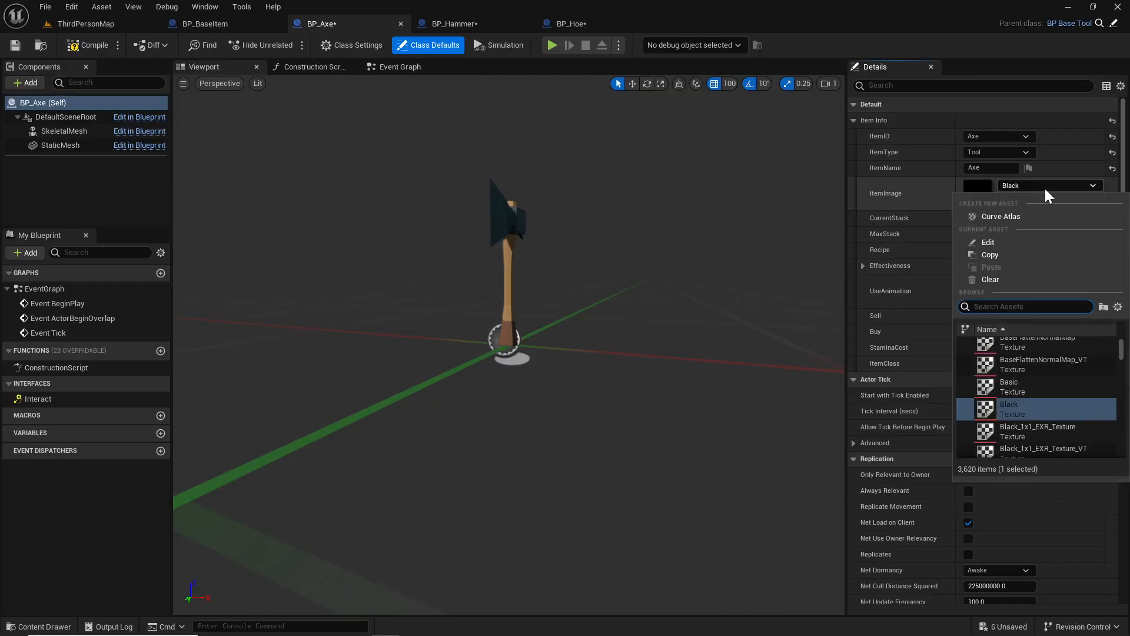
text(axe)
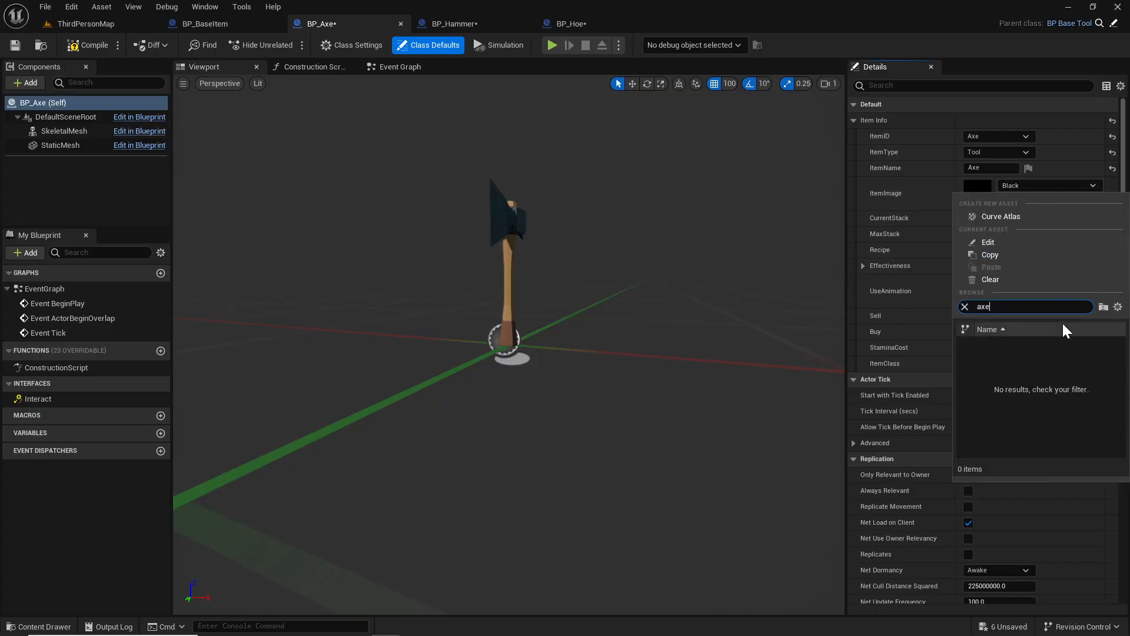
click(966, 306)
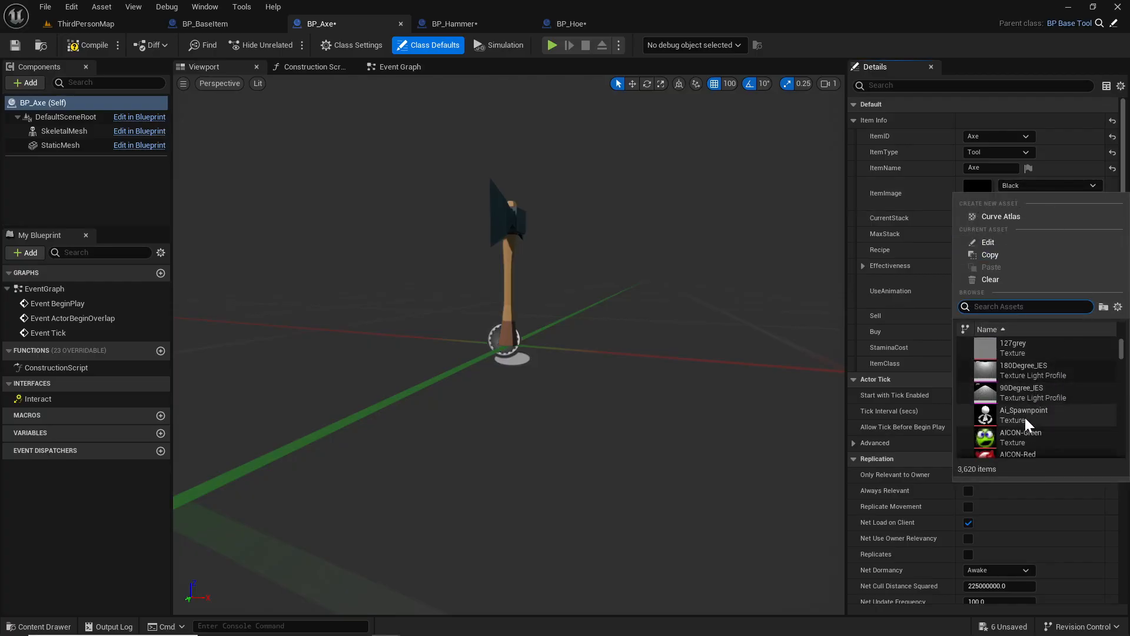
click(1019, 438)
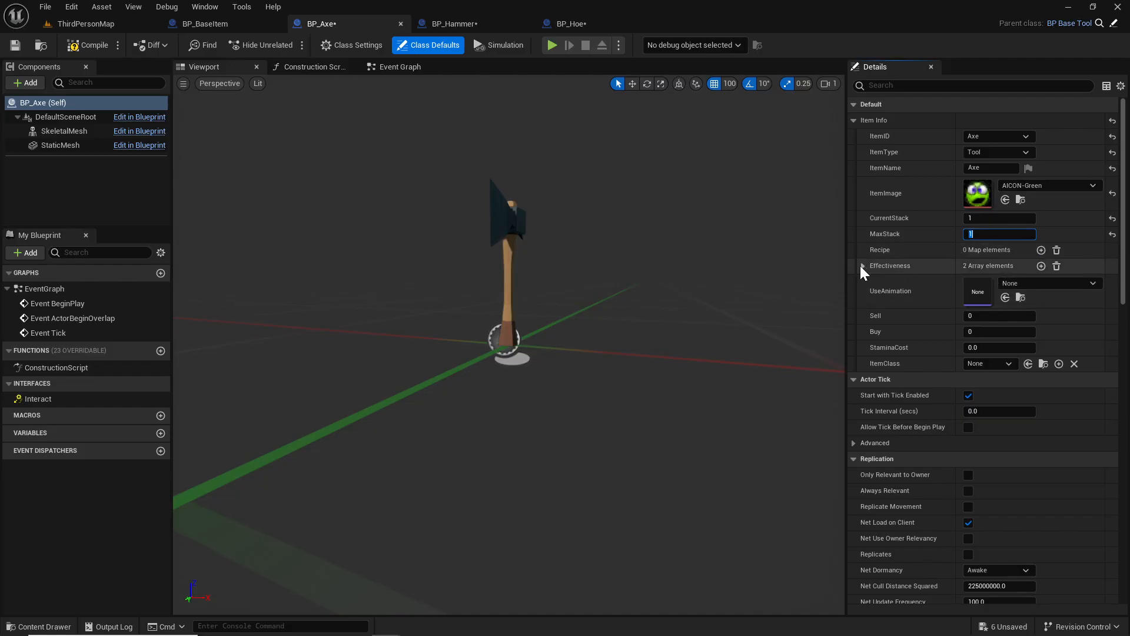
- Set effectiveness 2.0 and 4.0, stamina cost 3.0 and item class BP_Axe
click(861, 266)
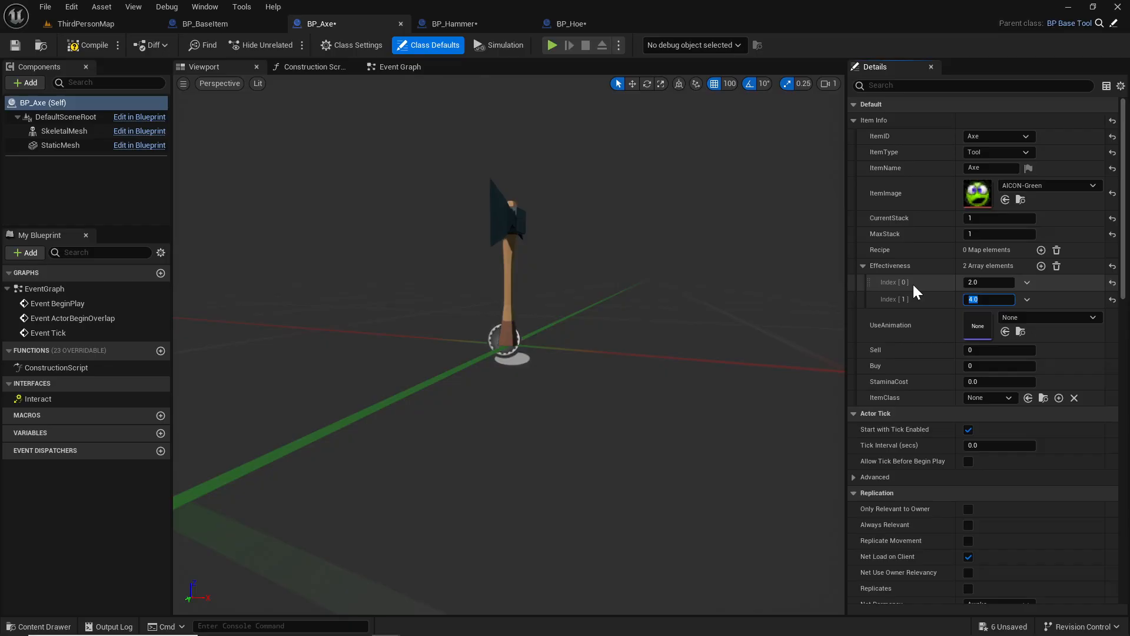
mouse_move(937, 291)
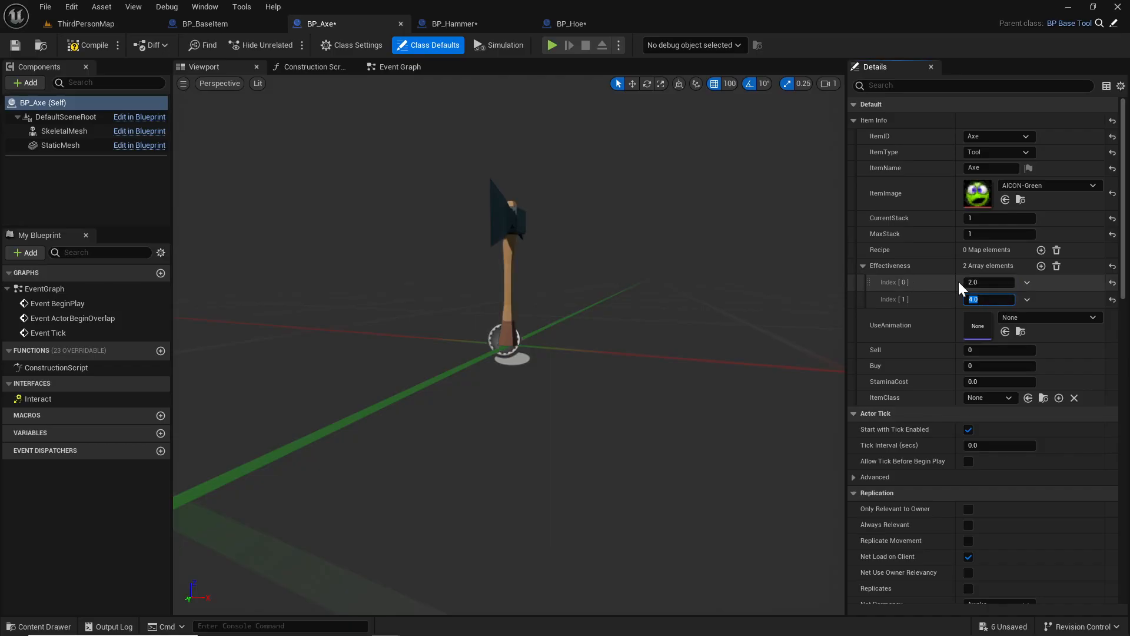
mouse_move(685, 295)
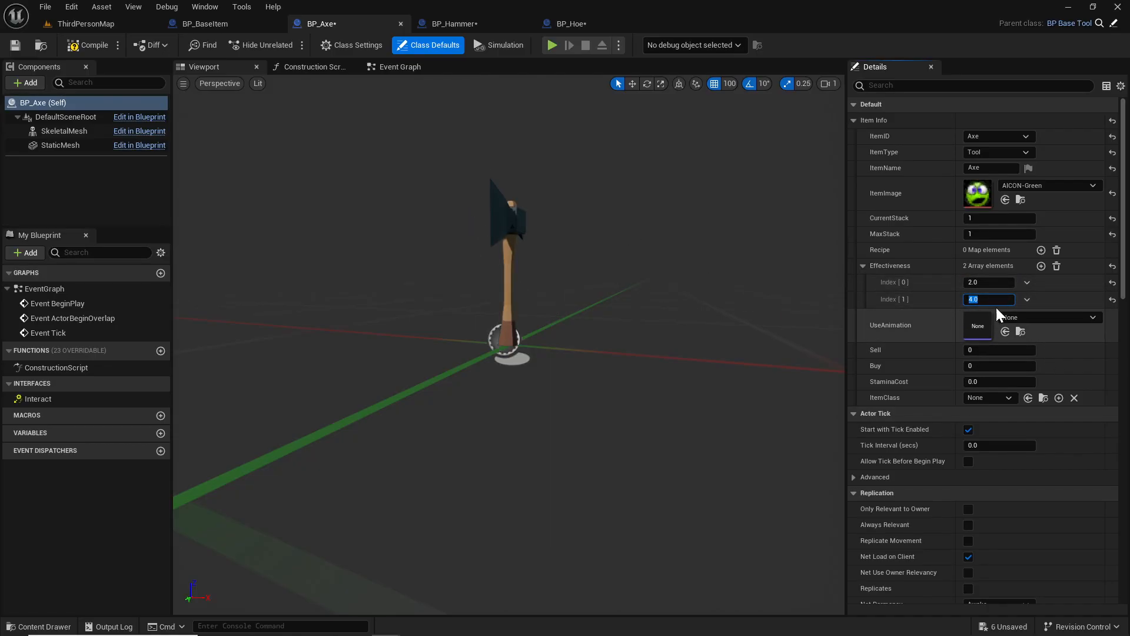
click(998, 381)
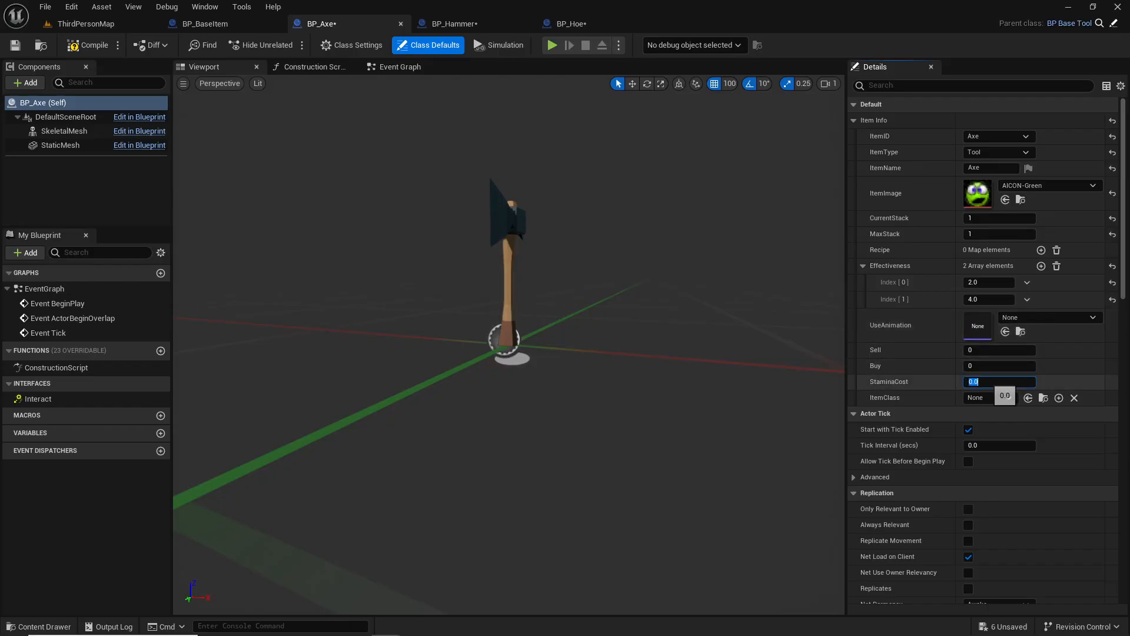
click(991, 398)
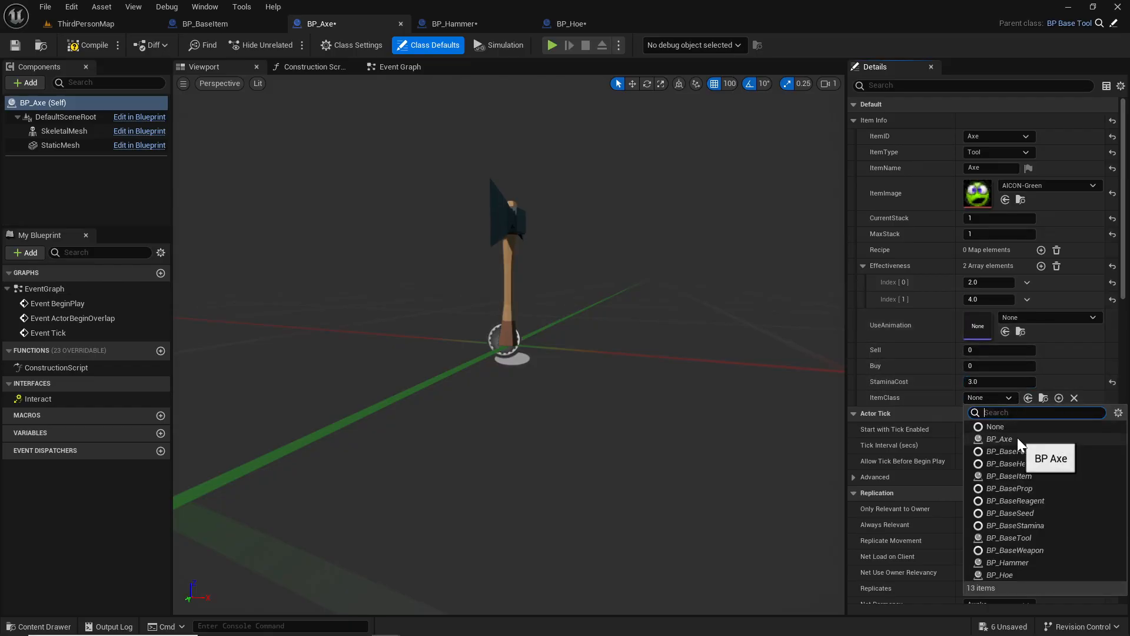
click(999, 437)
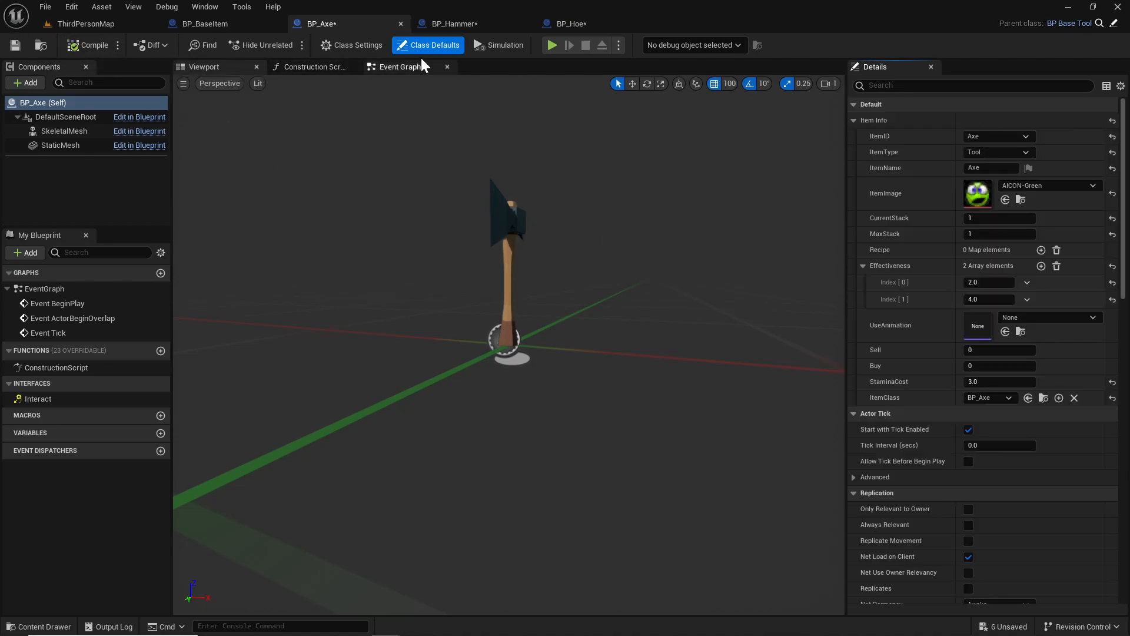
click(459, 23)
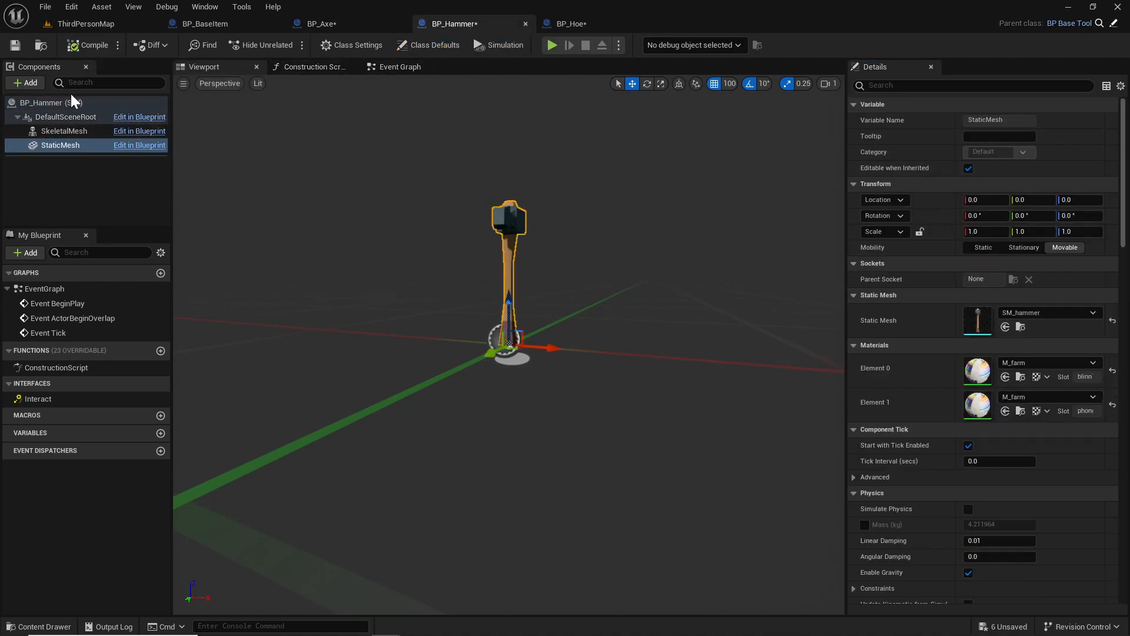
- Set the hammer's item ID to Hammer and its display name to 'Hammer'
click(433, 44)
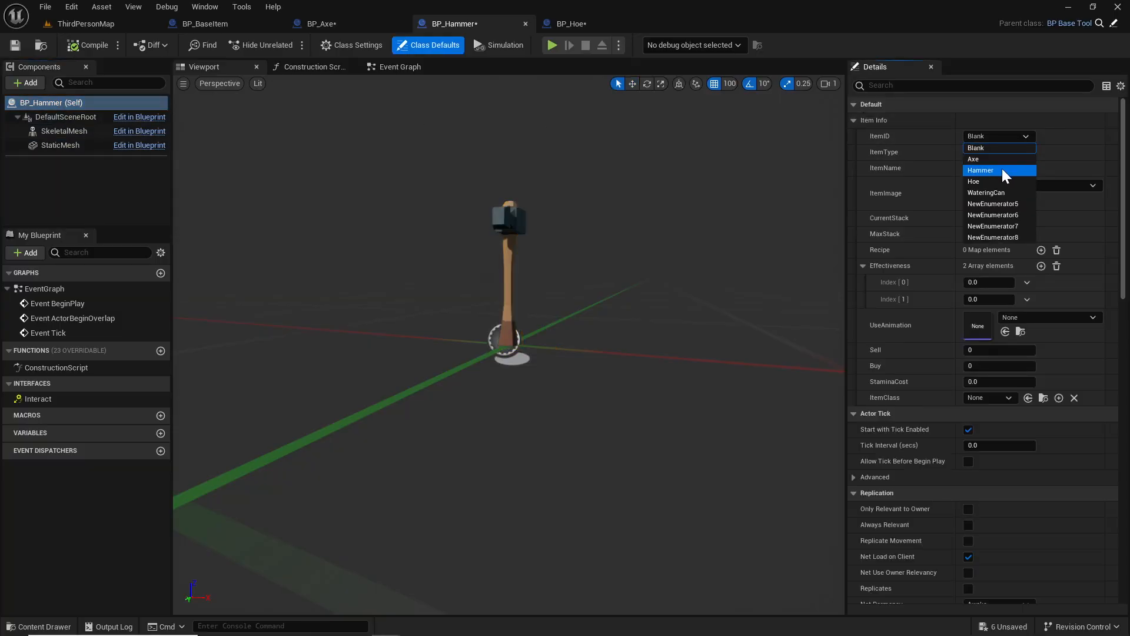
click(979, 170)
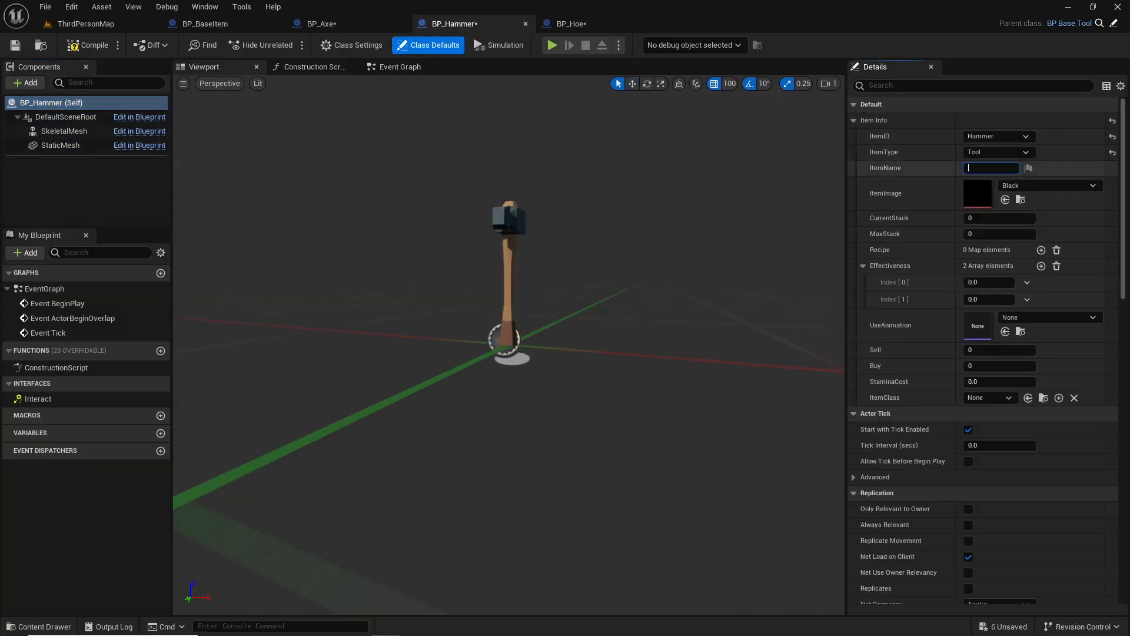
text(Hammer)
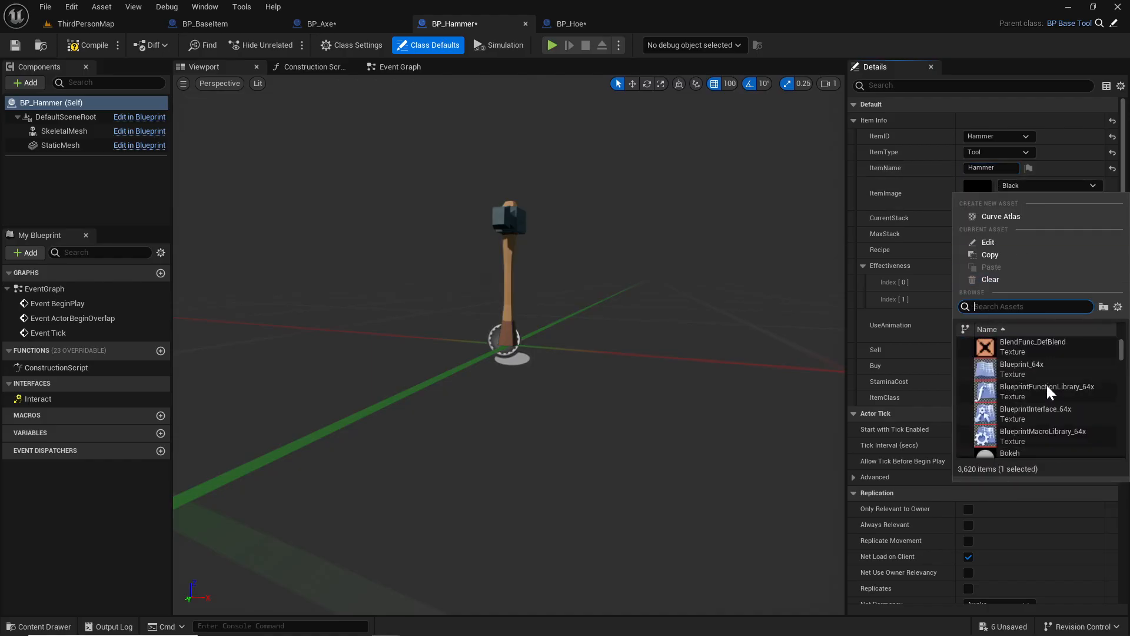
scroll(down, 3)
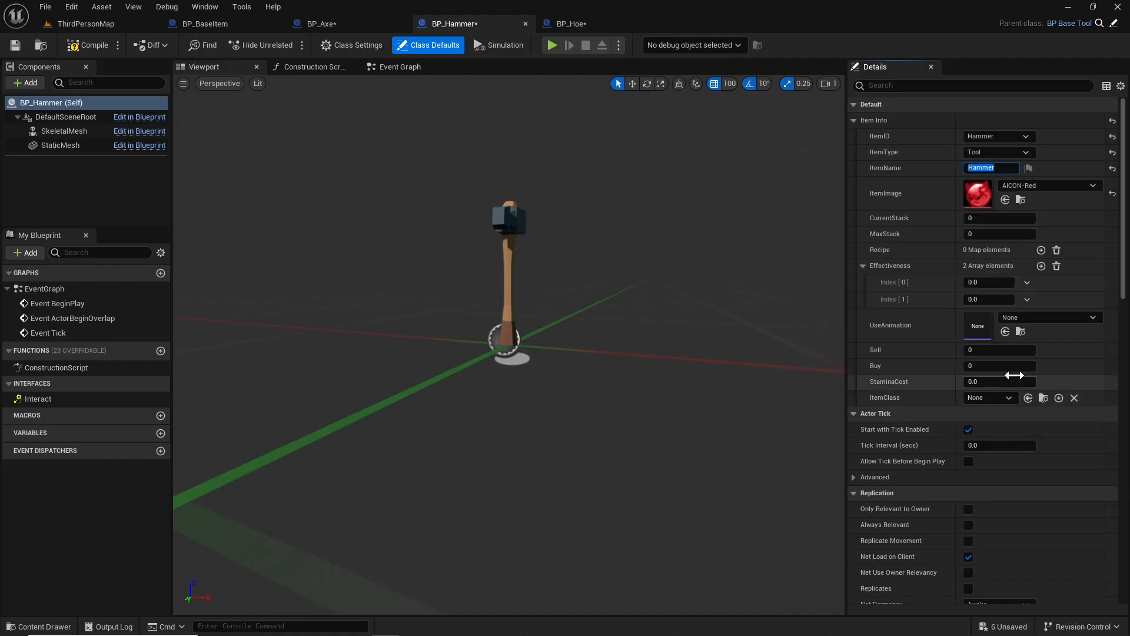
- Set stacks 1, stamina cost 3.0, item class BP_Hammer and compile
click(999, 218)
text(1)
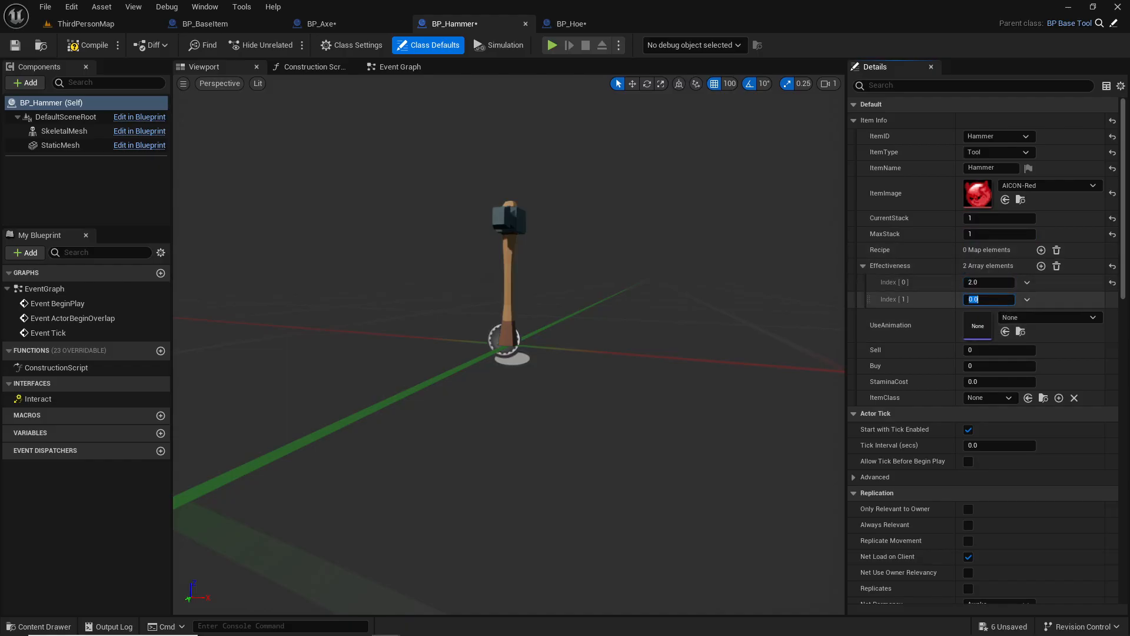
click(990, 398)
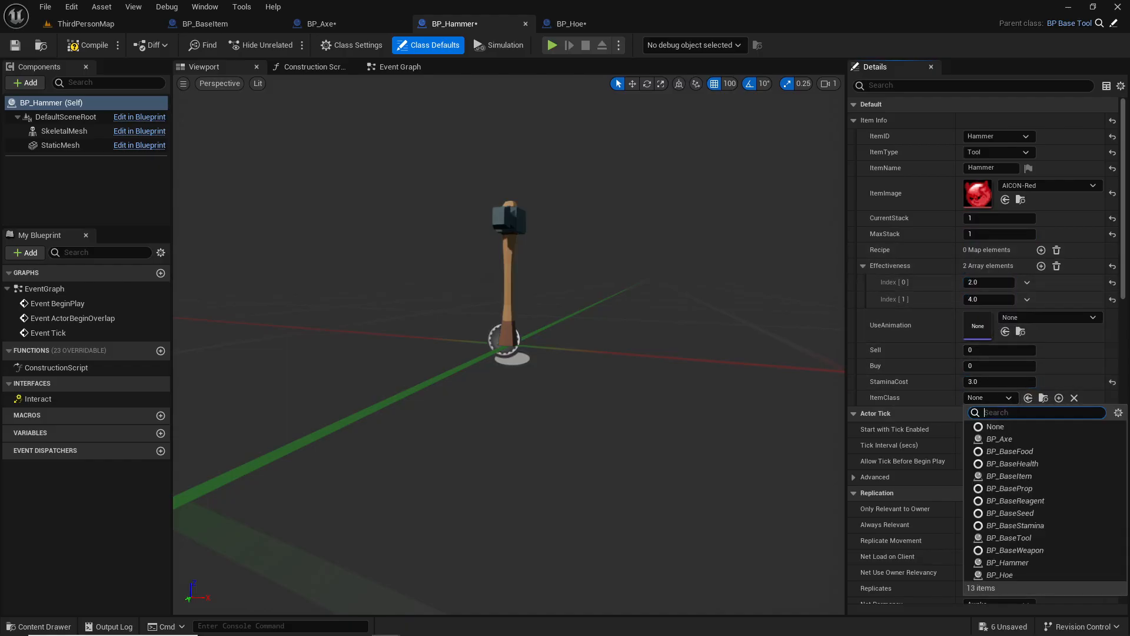
click(1007, 562)
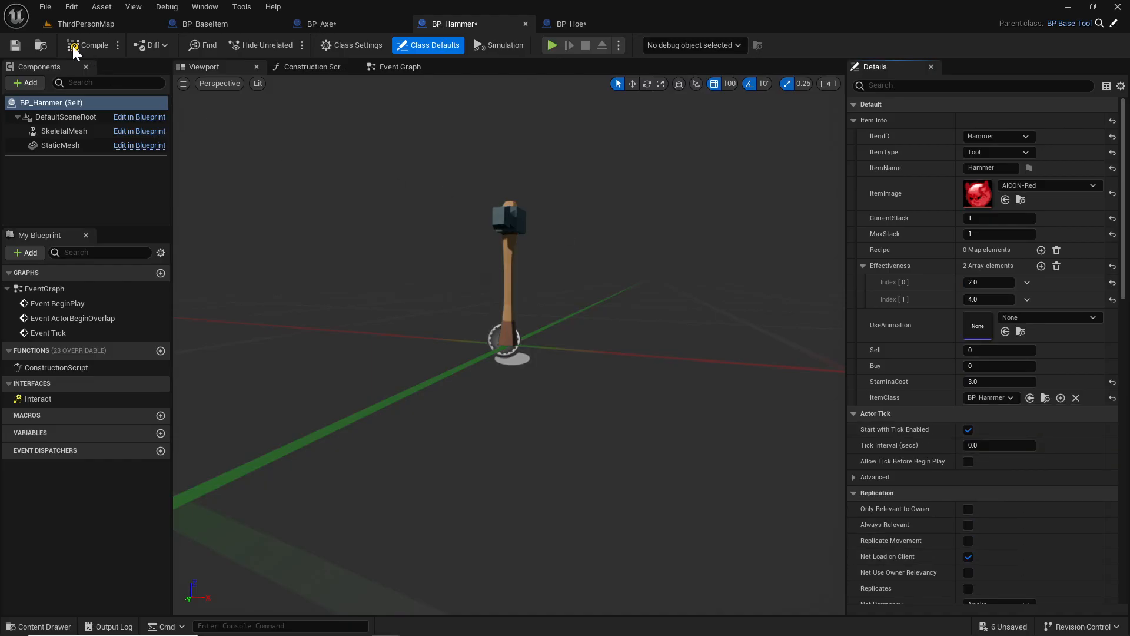
click(315, 23)
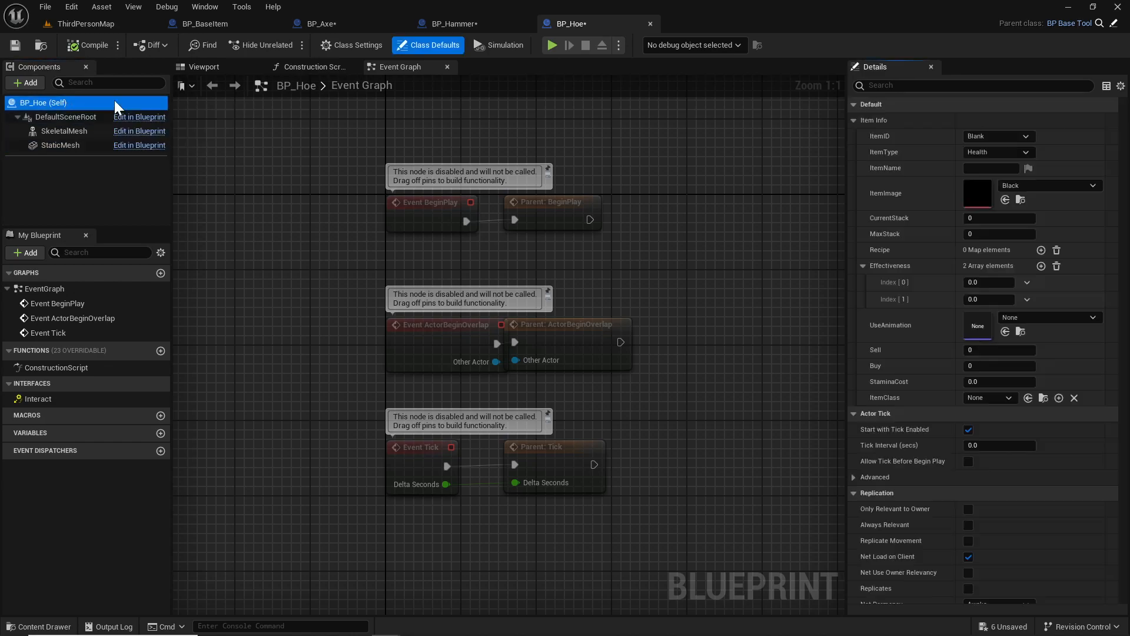
- Set the hoe's item ID to Hoe and its display name to 'Hoe'
click(998, 137)
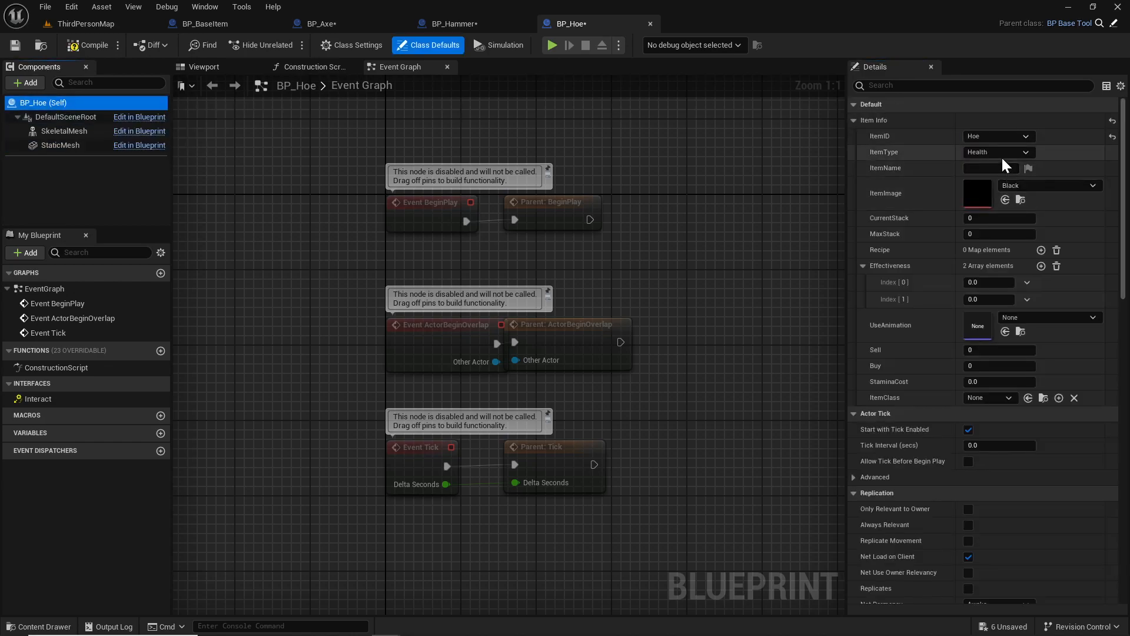
click(998, 151)
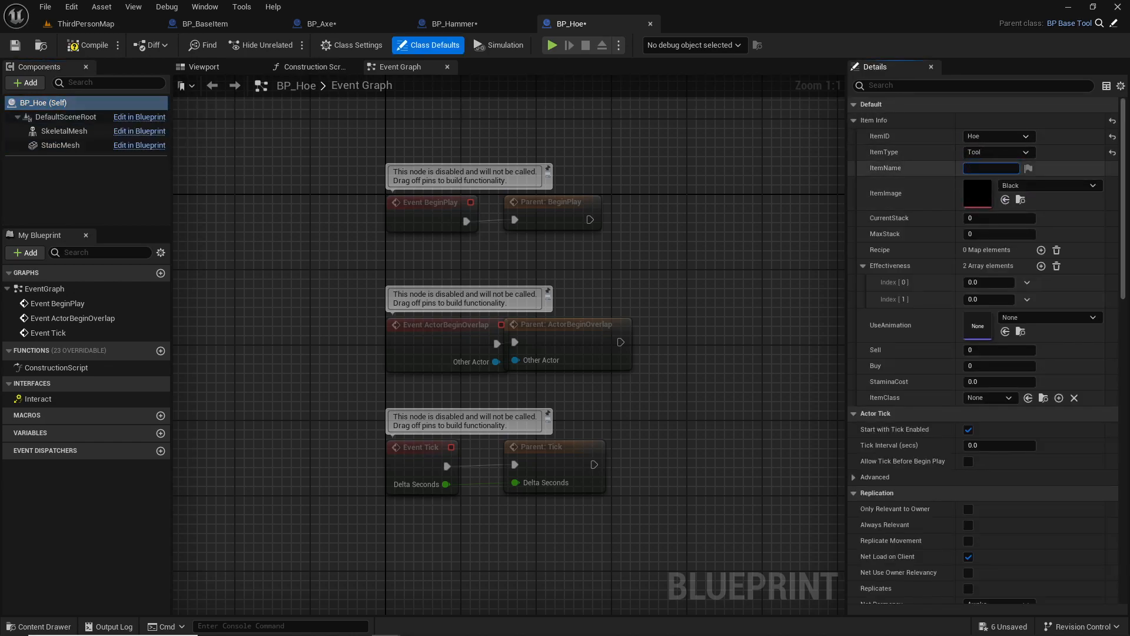
text(Hoe)
click(999, 380)
text(3)
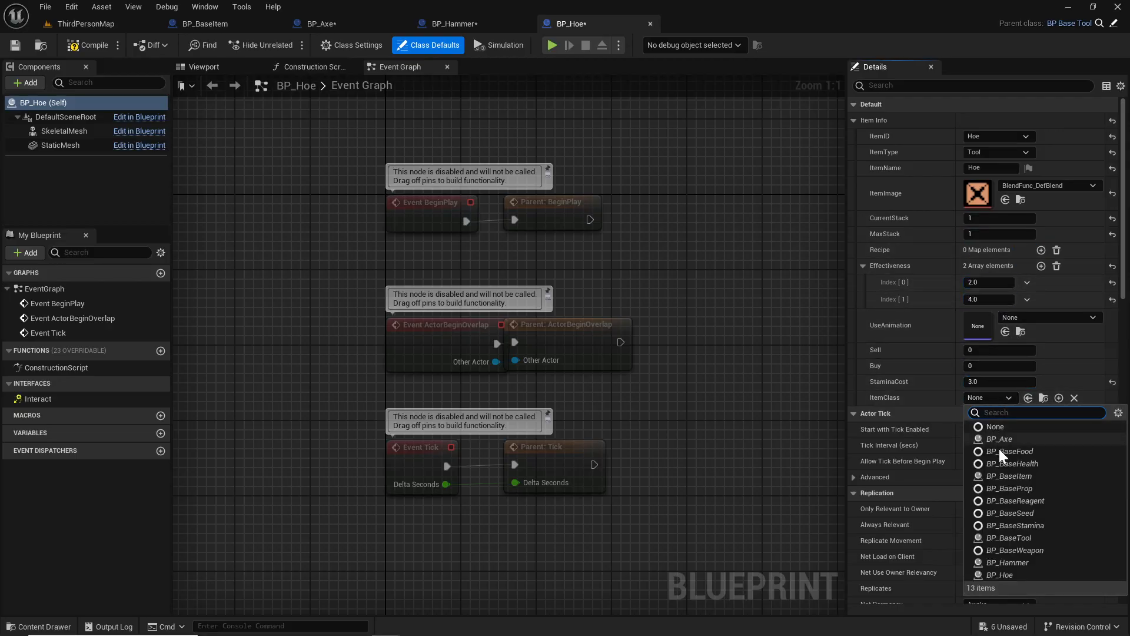
mouse_move(1024, 567)
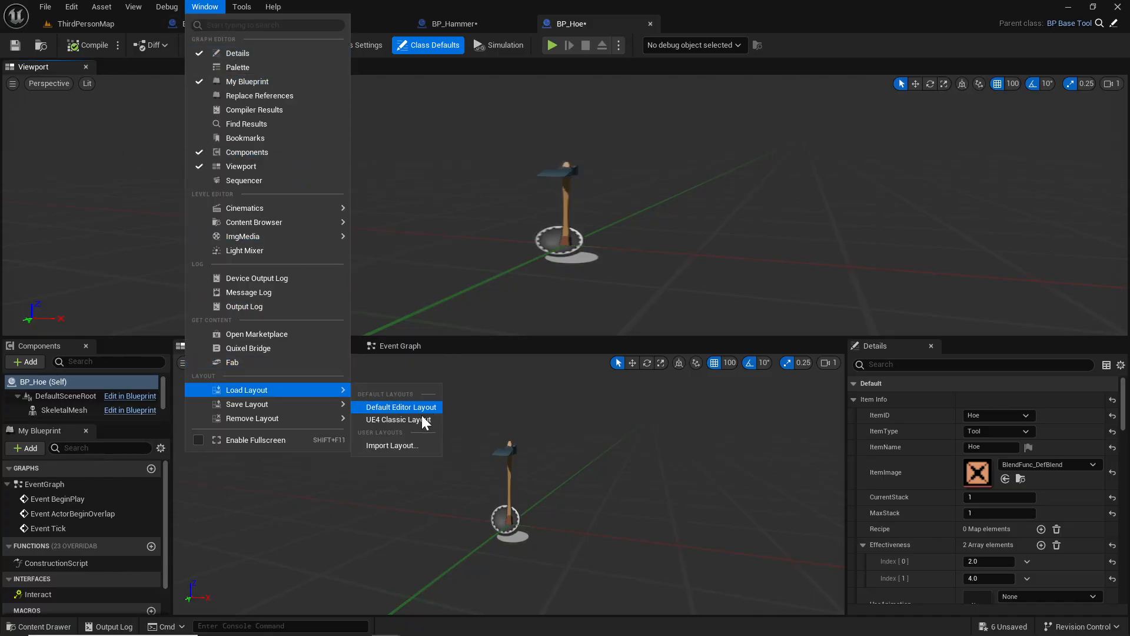
- Restore the default editor layout and return to BP_Hoe's viewport preview
click(400, 406)
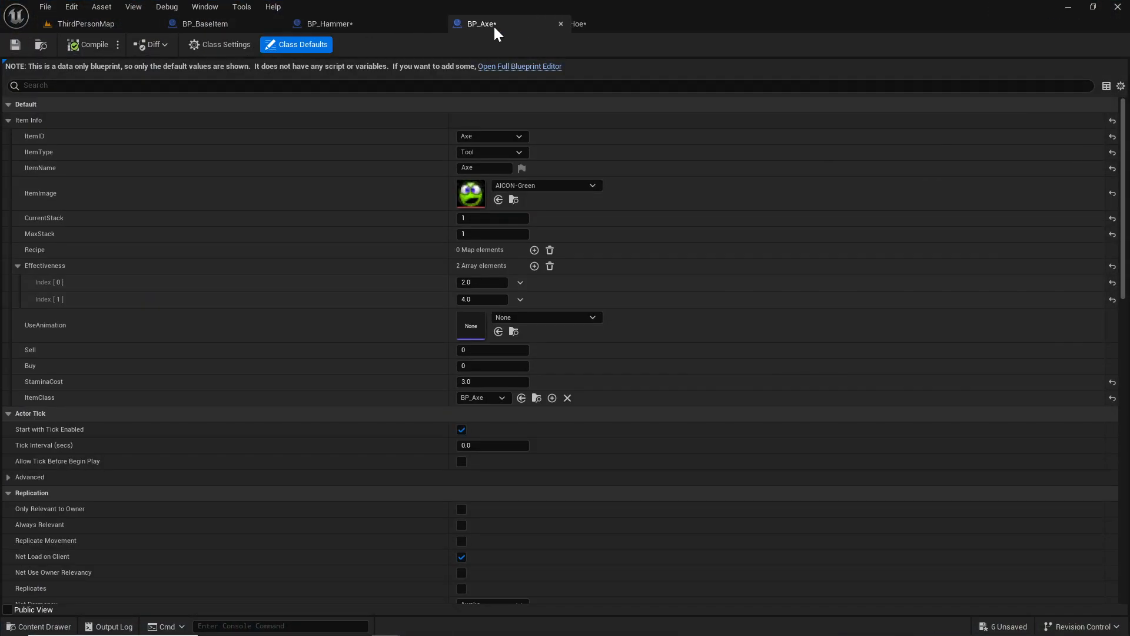
mouse_move(498, 82)
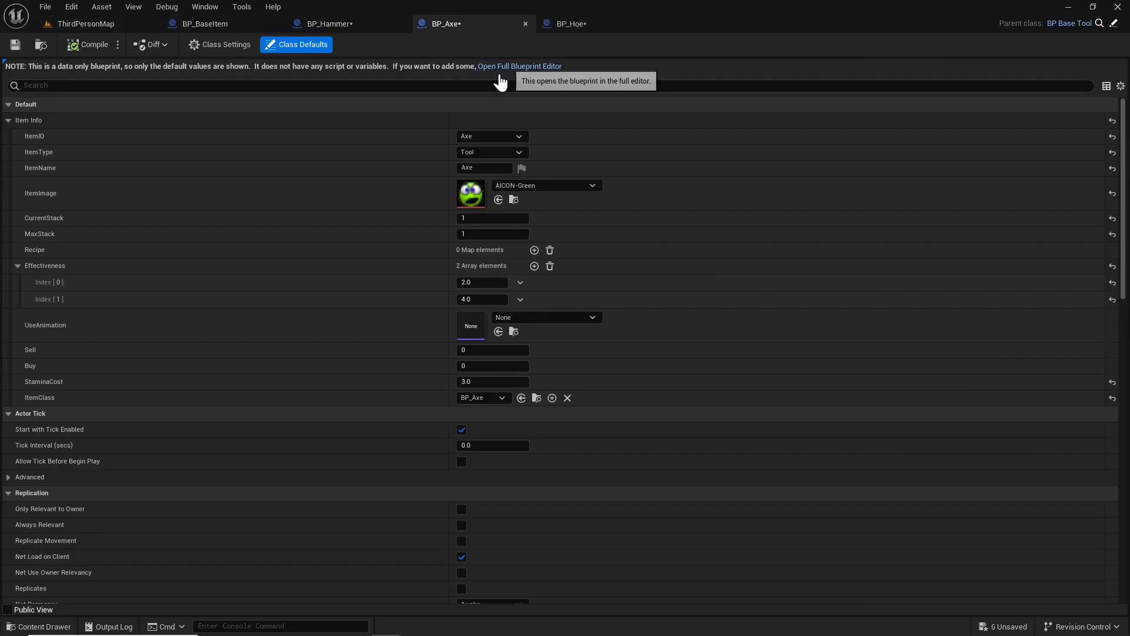
click(566, 24)
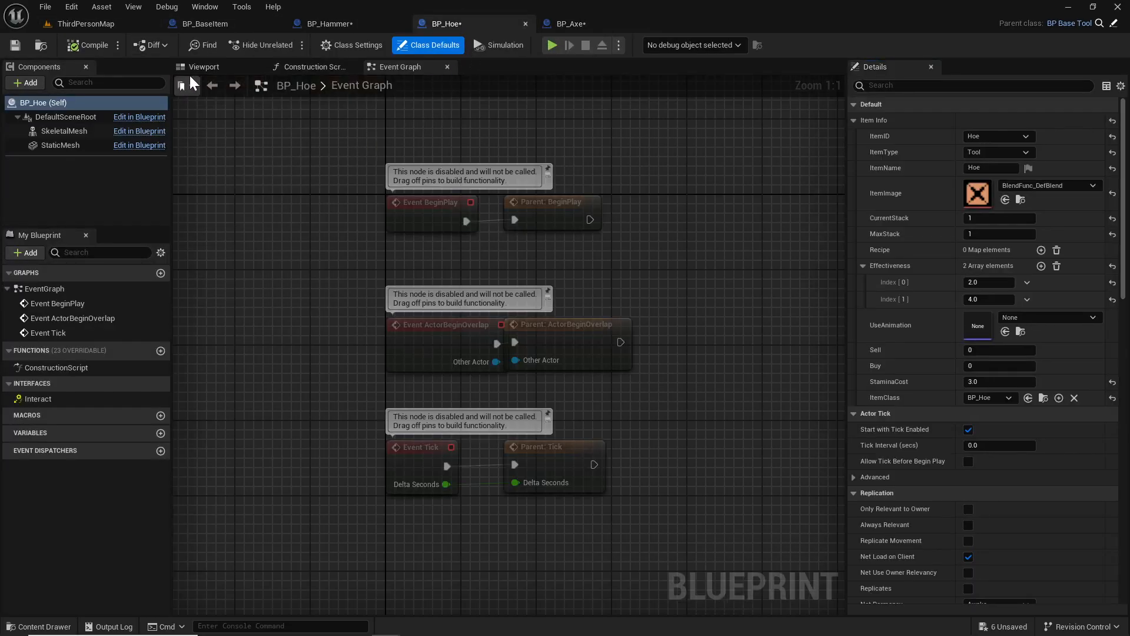
click(204, 66)
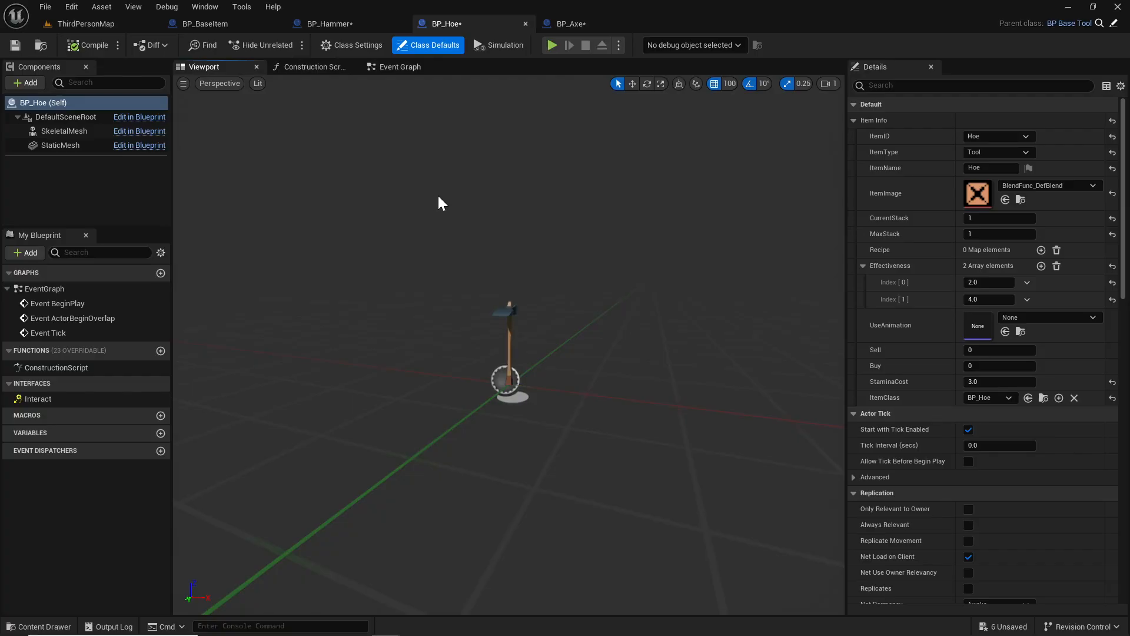
- Return to ThirdPersonMap and browse to ThirdPerson/Interaction/ItemData/Tools
click(82, 24)
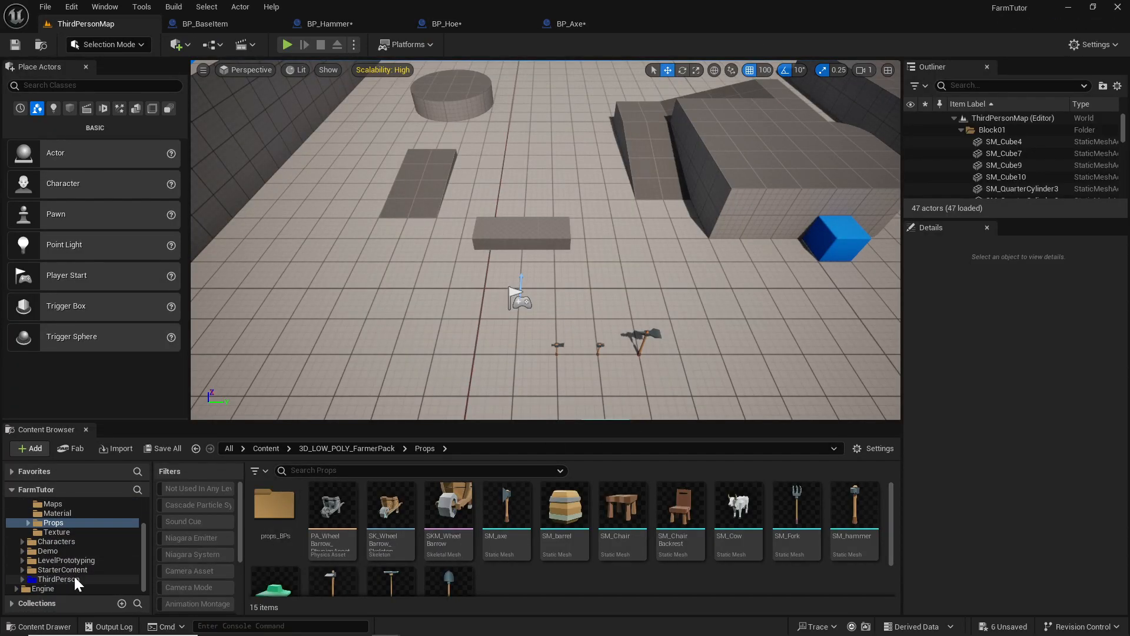
click(55, 578)
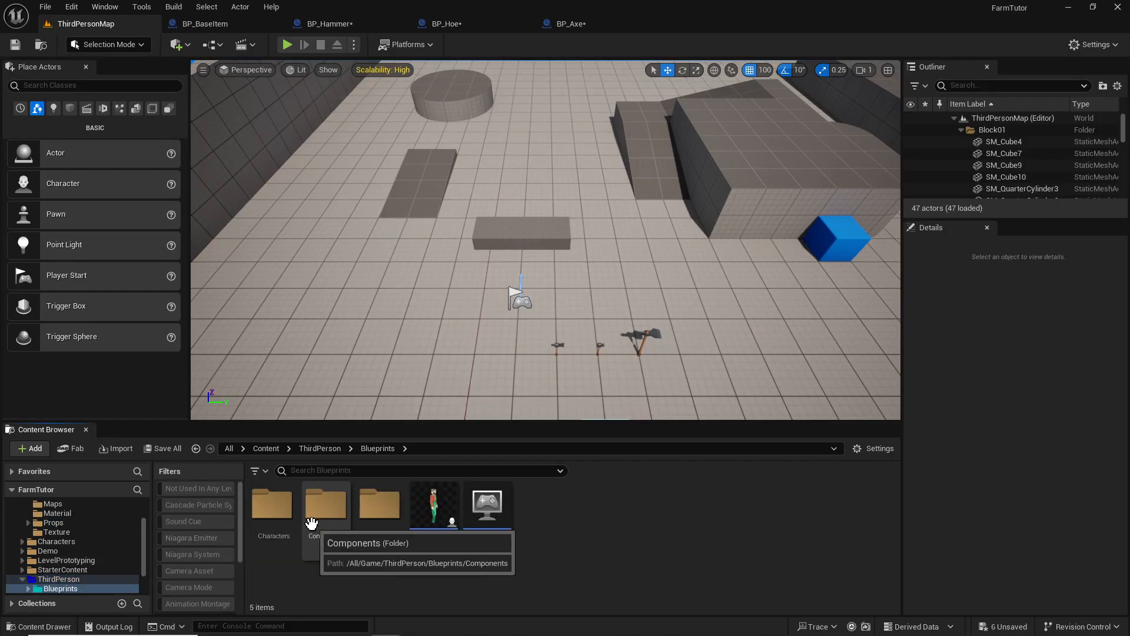
click(59, 570)
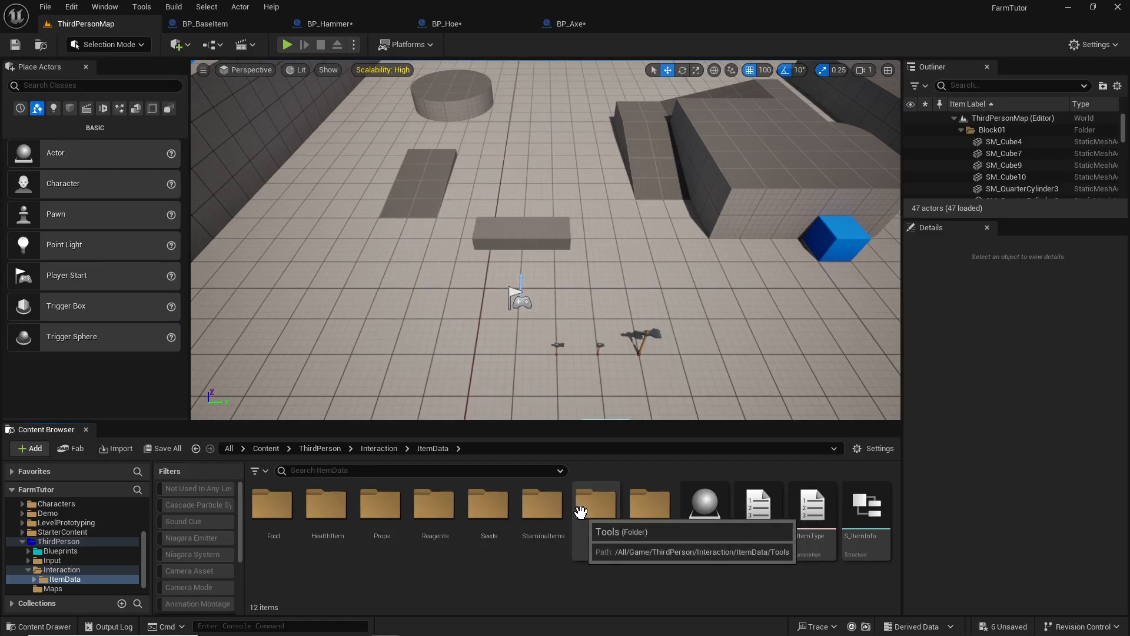
double_click(595, 504)
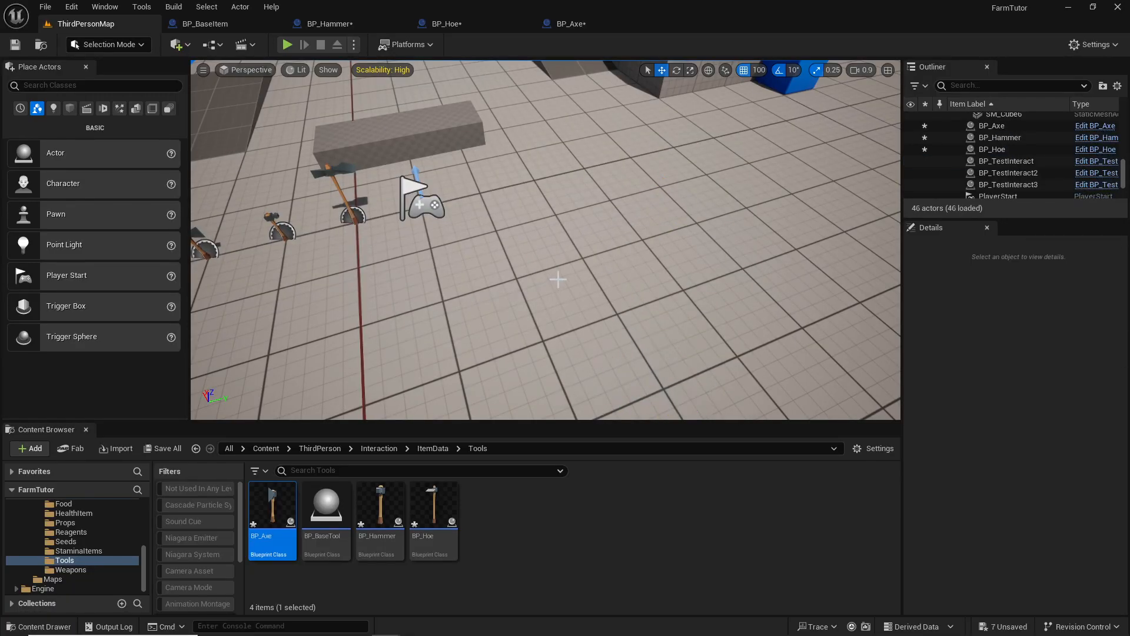
- Place the tool actors beside the player start and play-test the level
click(1007, 183)
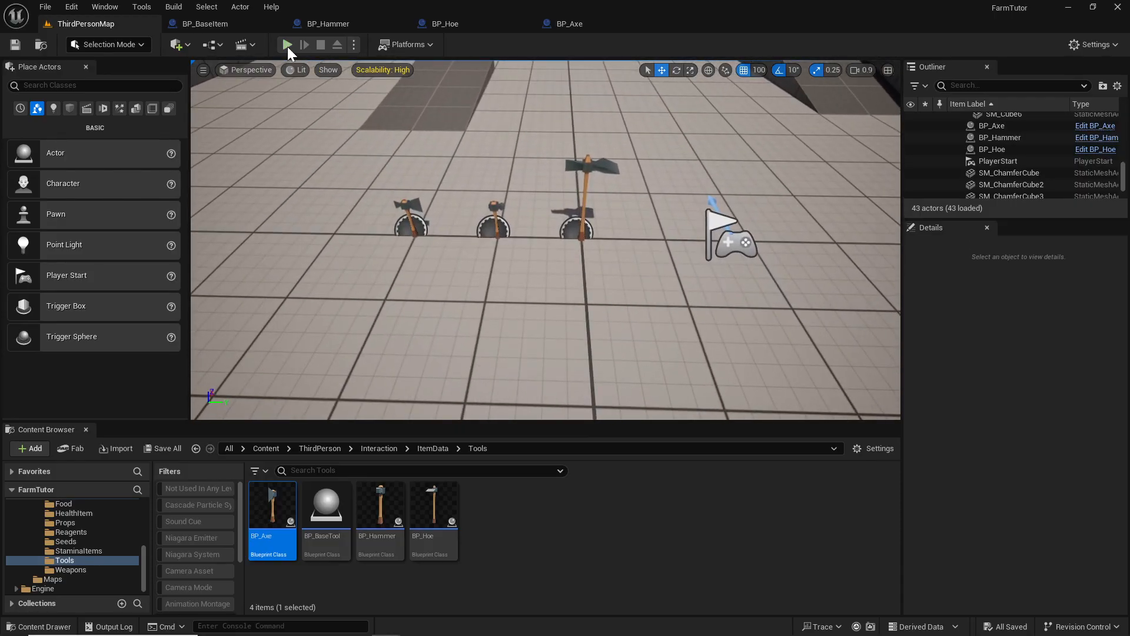
click(287, 44)
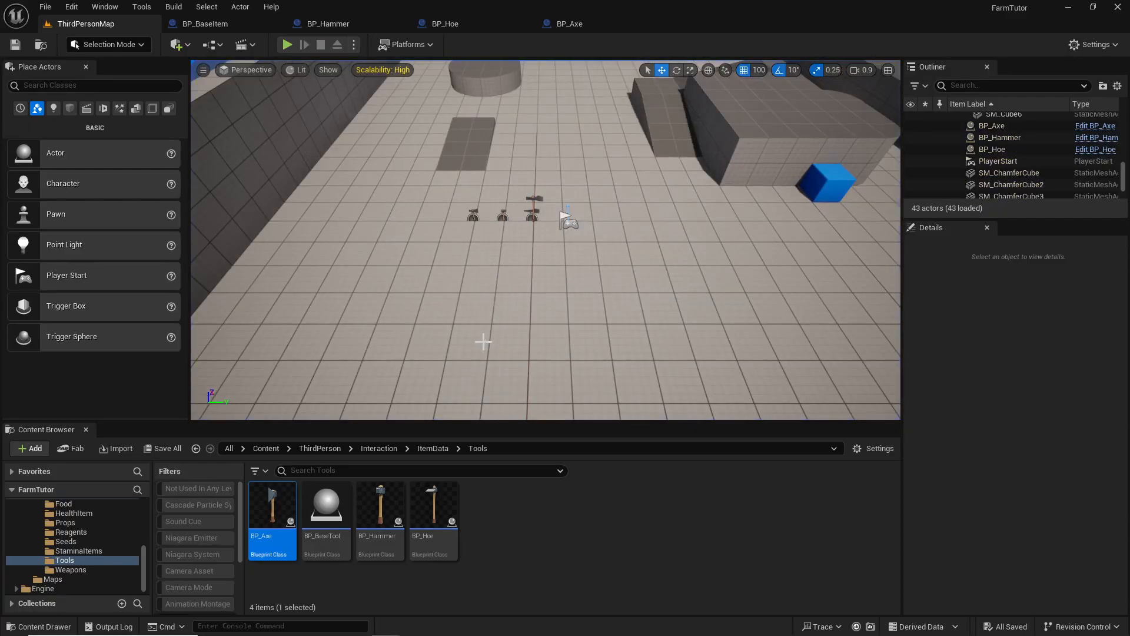
mouse_move(171, 456)
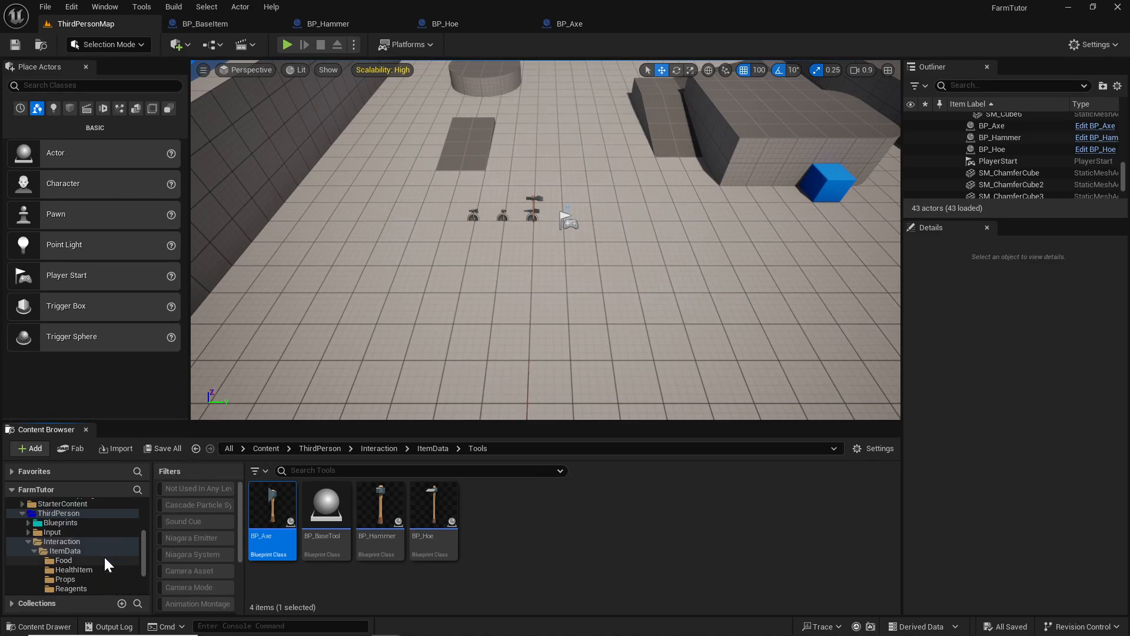
- Open the UI_InventoryIcons widget blueprint on its event graph
click(60, 523)
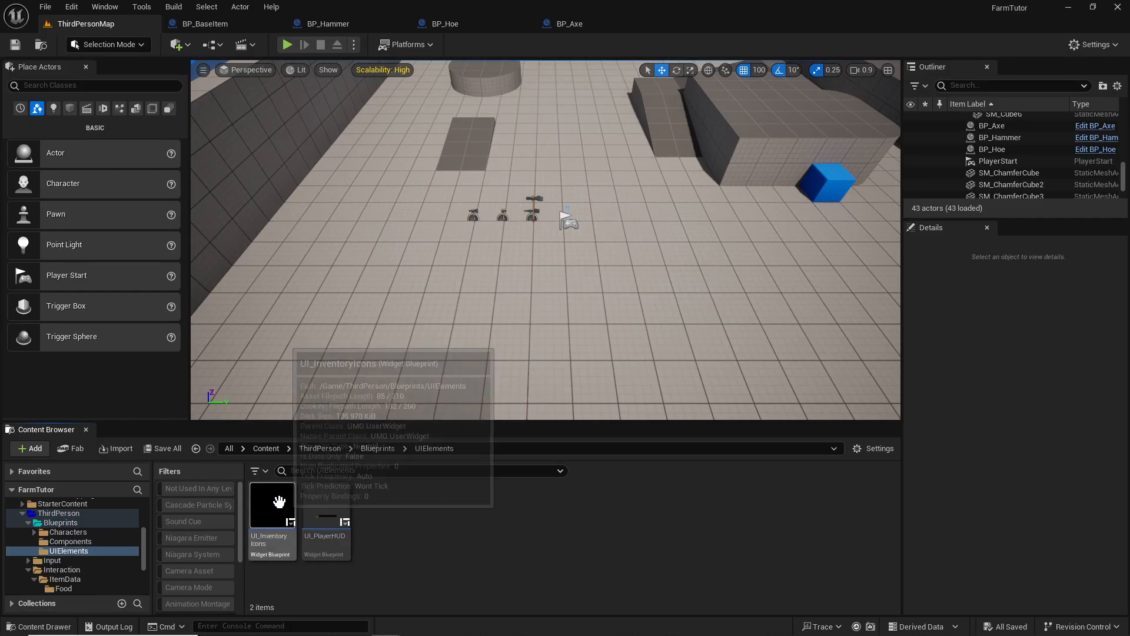
double_click(272, 504)
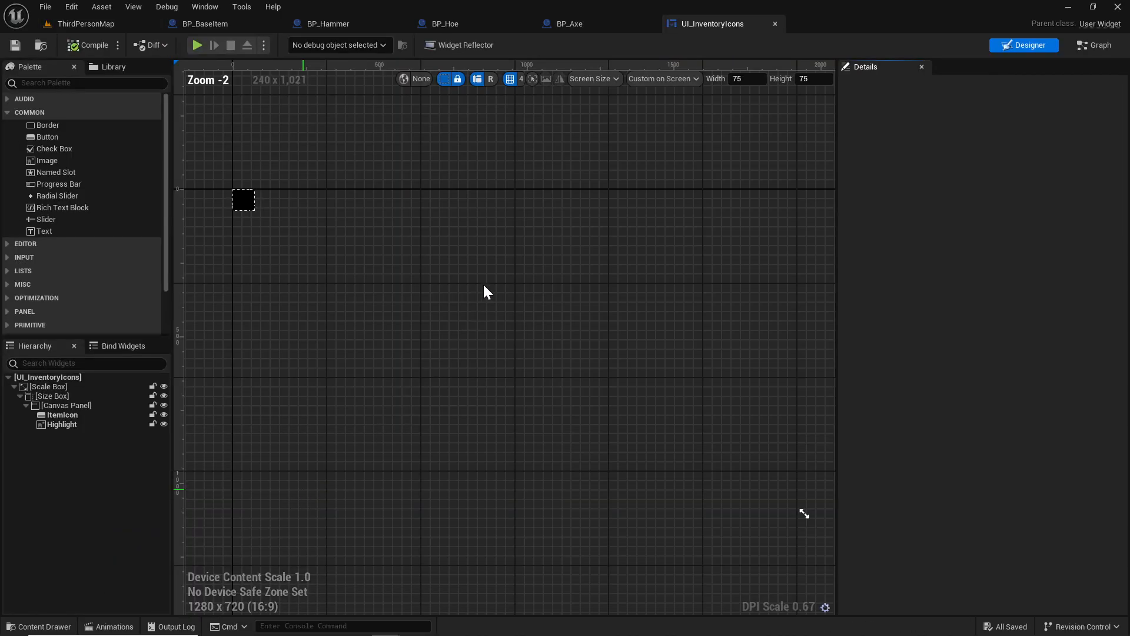
mouse_move(1093, 45)
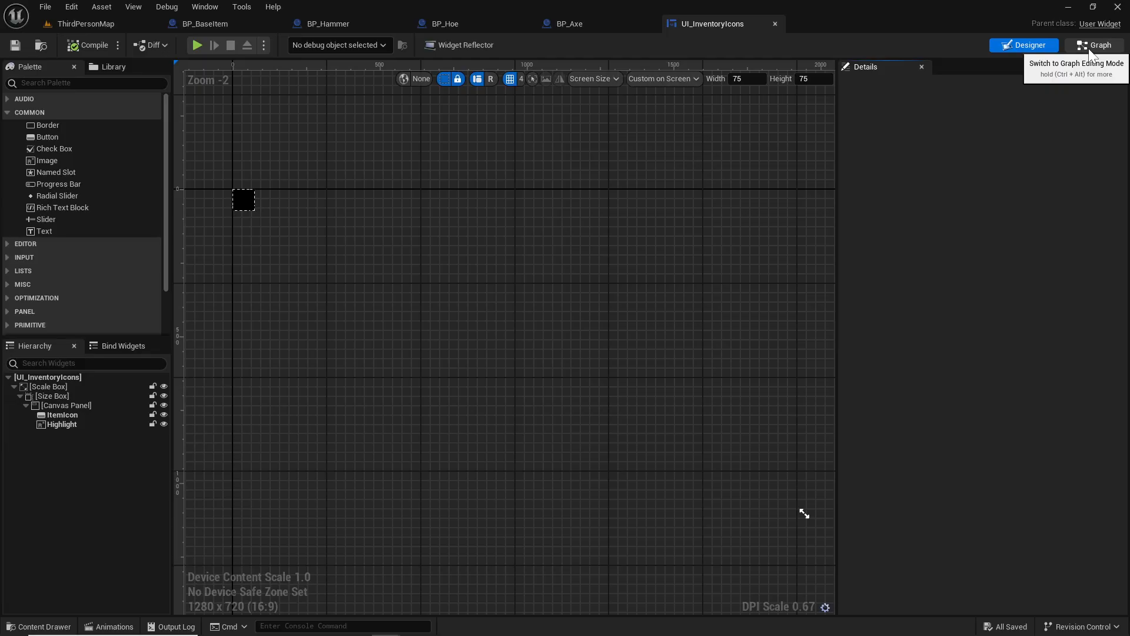
click(1094, 45)
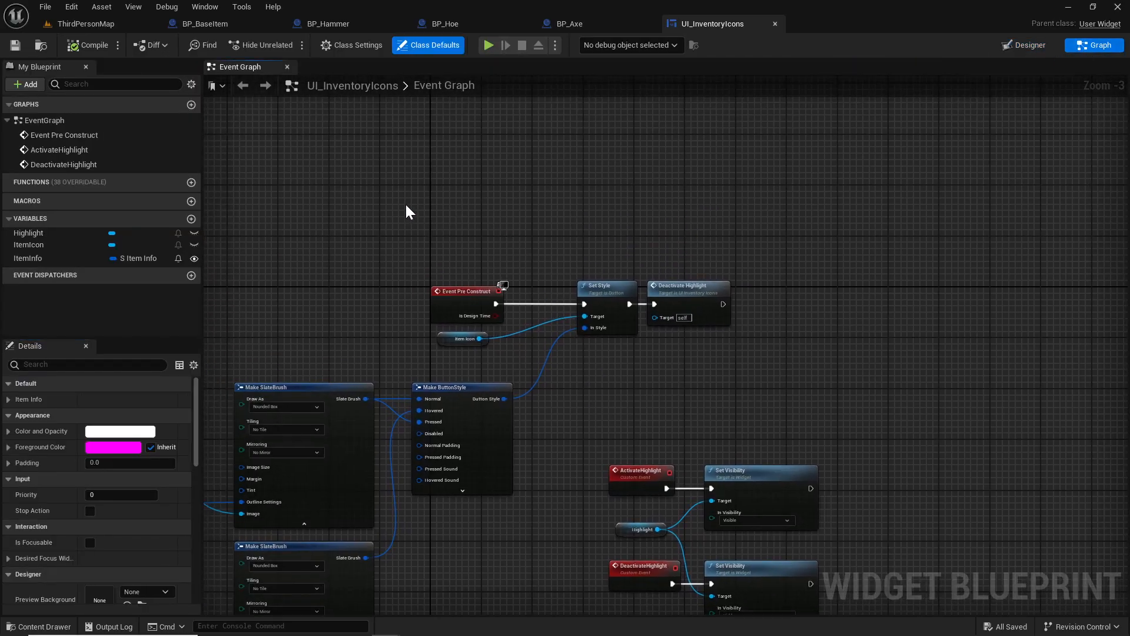
mouse_move(678, 287)
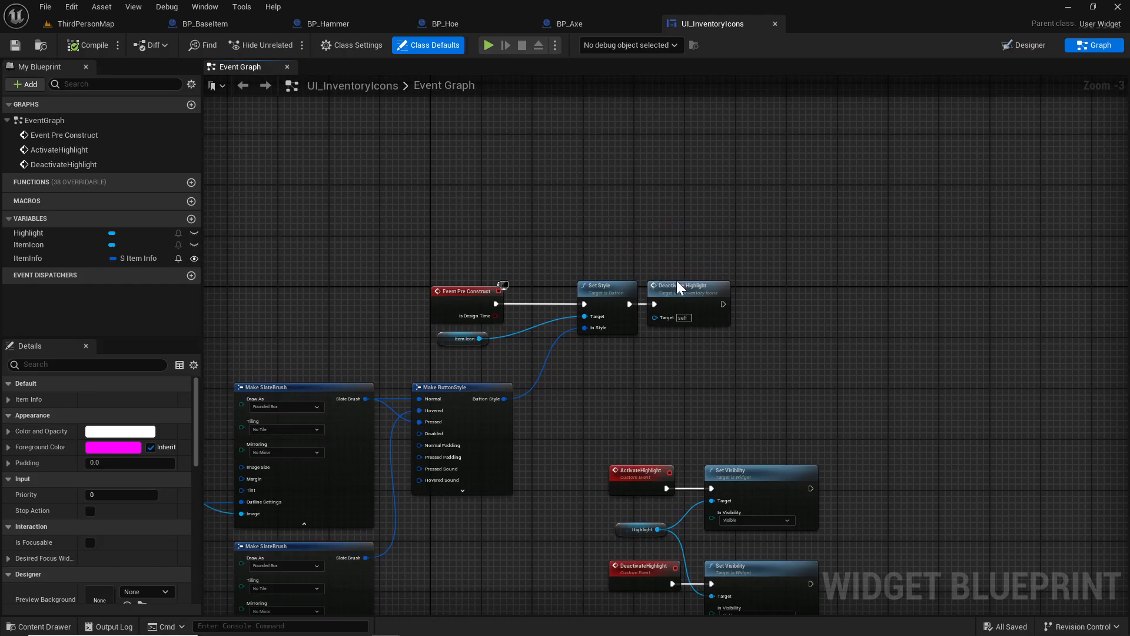
scroll(down, 3)
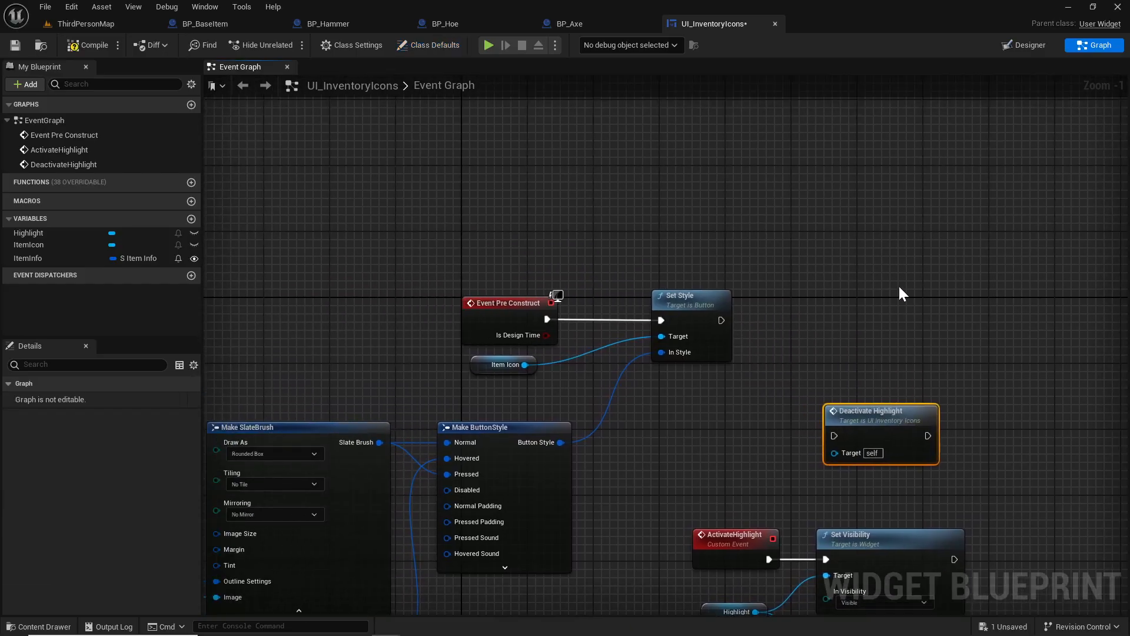
mouse_move(678, 302)
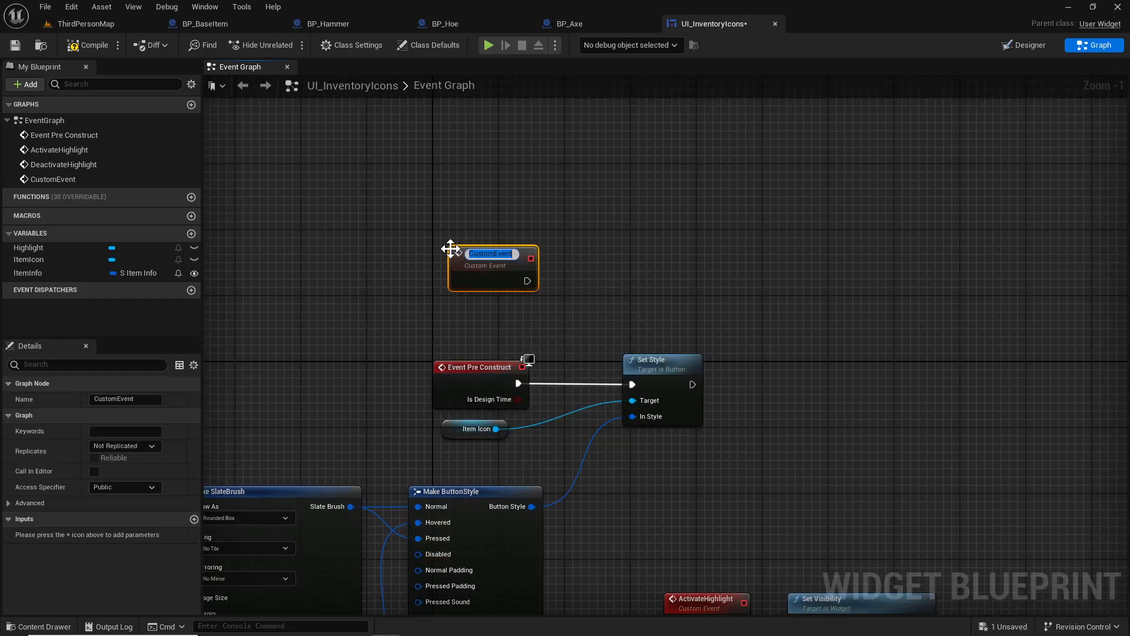
mouse_move(484, 252)
text(RefreshItemInfo)
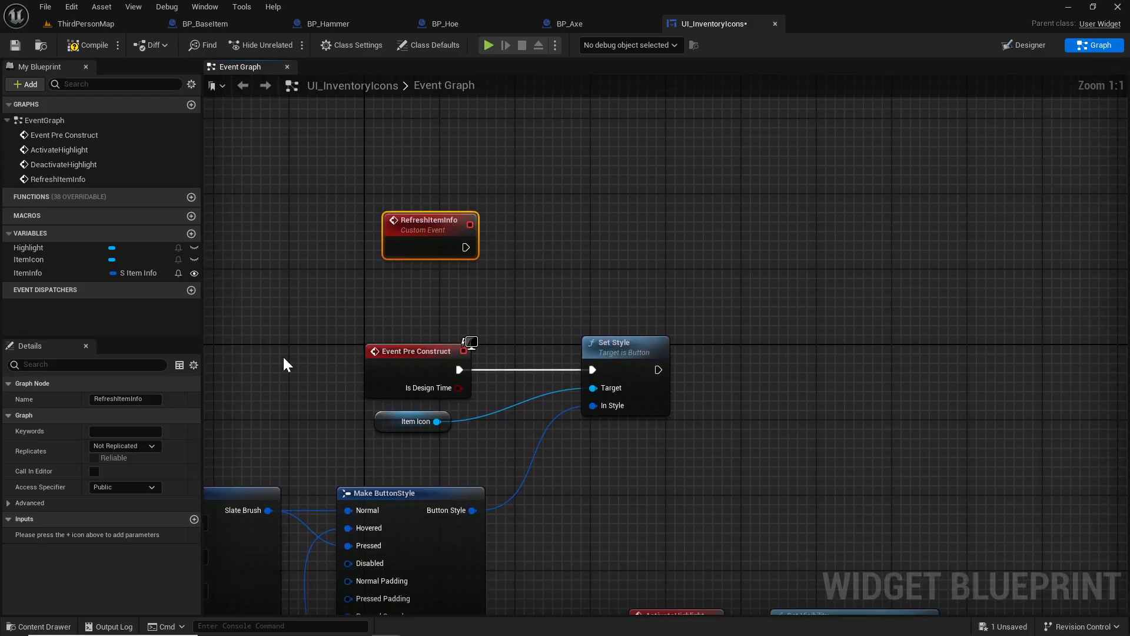
- Give RefreshItemInfo an ItemInfo input of type S Item Info, then return to the level
click(193, 519)
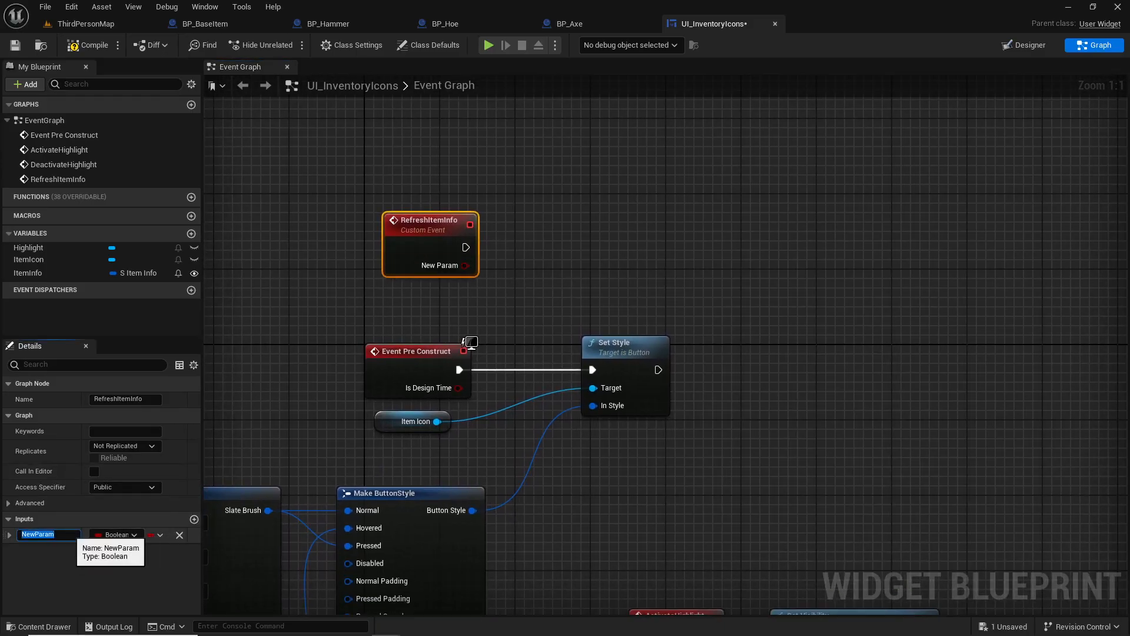
text(ItemInfo)
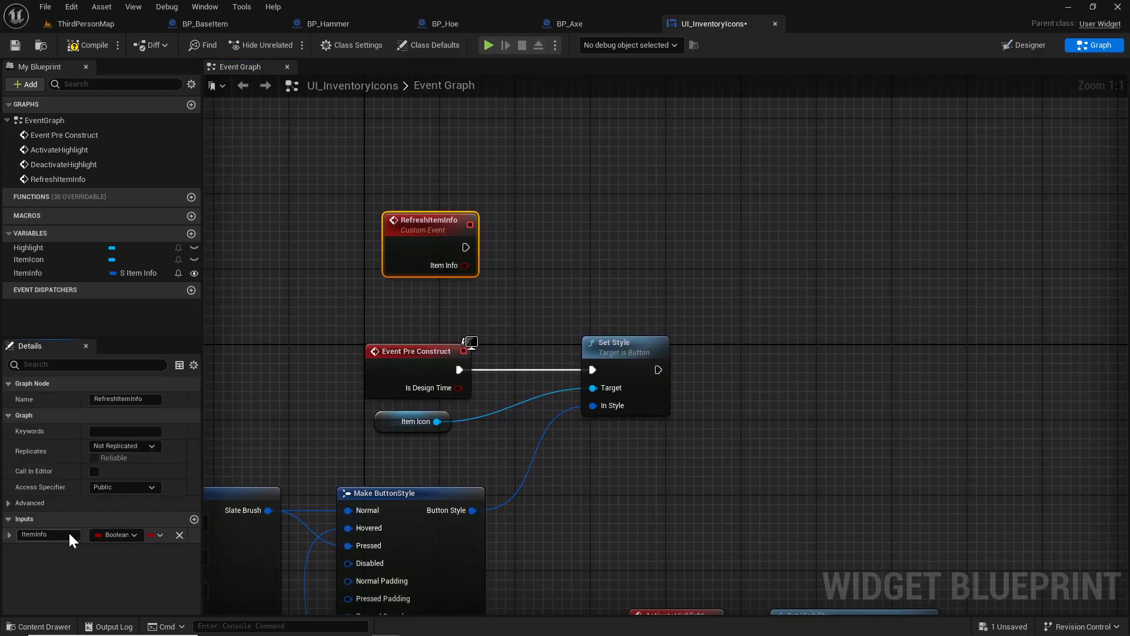
click(115, 535)
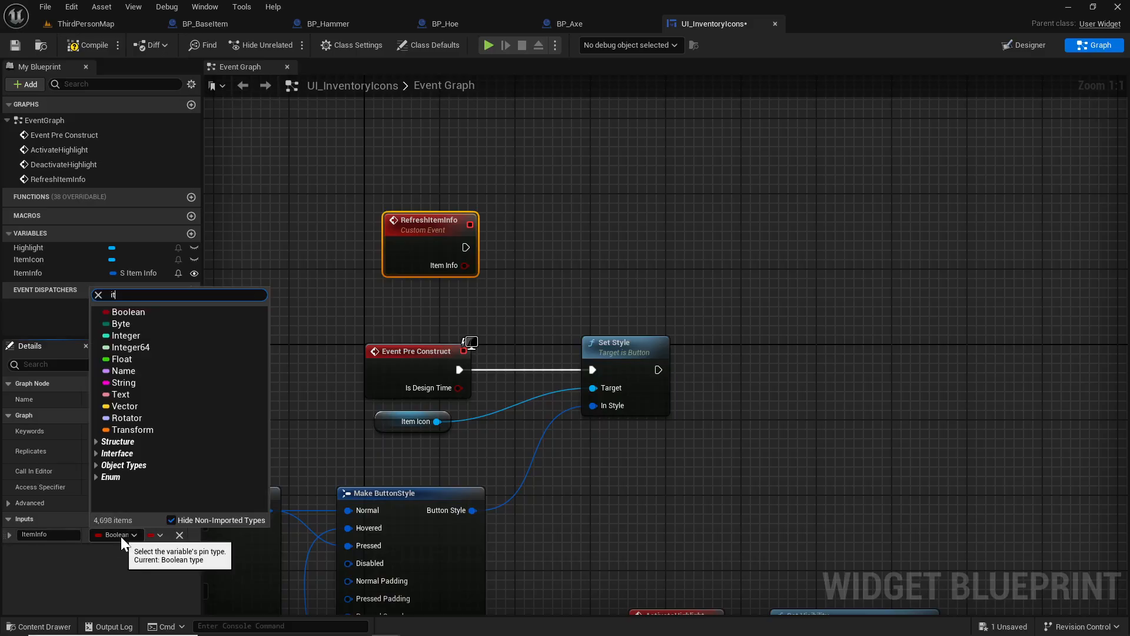
text(item info s)
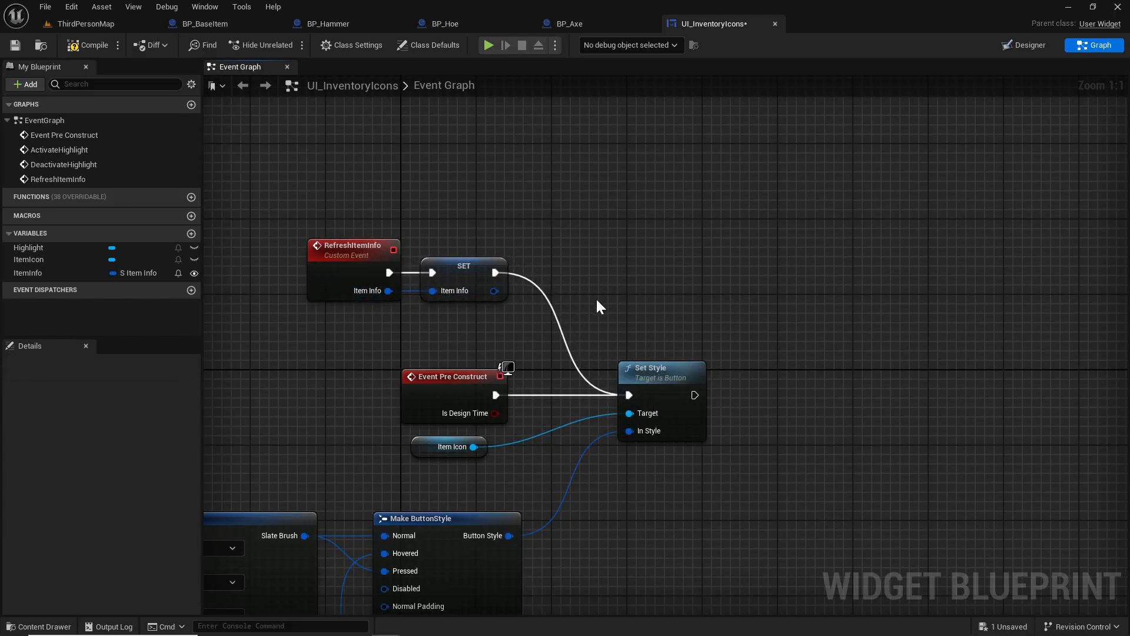
mouse_move(225, 148)
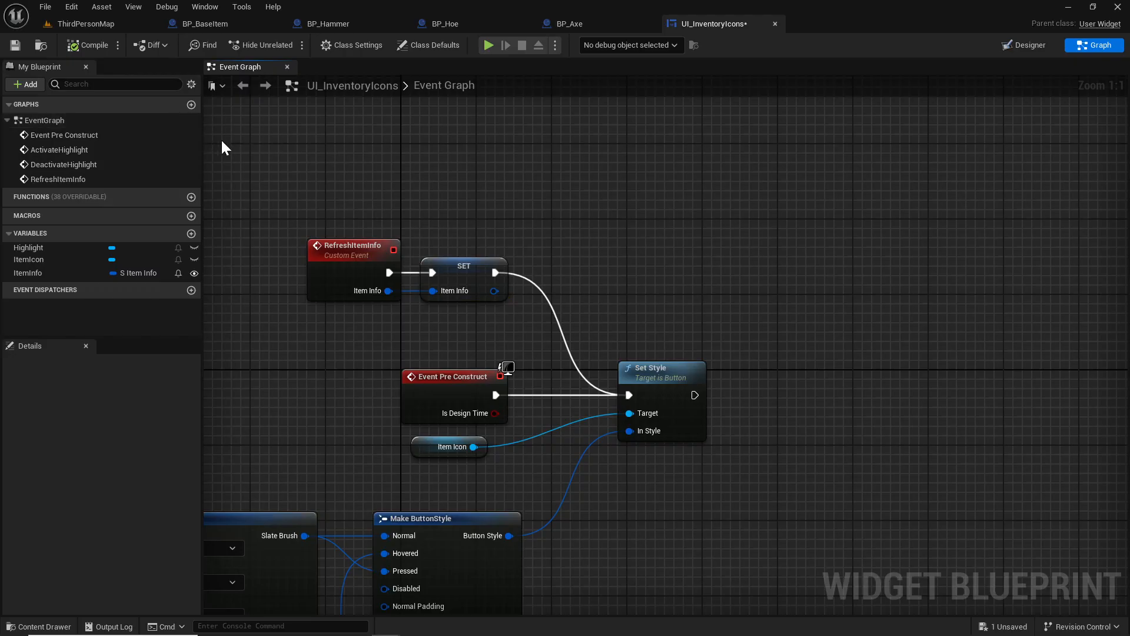
click(85, 24)
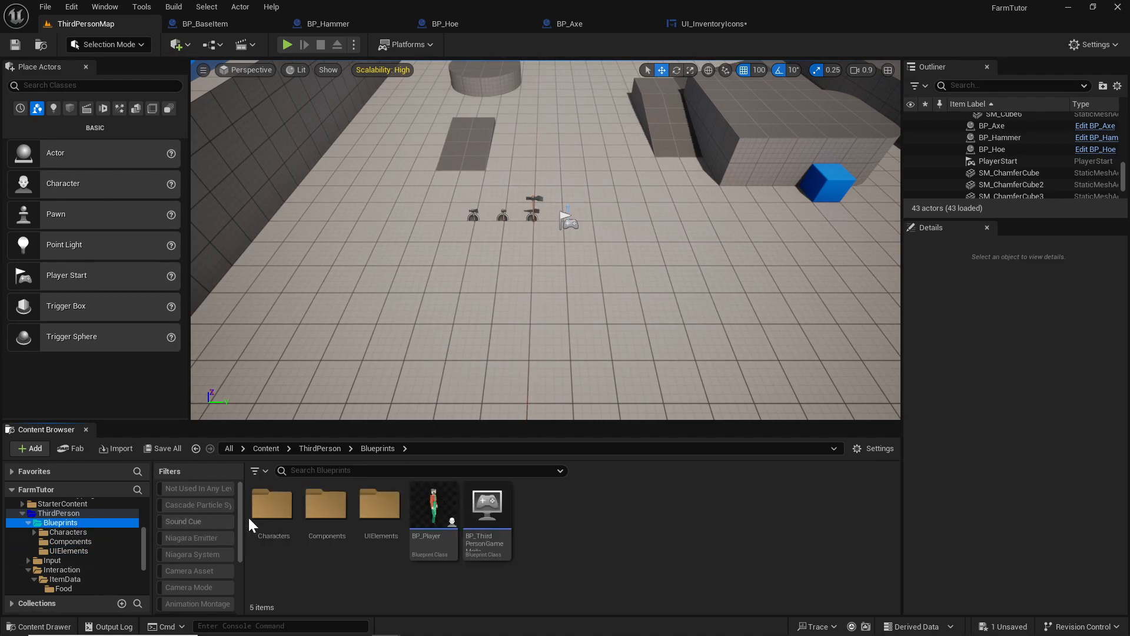
- From BP_Player's class settings add an interface function named ItemAddedToSlot to BPI_Player
double_click(433, 503)
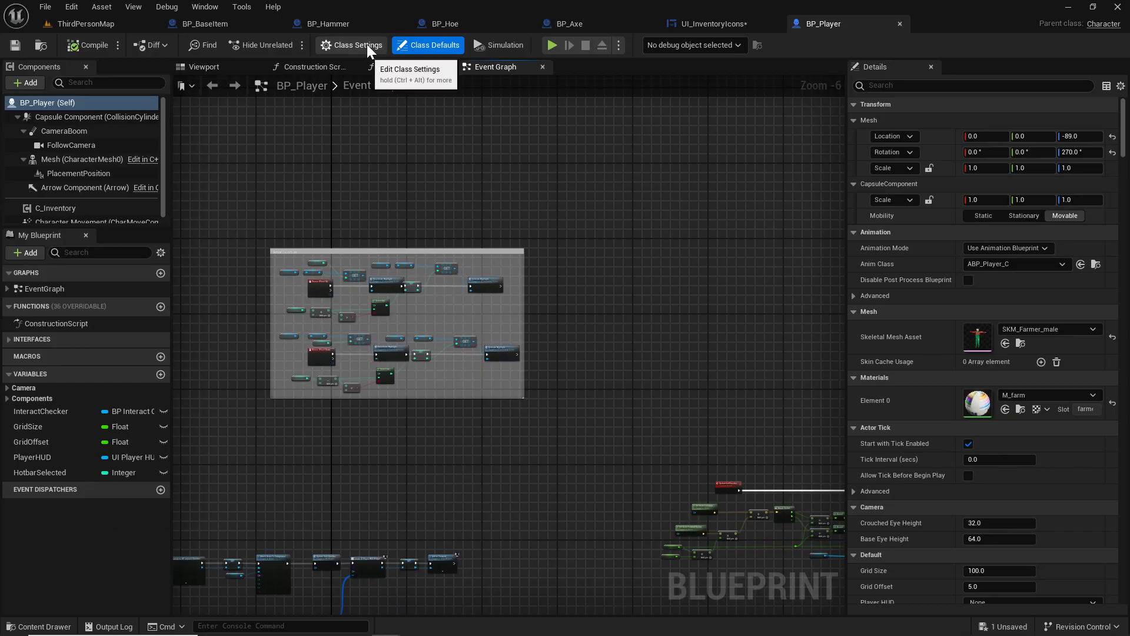
click(357, 45)
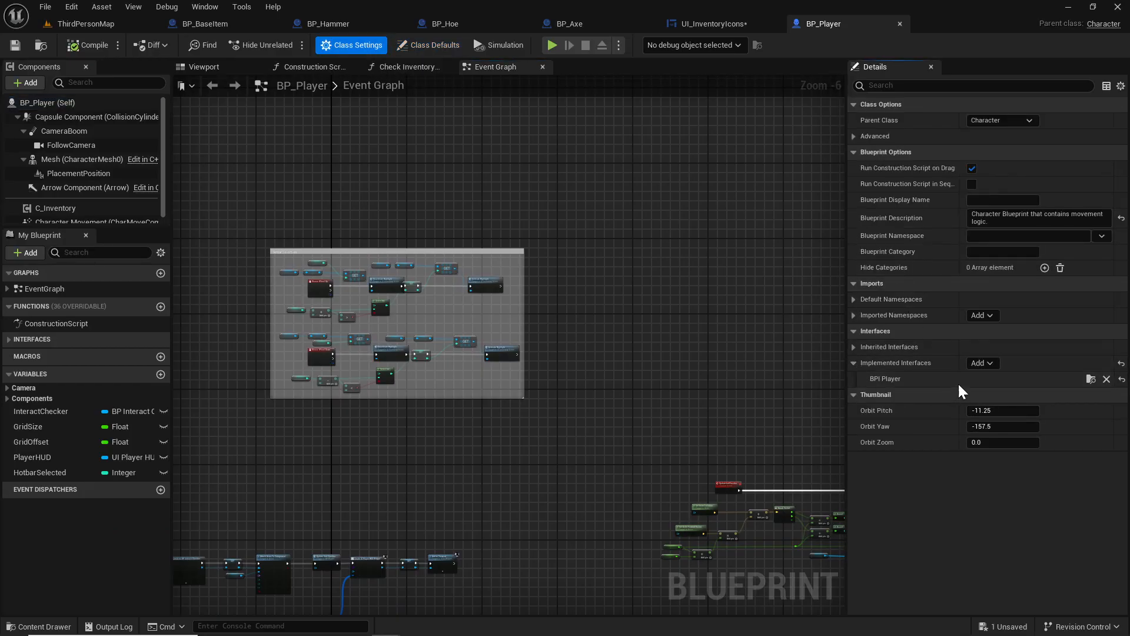
mouse_move(520, 313)
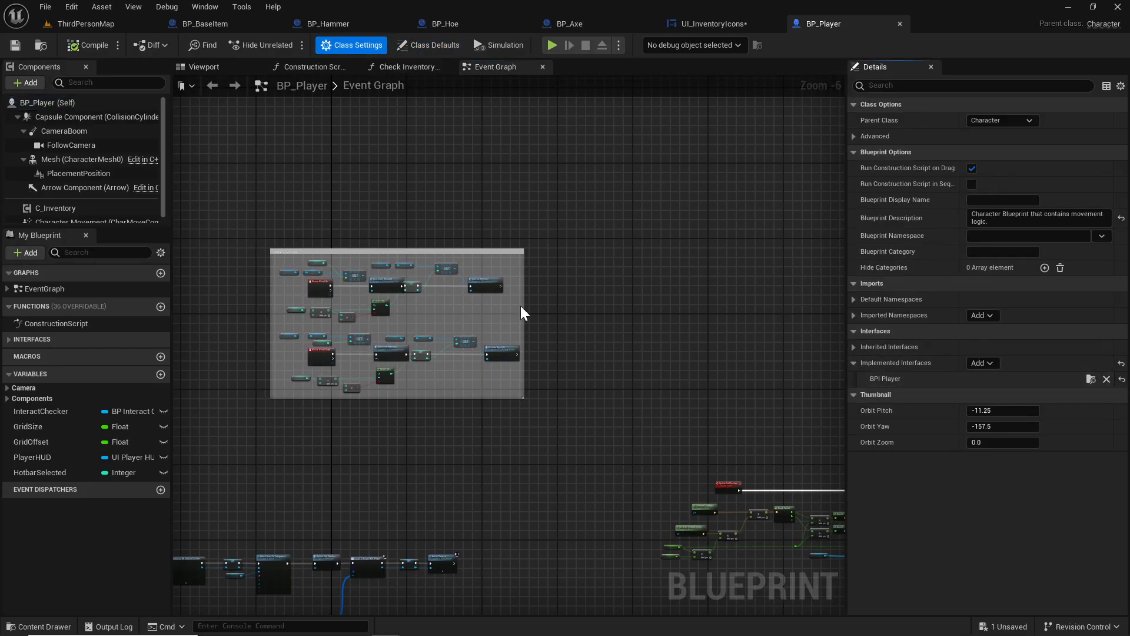
click(54, 207)
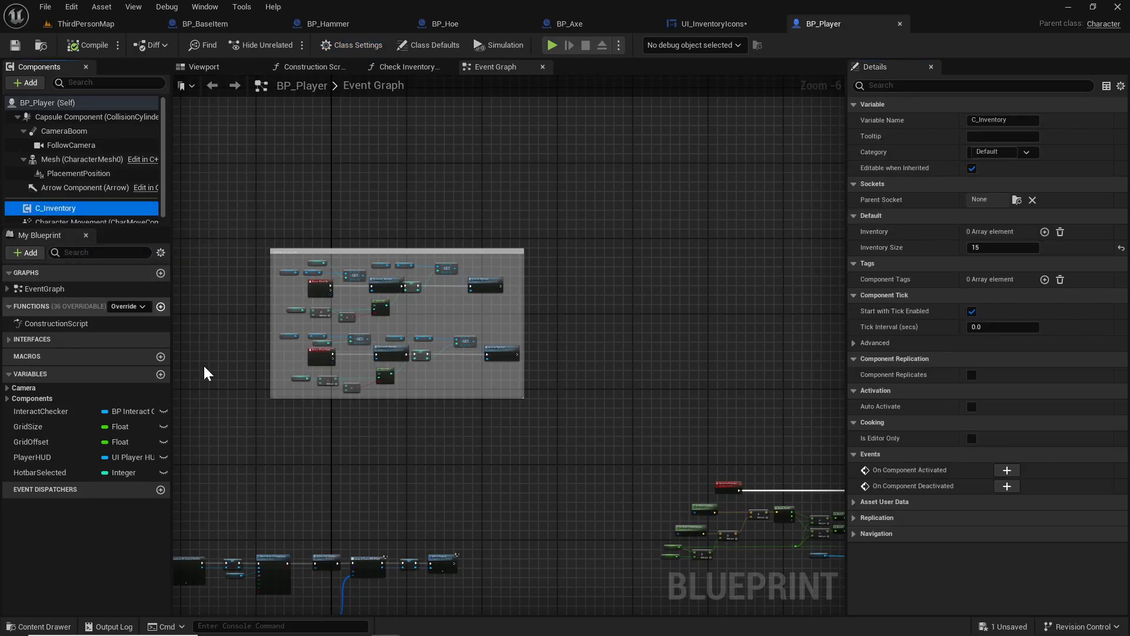
mouse_move(333, 193)
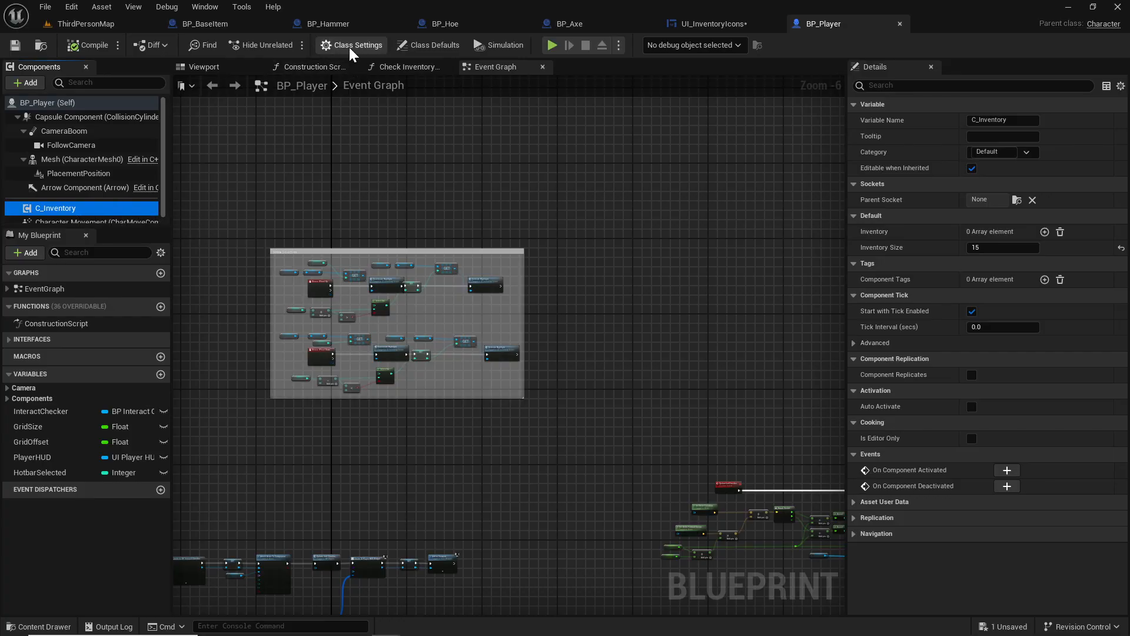
click(352, 45)
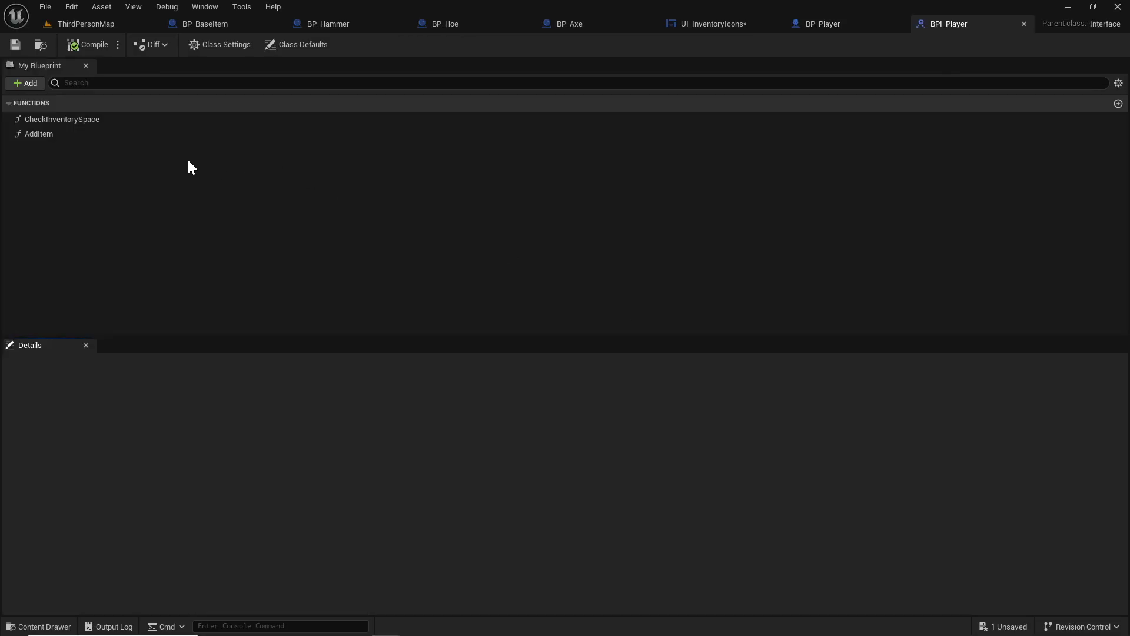
click(26, 83)
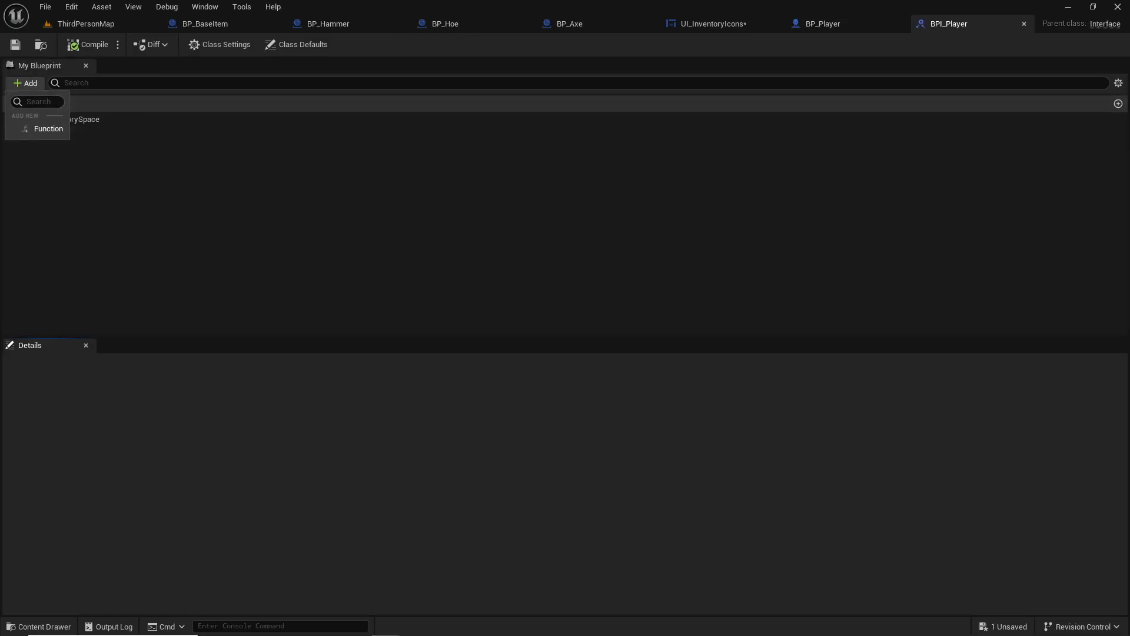
click(47, 128)
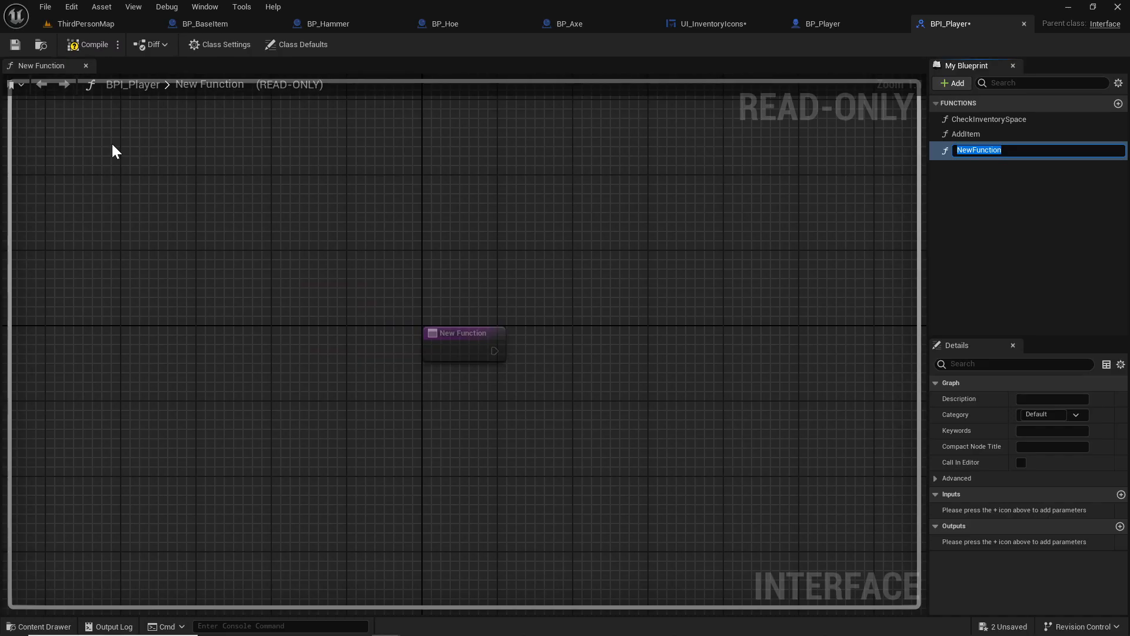
text(ItemAddedT)
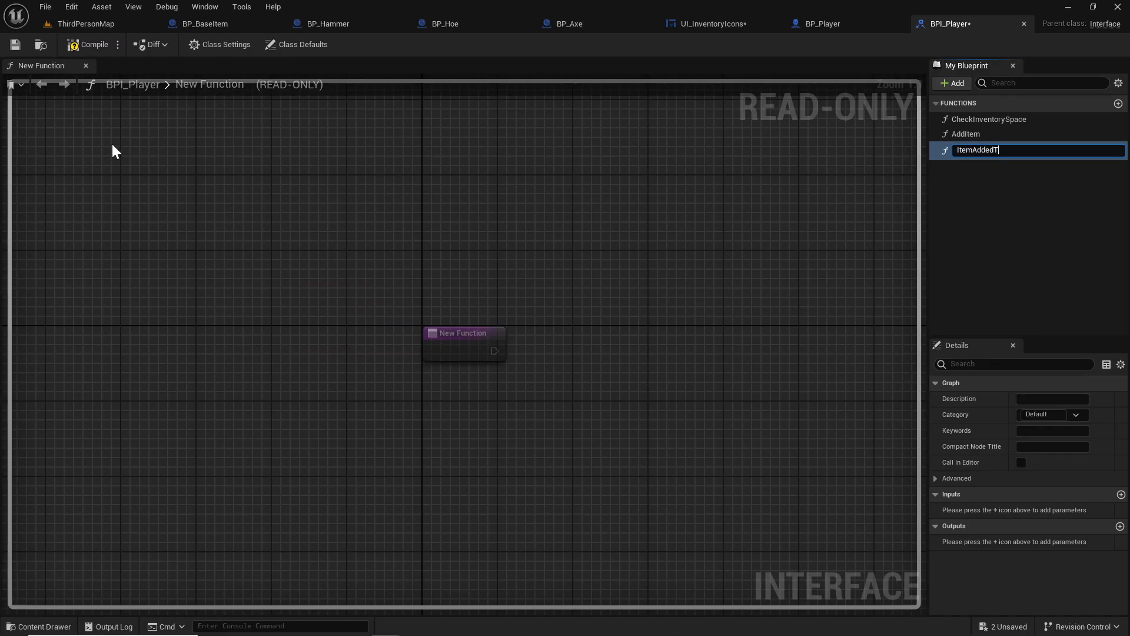
text(ItemAddedToSlot)
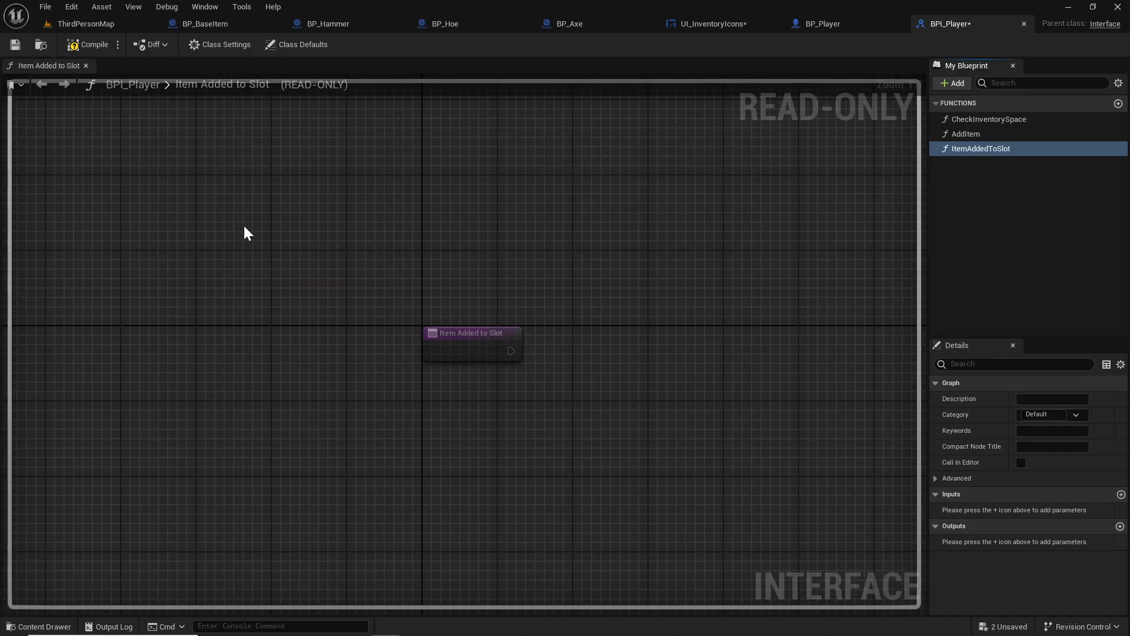
- Give ItemAddedToSlot an ItemInfo (S Item Info) input and an Index input
click(1121, 493)
text(Item)
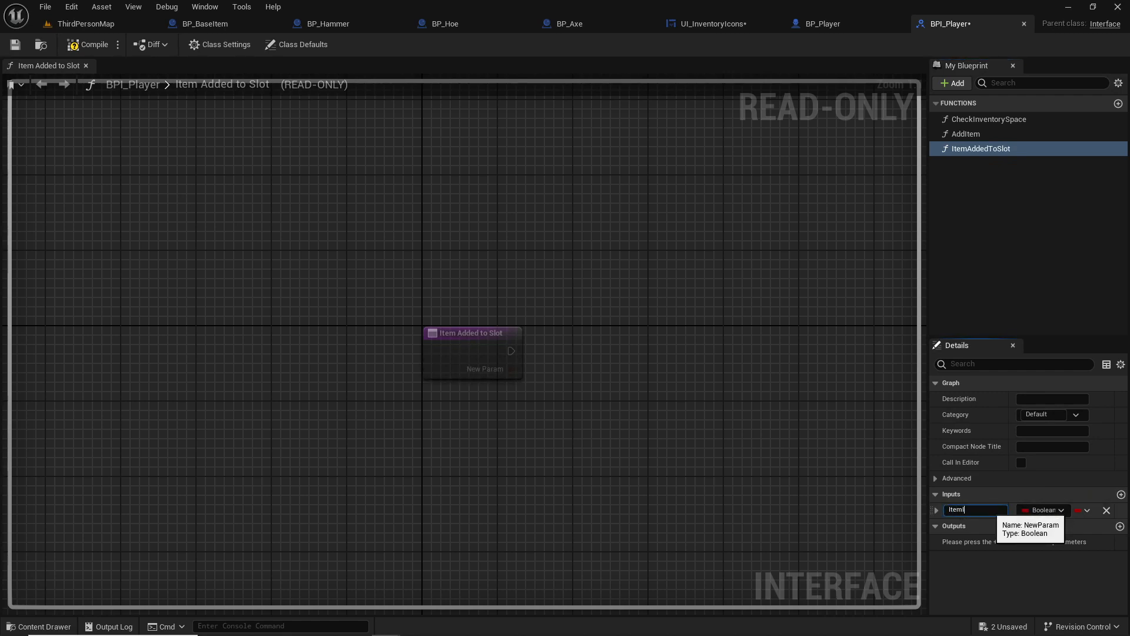
click(1043, 510)
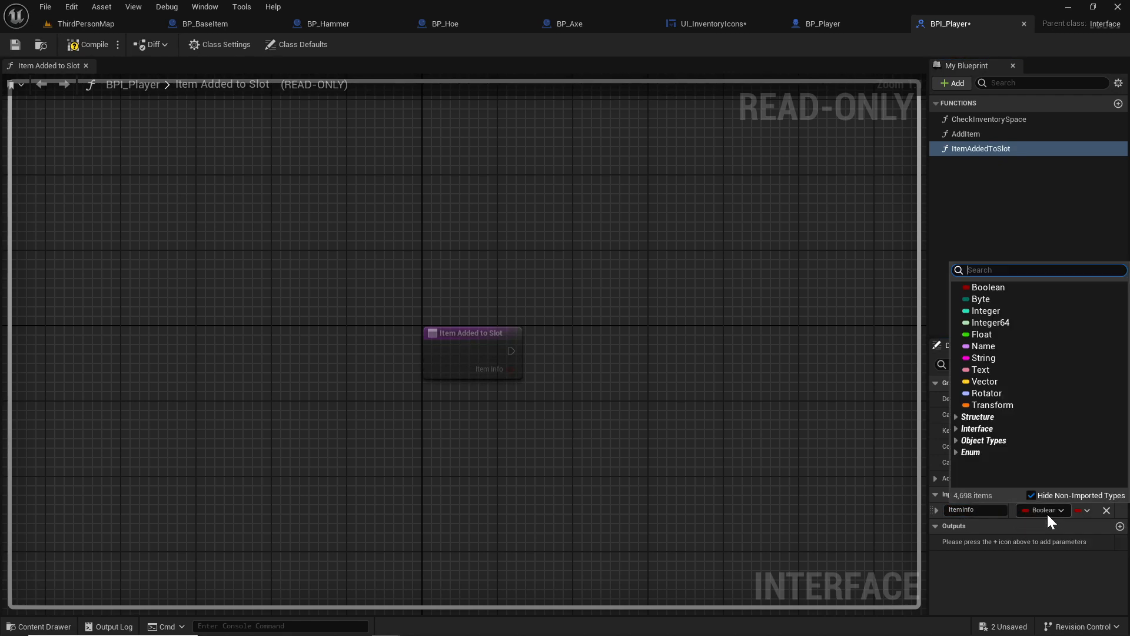
text(item)
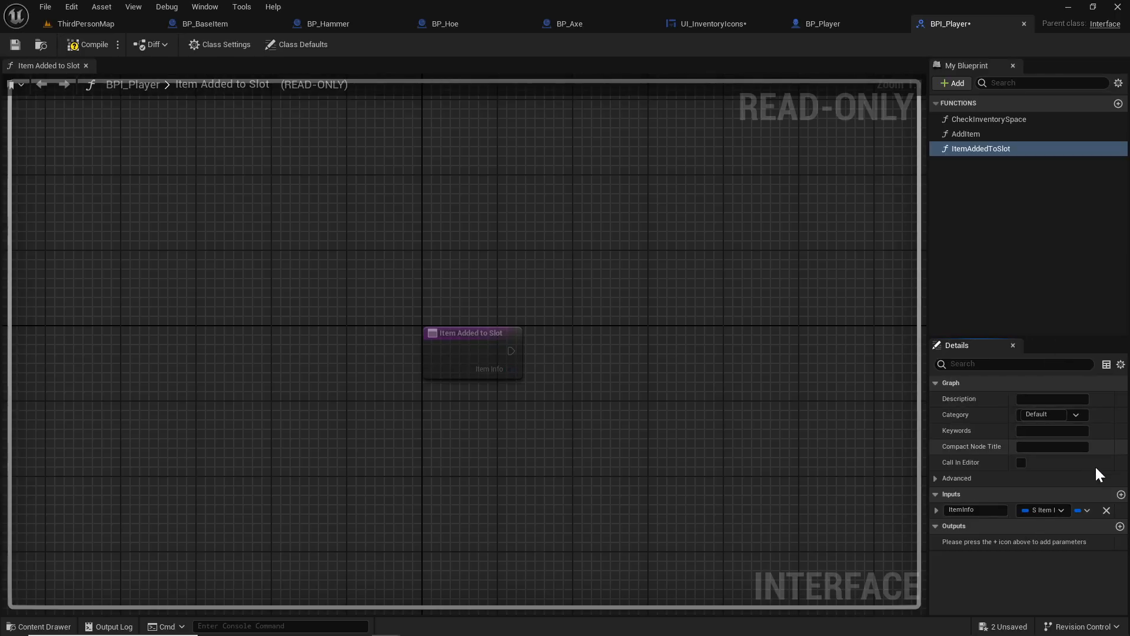
click(1119, 494)
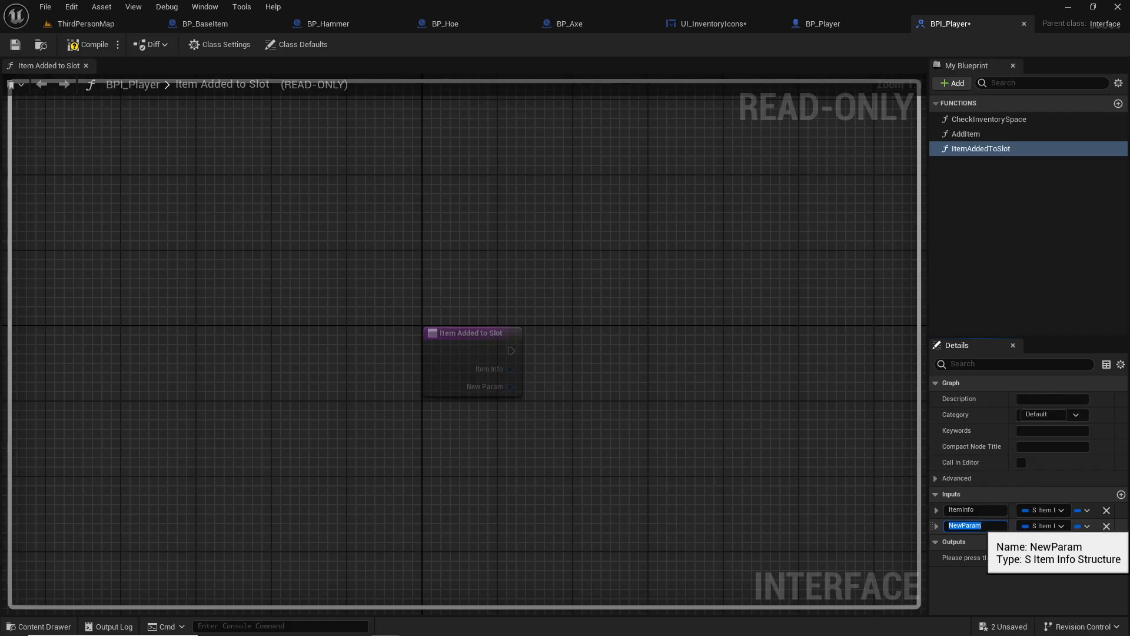
text(Index)
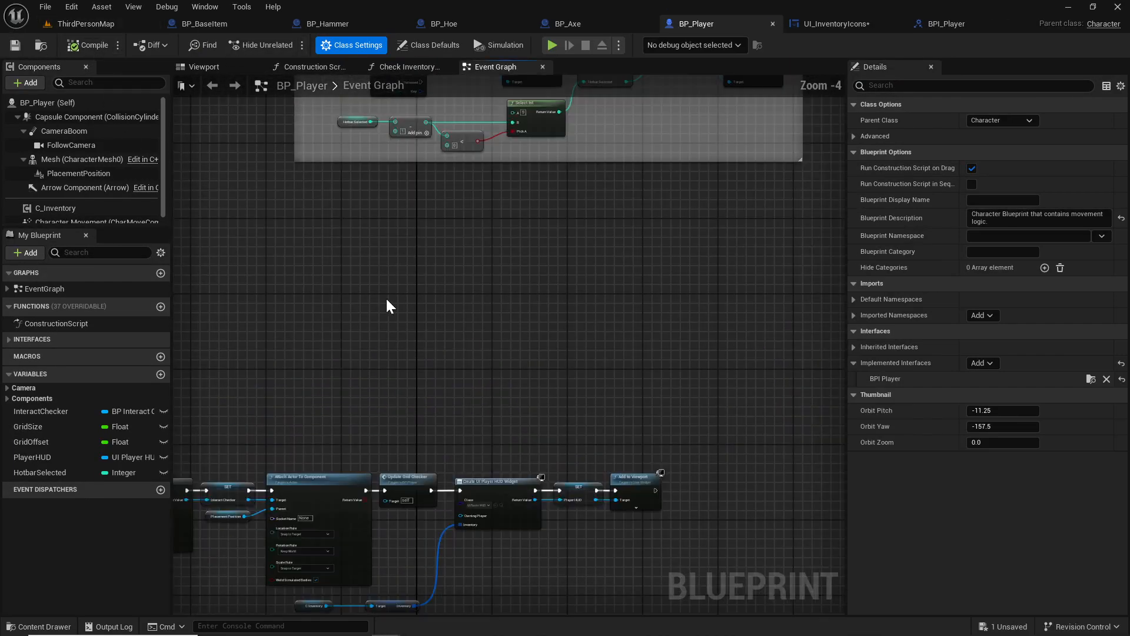
- Get PlayerHUD's Hotbar Icons and check the event's Index with Is Valid Index
scroll(down, 3)
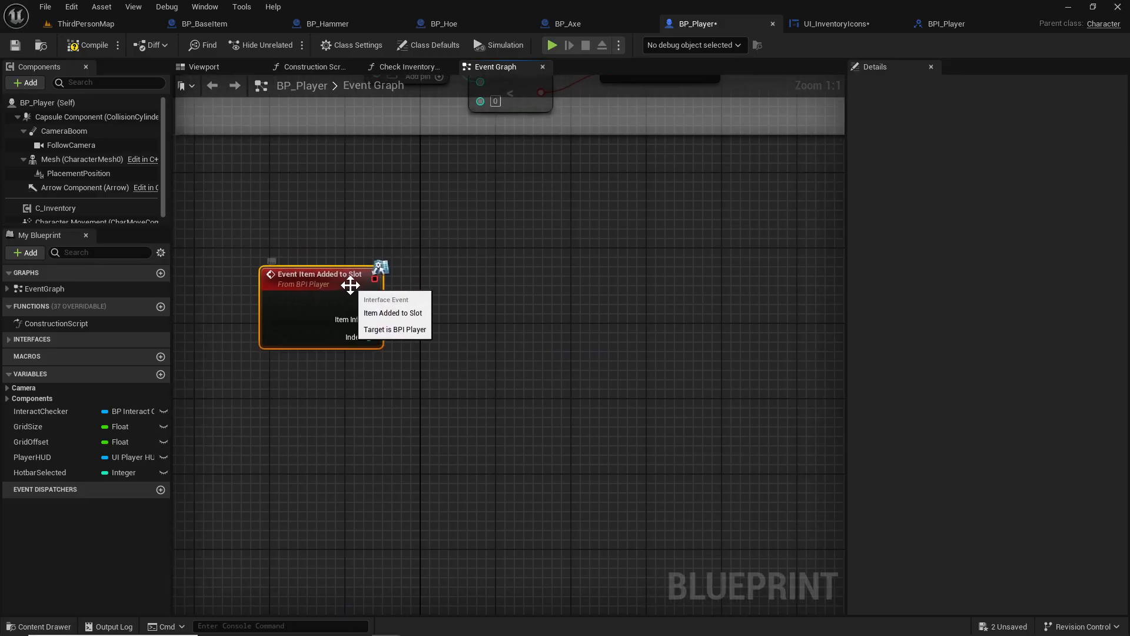
mouse_move(49, 417)
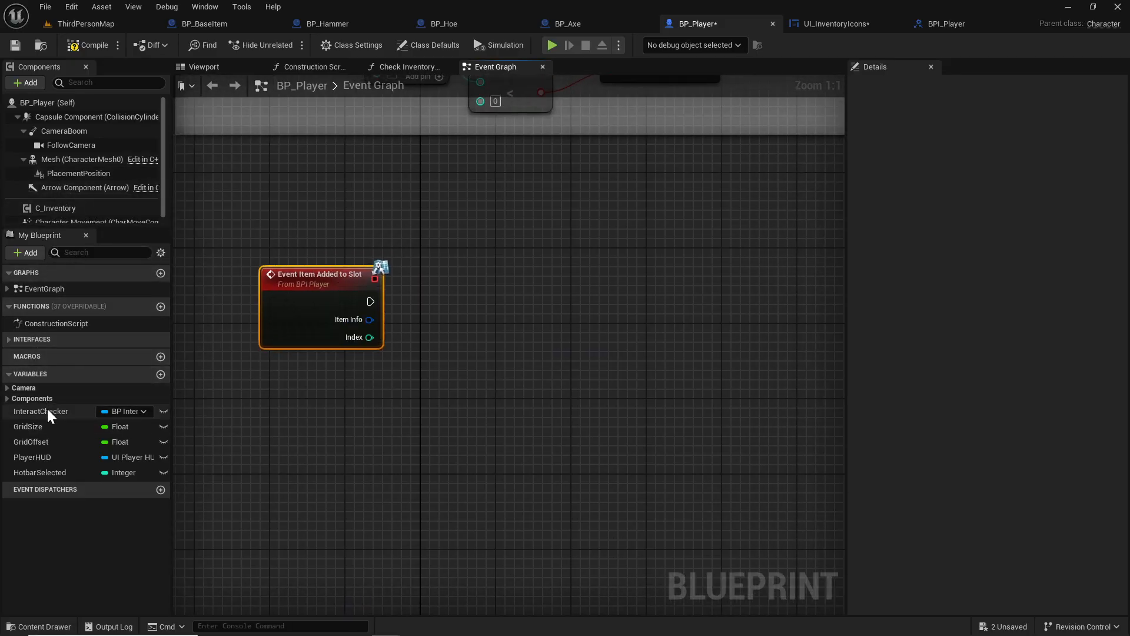
click(32, 457)
text(get hotbar)
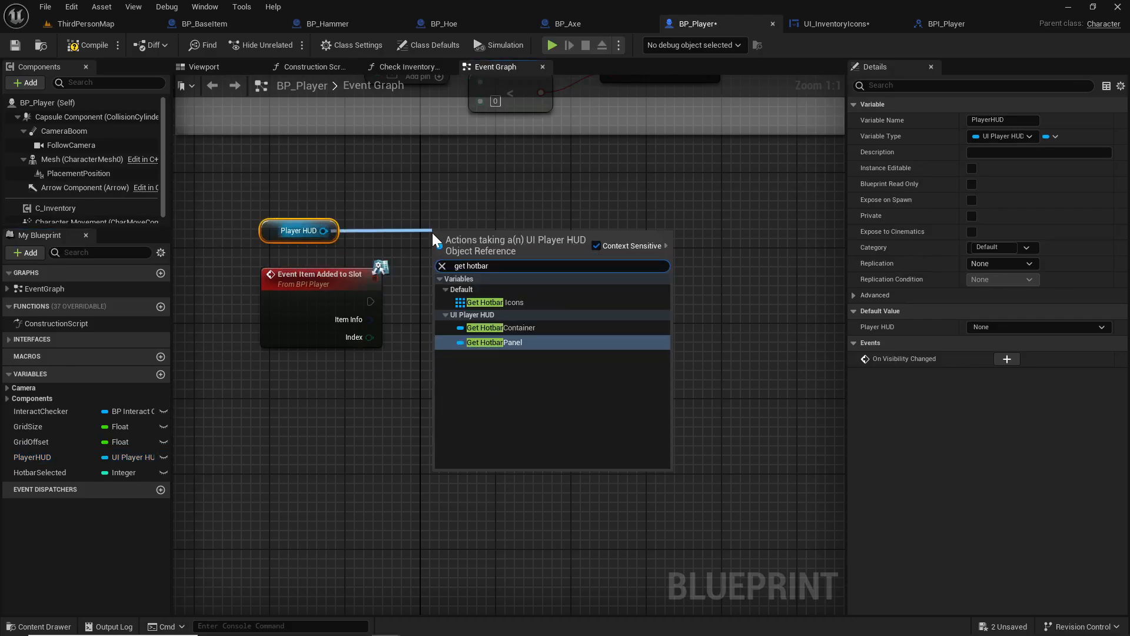
click(485, 301)
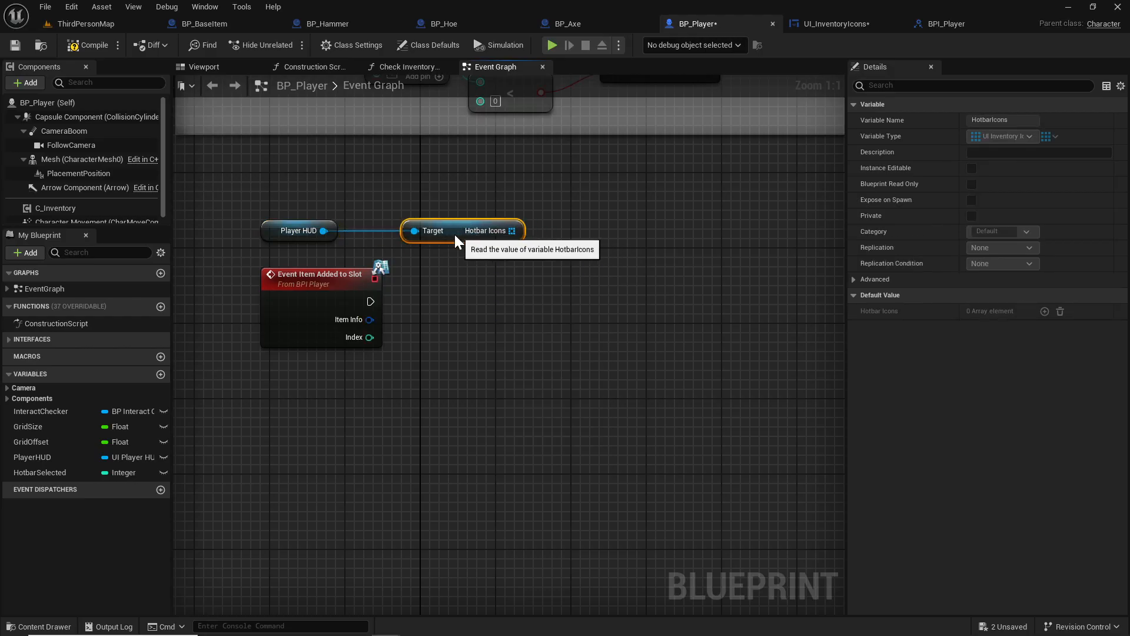
drag(518, 229, 533, 237)
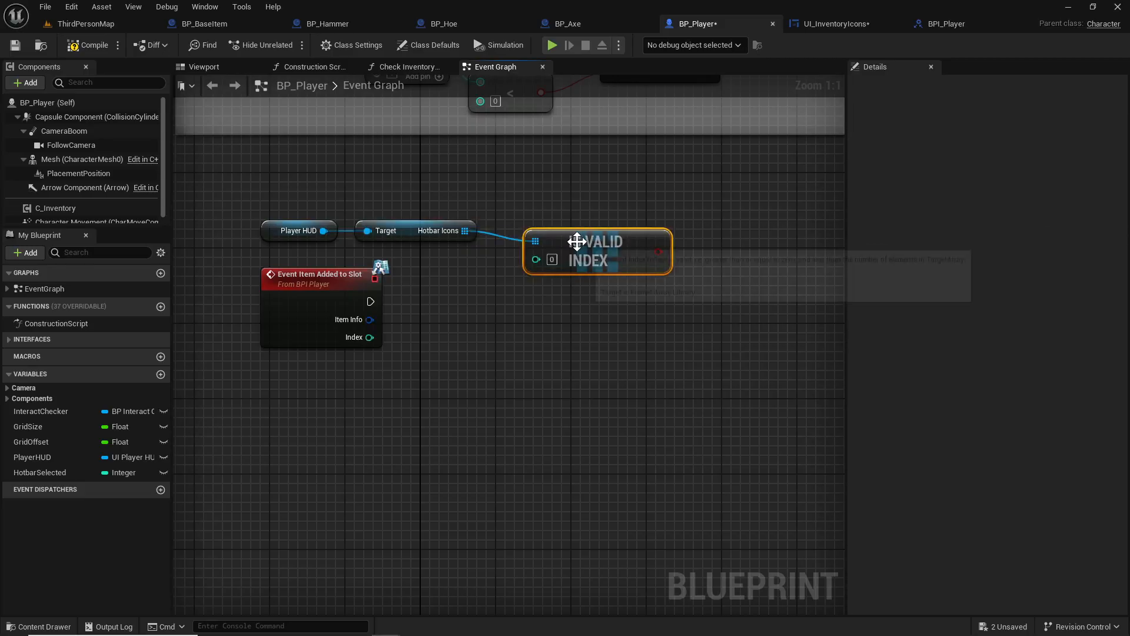
drag(369, 336, 508, 250)
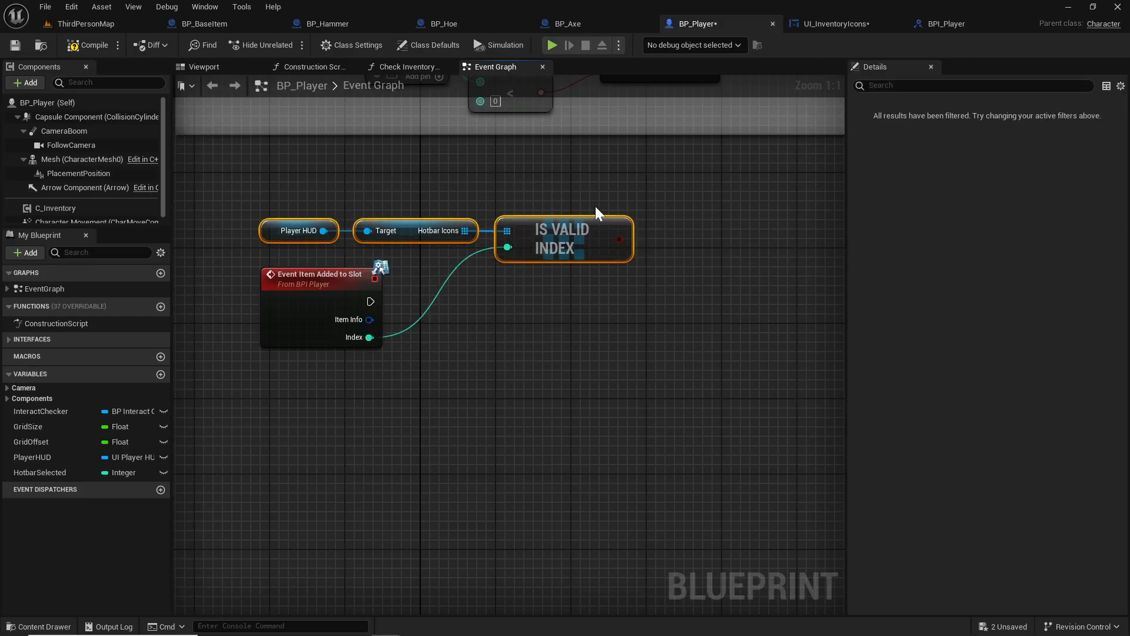
mouse_move(629, 205)
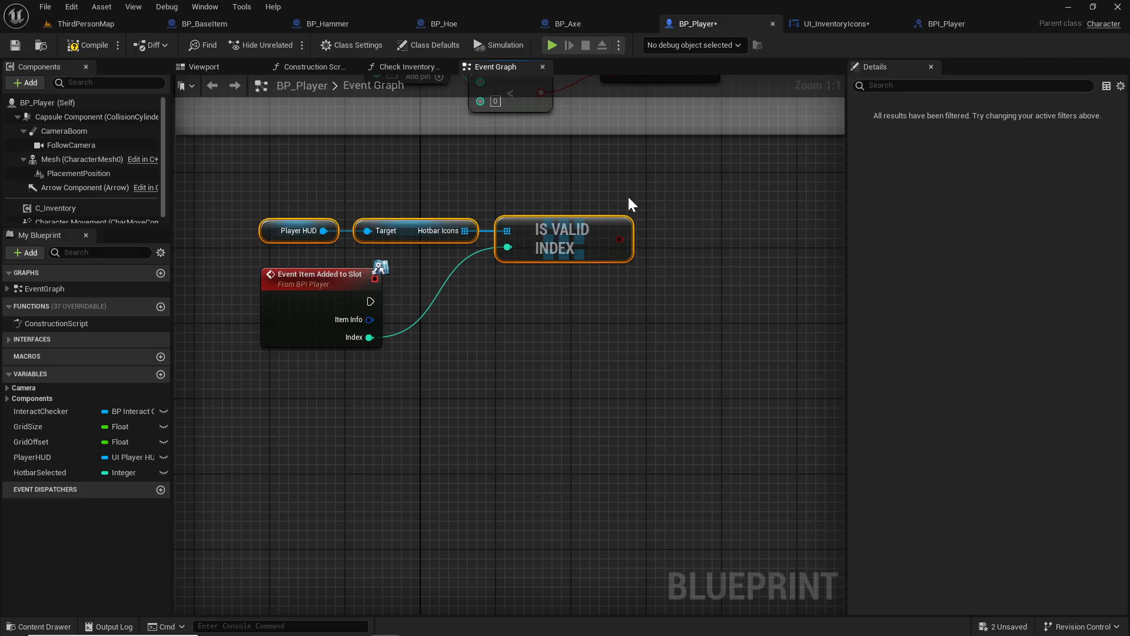
mouse_move(433, 197)
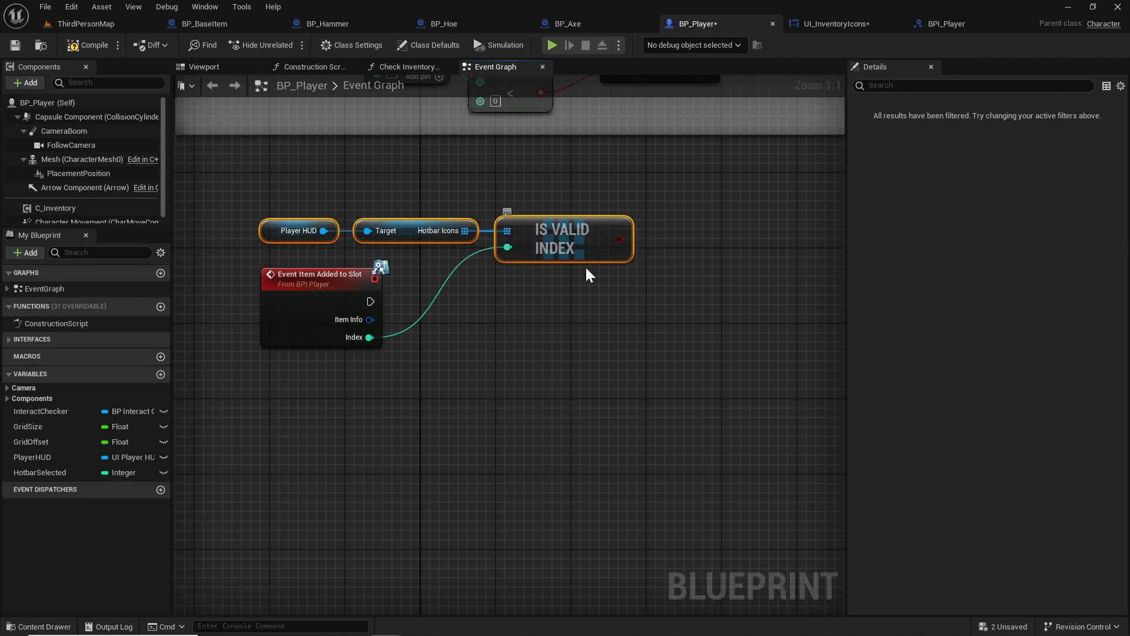
mouse_move(550, 323)
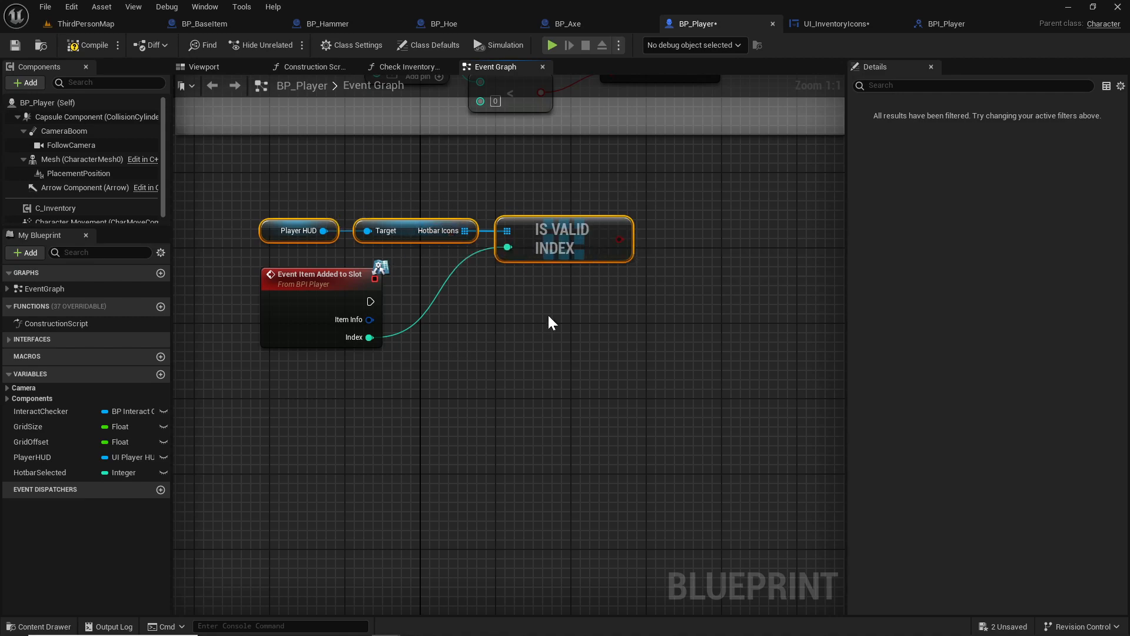
mouse_move(489, 250)
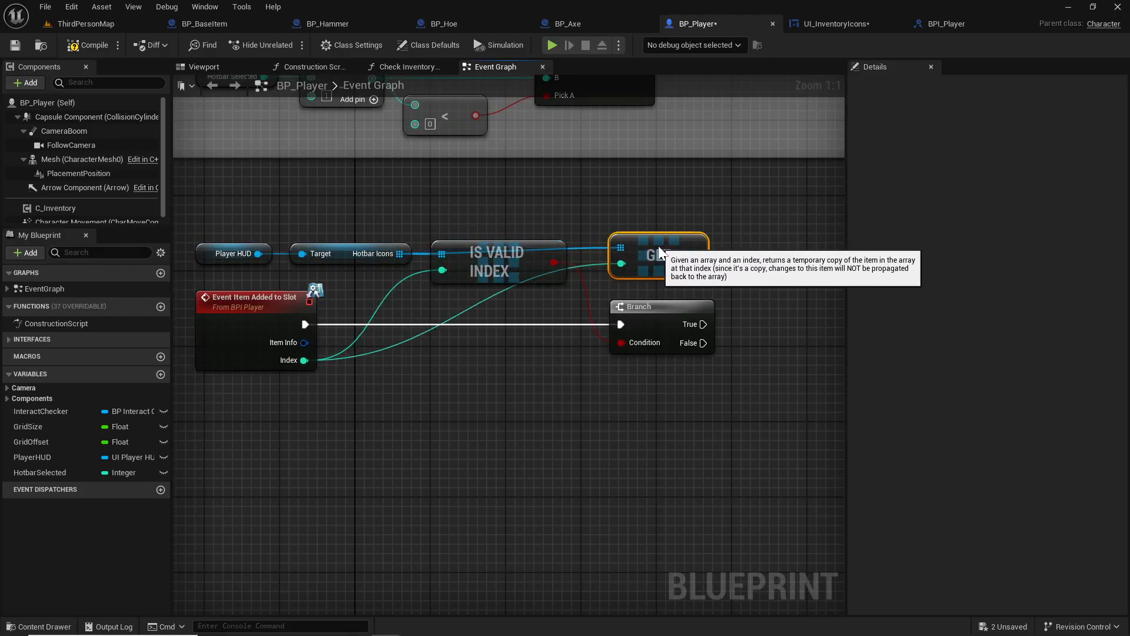
mouse_move(680, 233)
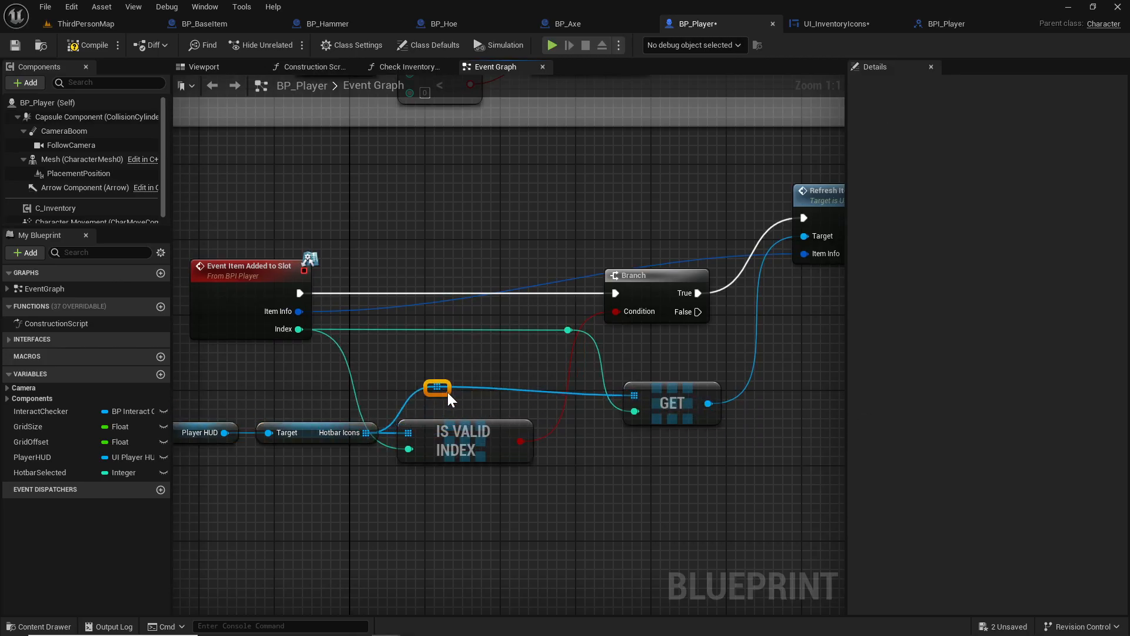
- Tidy the wiring into Refresh Item Info with a reroute and review the refresh logic
drag(436, 387, 408, 387)
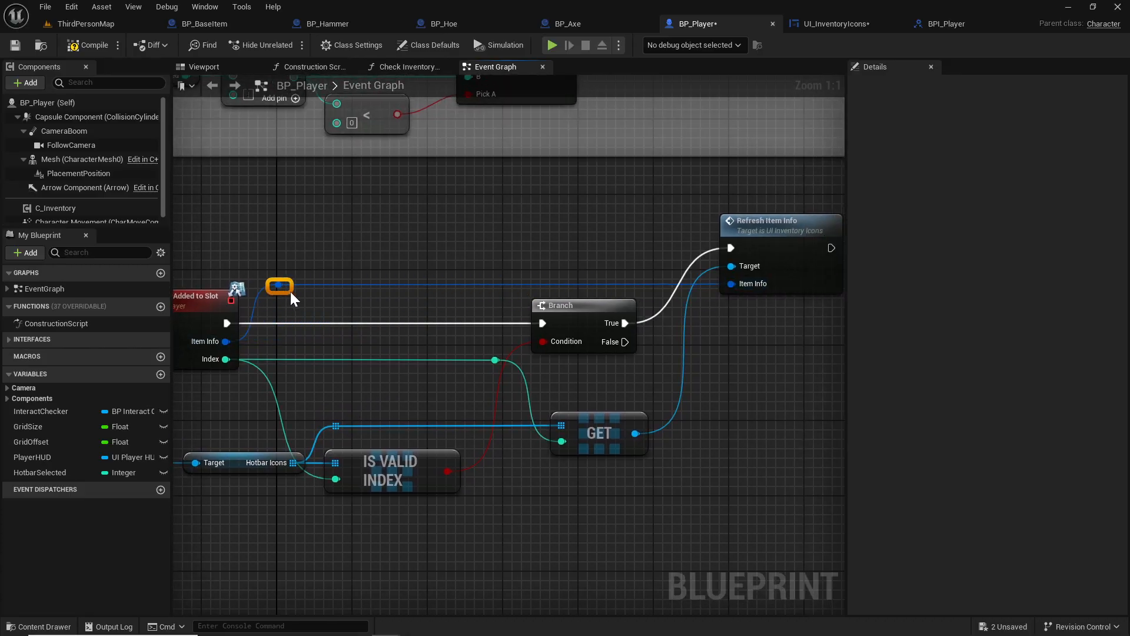
click(778, 222)
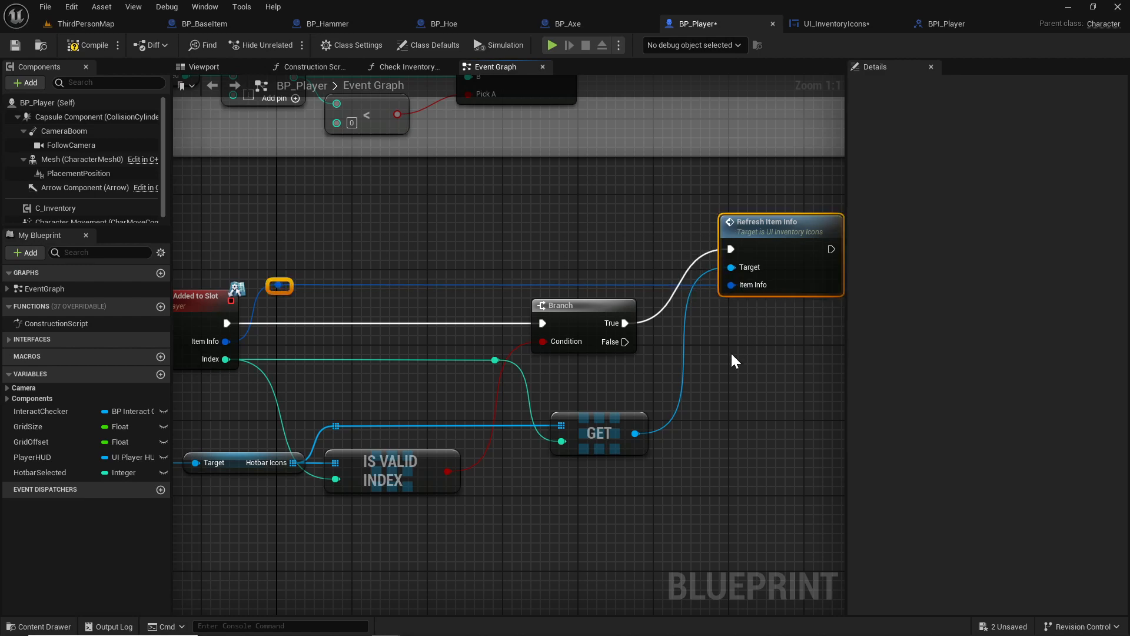
drag(731, 361, 602, 358)
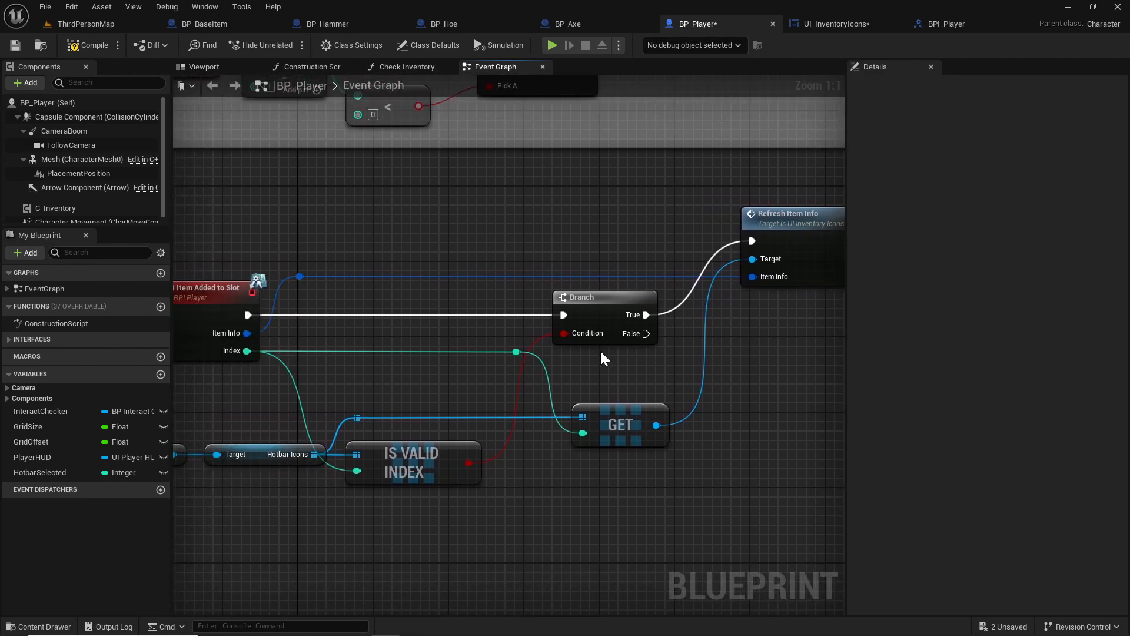
mouse_move(249, 349)
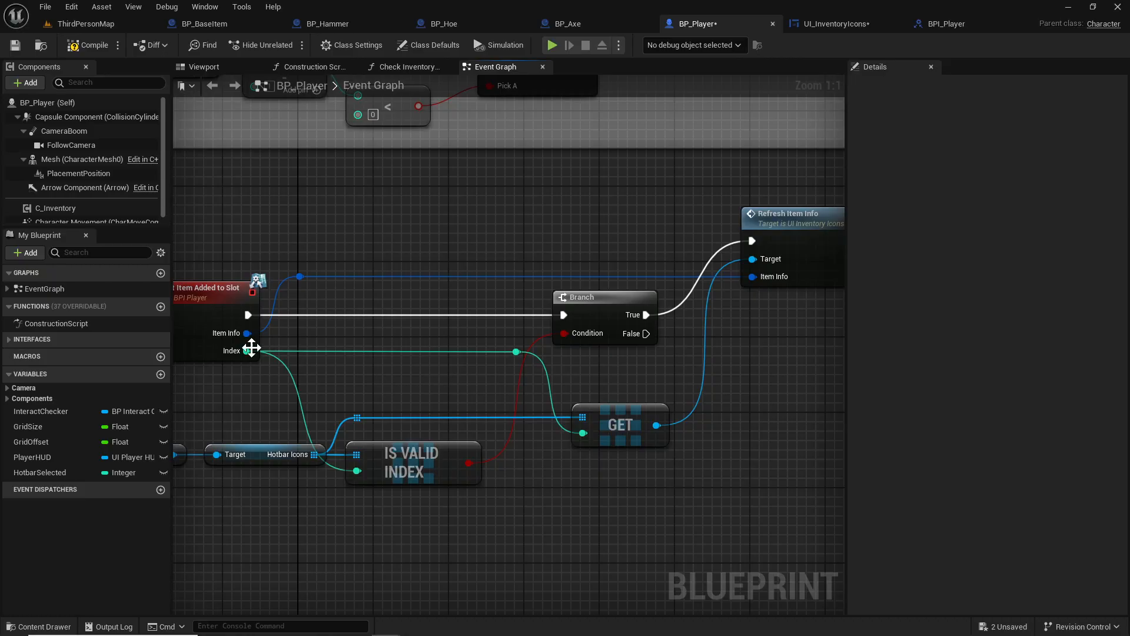
mouse_move(231, 323)
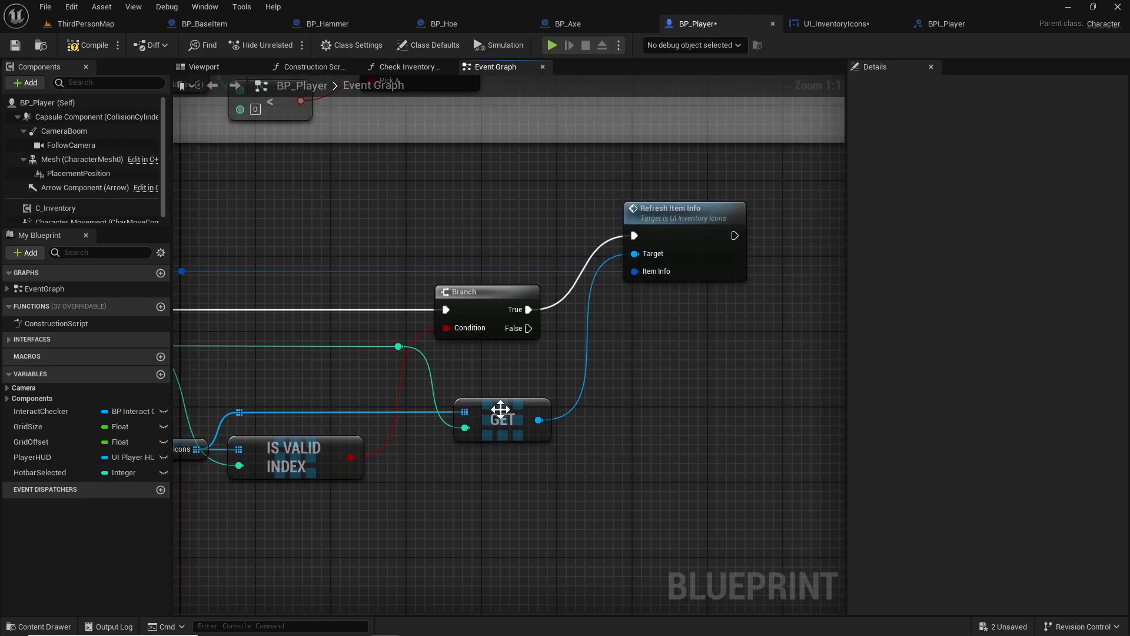
mouse_move(713, 231)
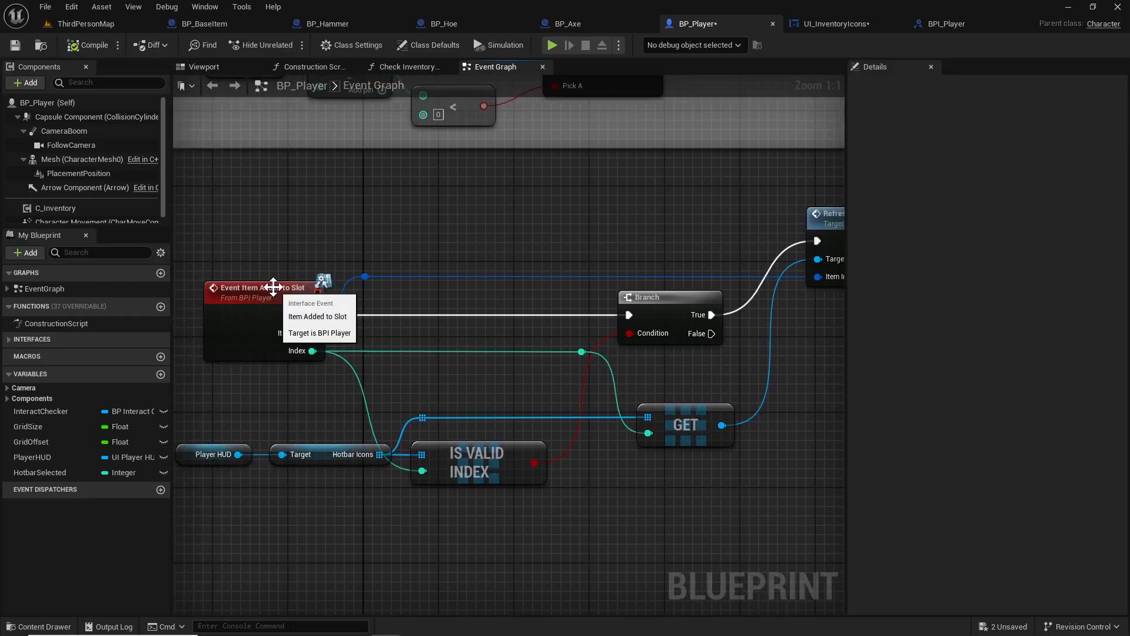
- Edit the C_Inventory component blueprint from the Components panel
click(45, 207)
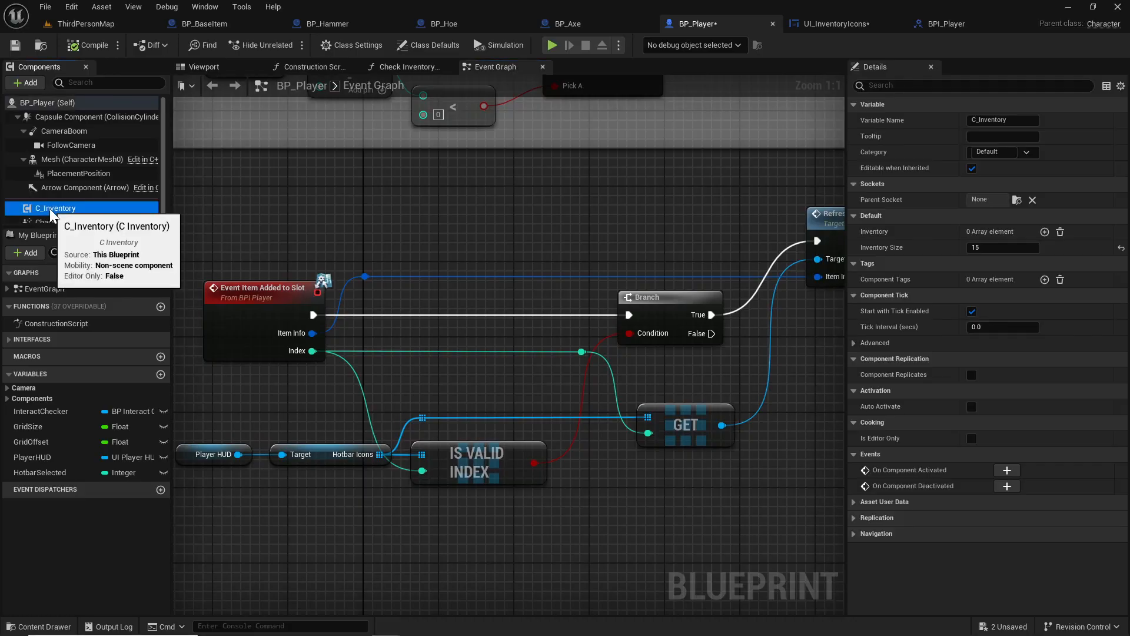
mouse_move(963, 183)
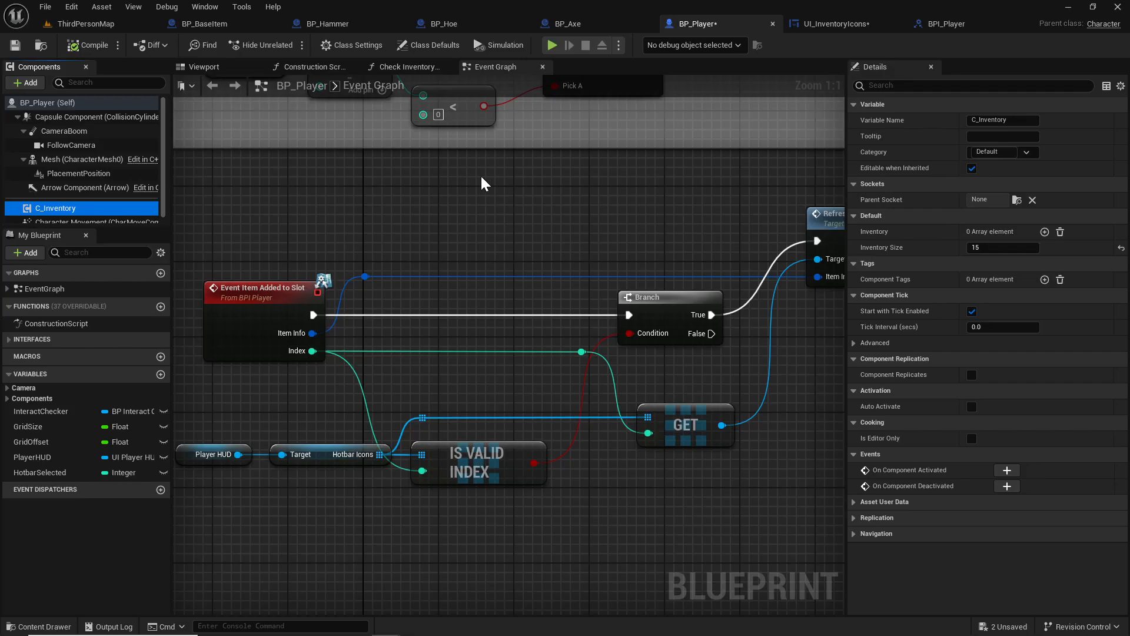
right_click(56, 207)
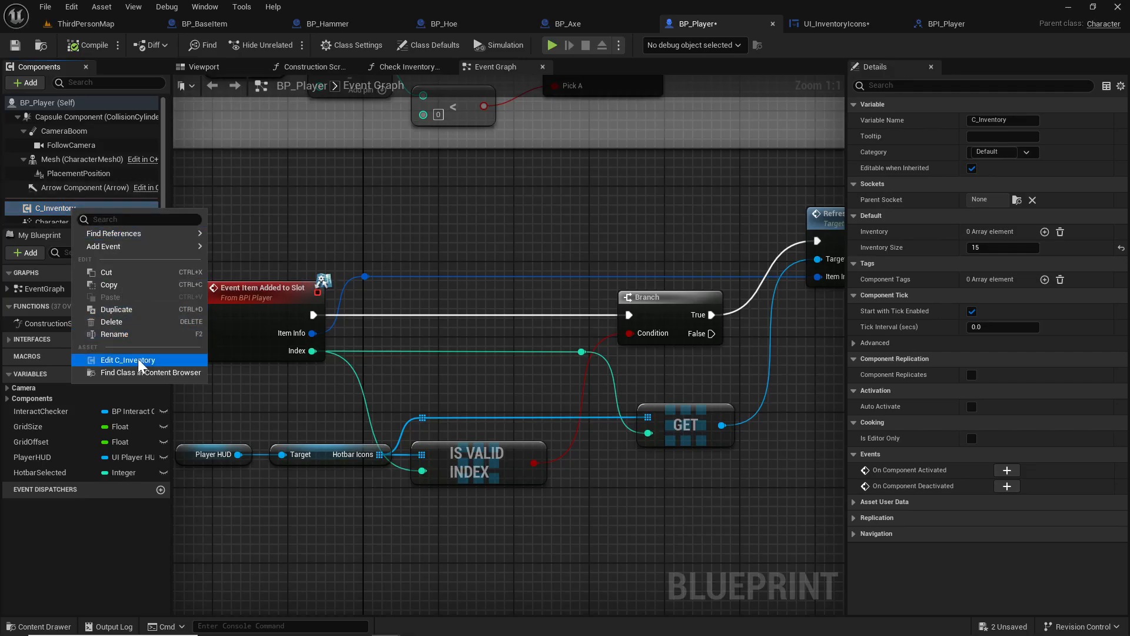
click(127, 360)
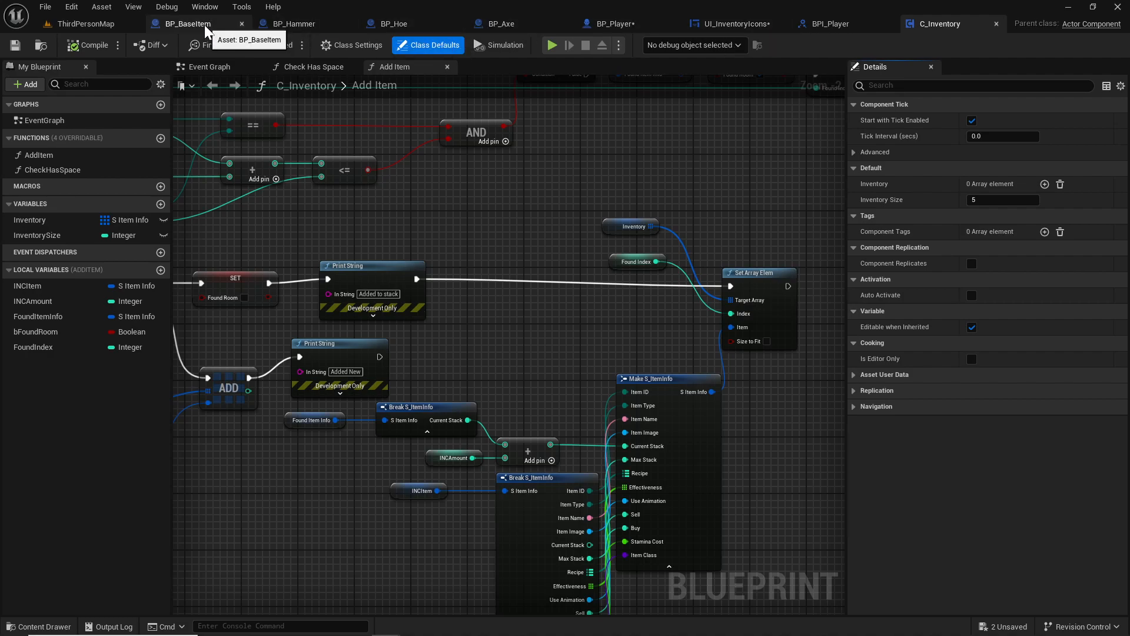
mouse_move(562, 167)
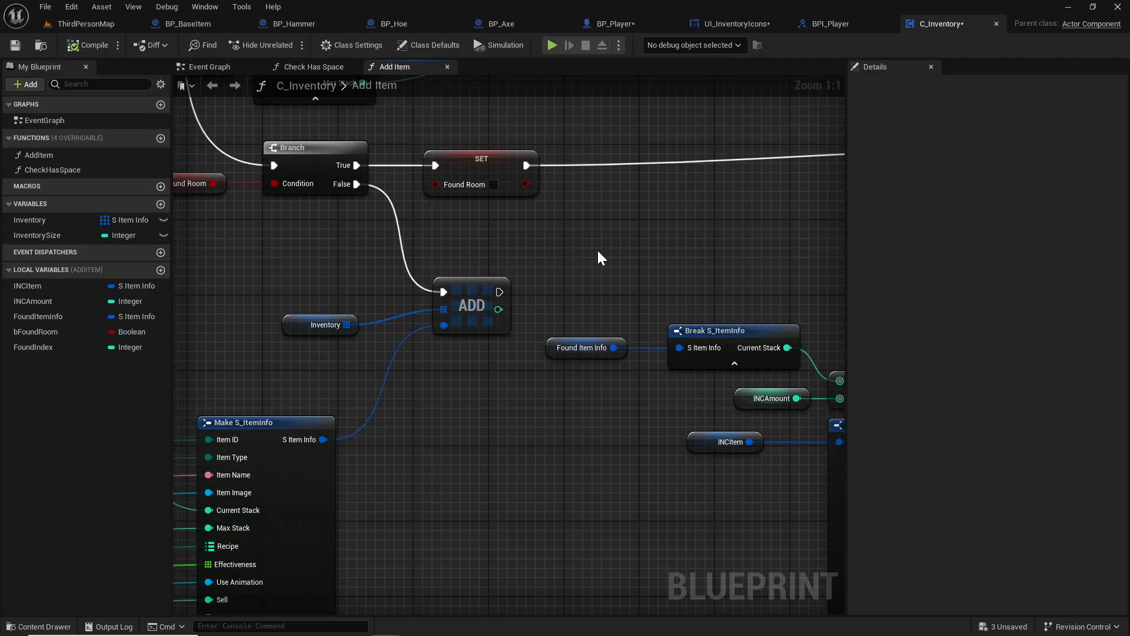
mouse_move(619, 214)
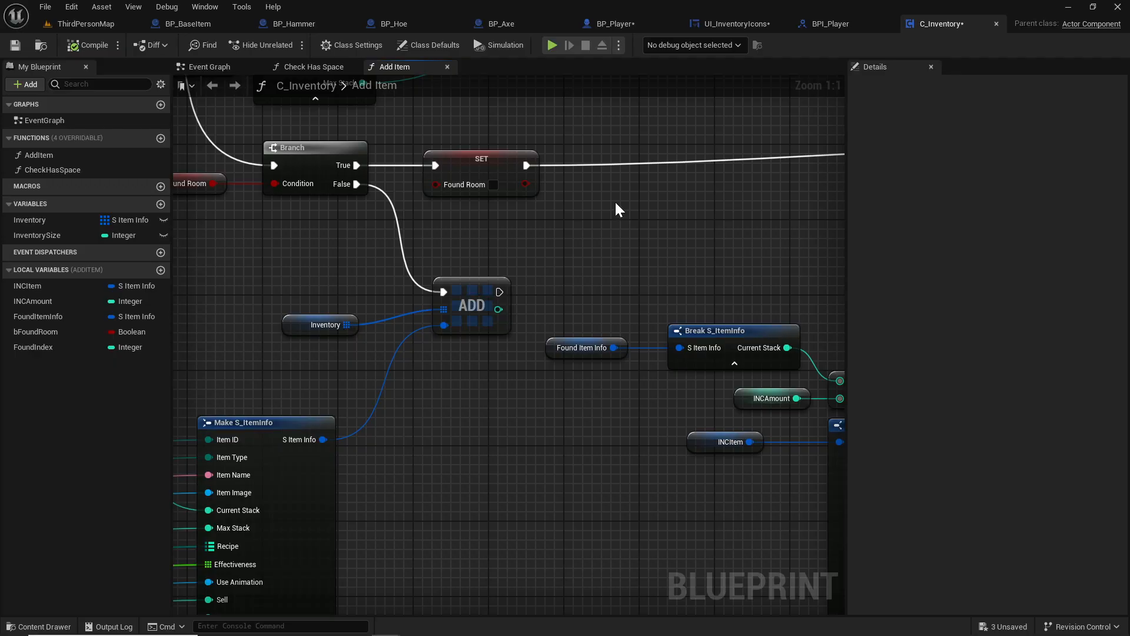
- Add Get Owner and call Item Added to Slot (Message) on it after ADD
right_click(619, 209)
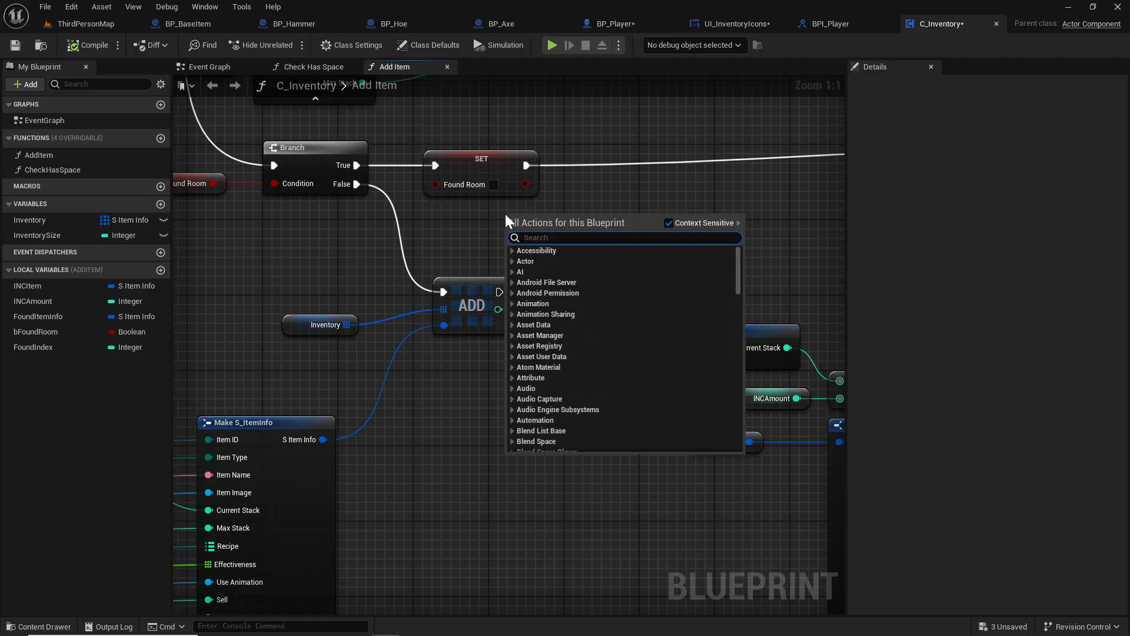
click(509, 221)
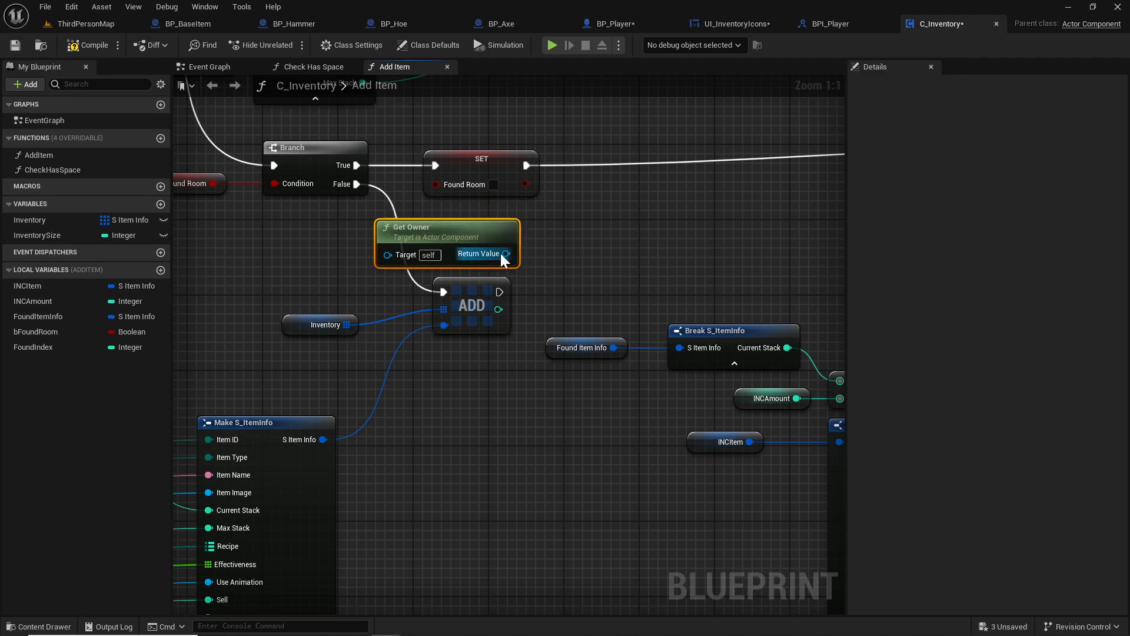
drag(505, 255, 595, 271)
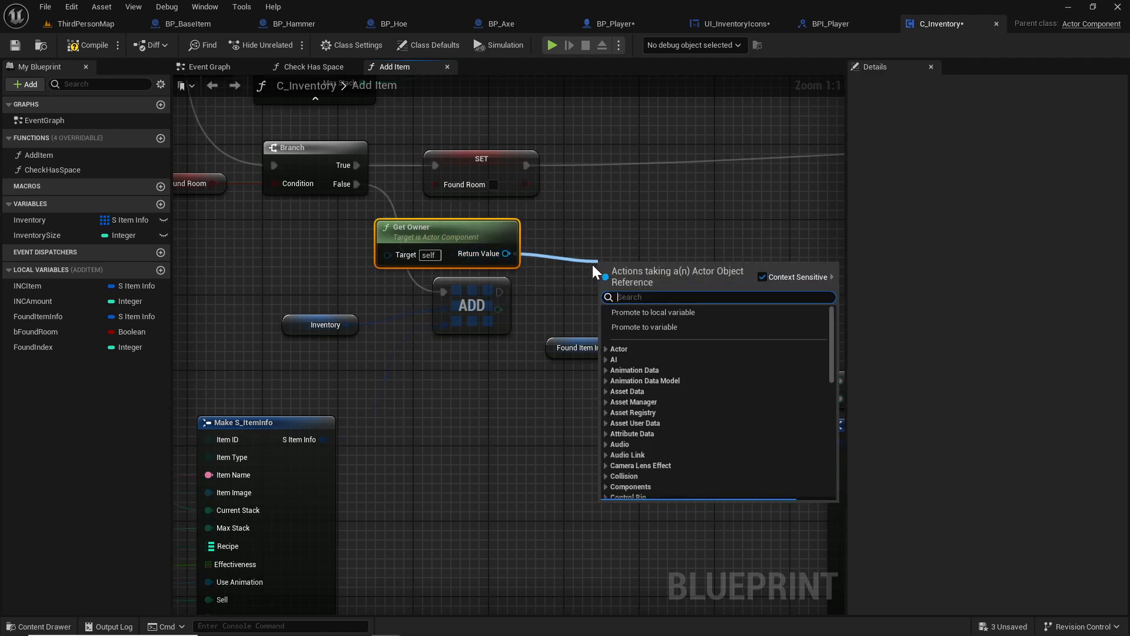
text(add item)
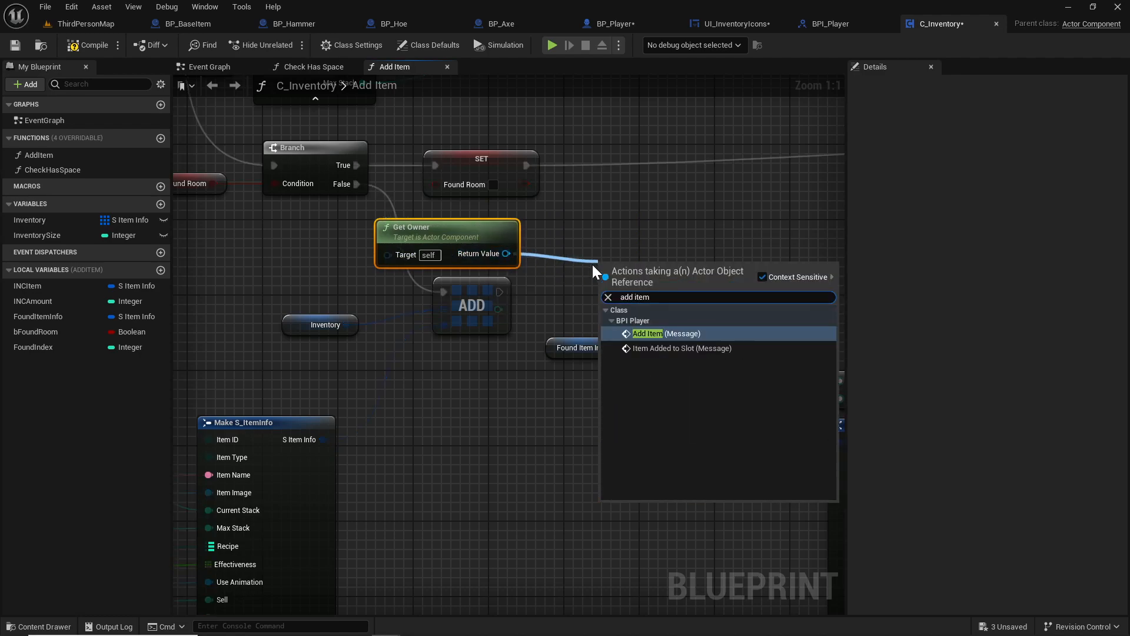
mouse_move(747, 348)
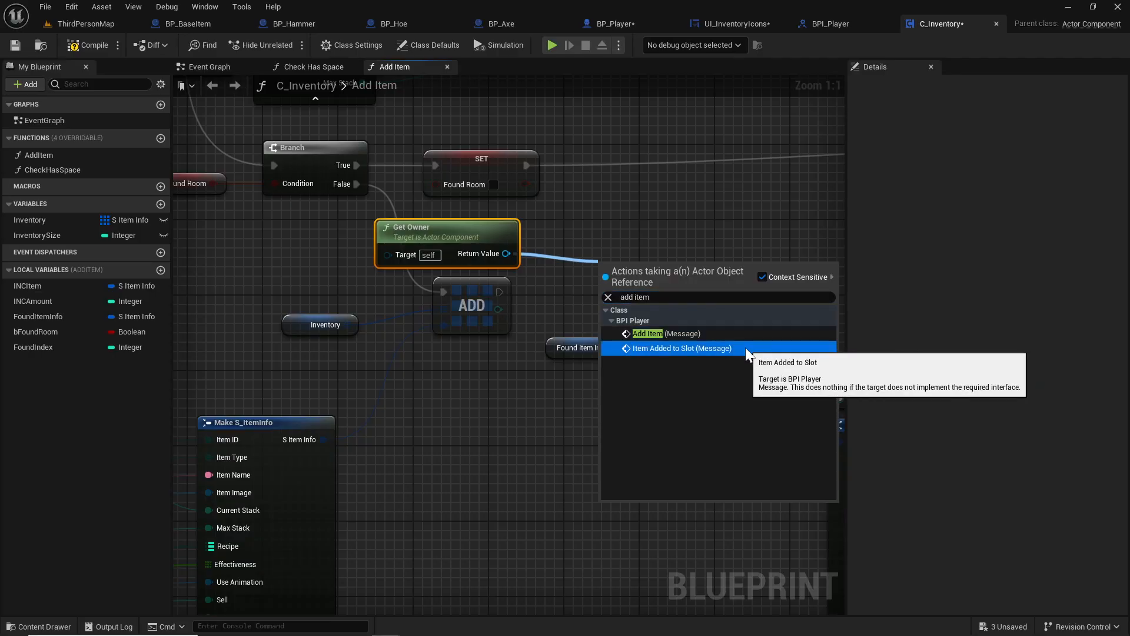
click(680, 348)
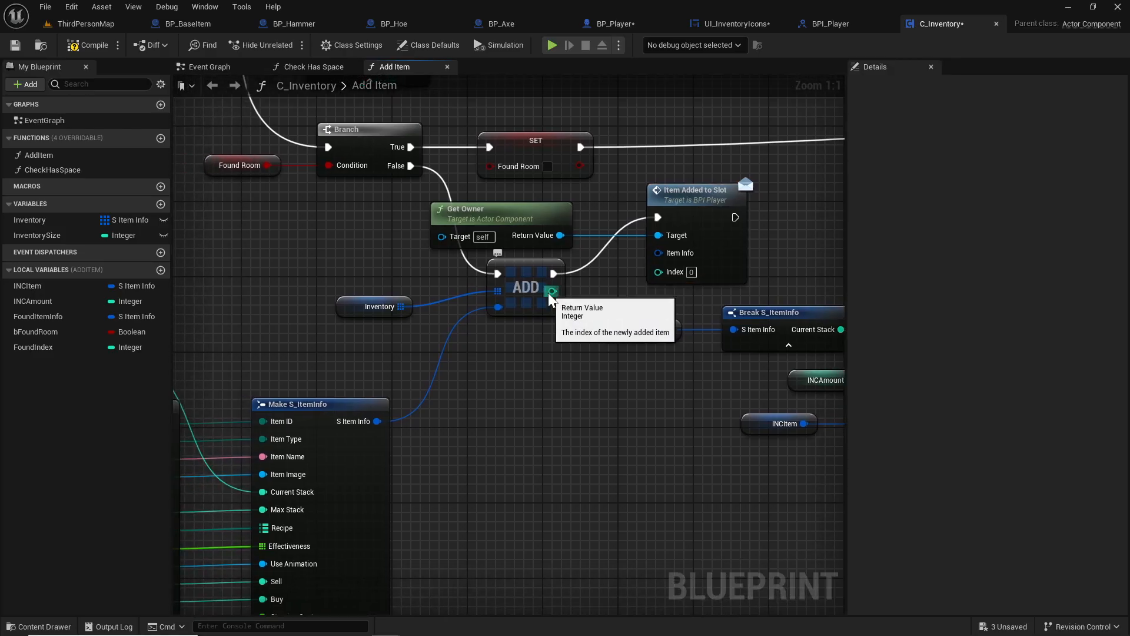
- Wire ADD's new item index into the message's Index pin
drag(553, 291, 658, 272)
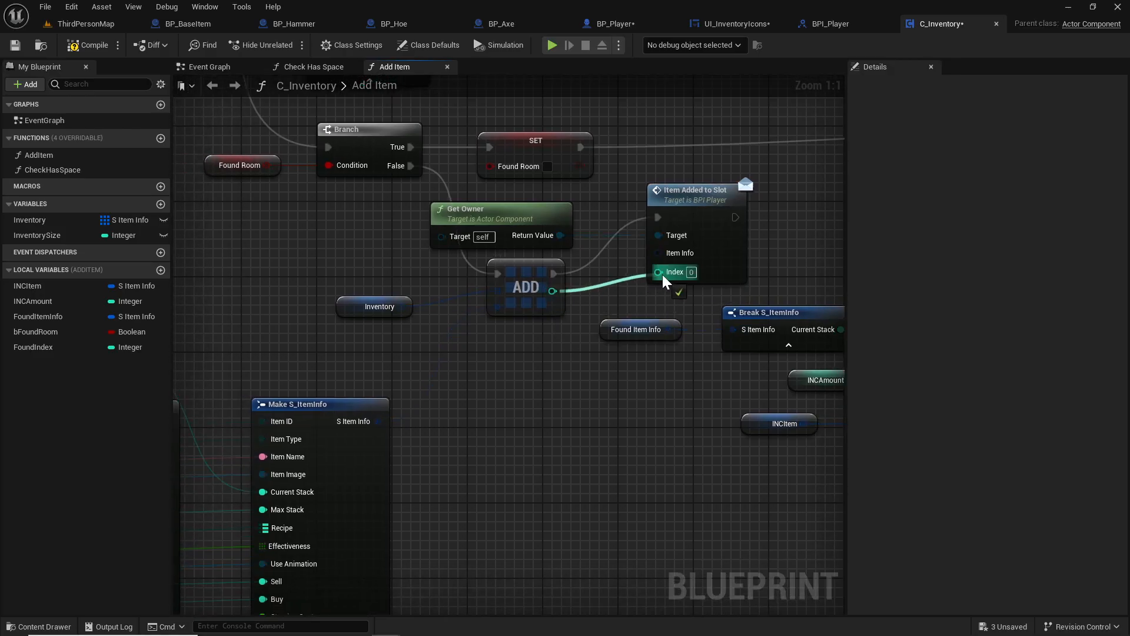
drag(375, 421, 662, 251)
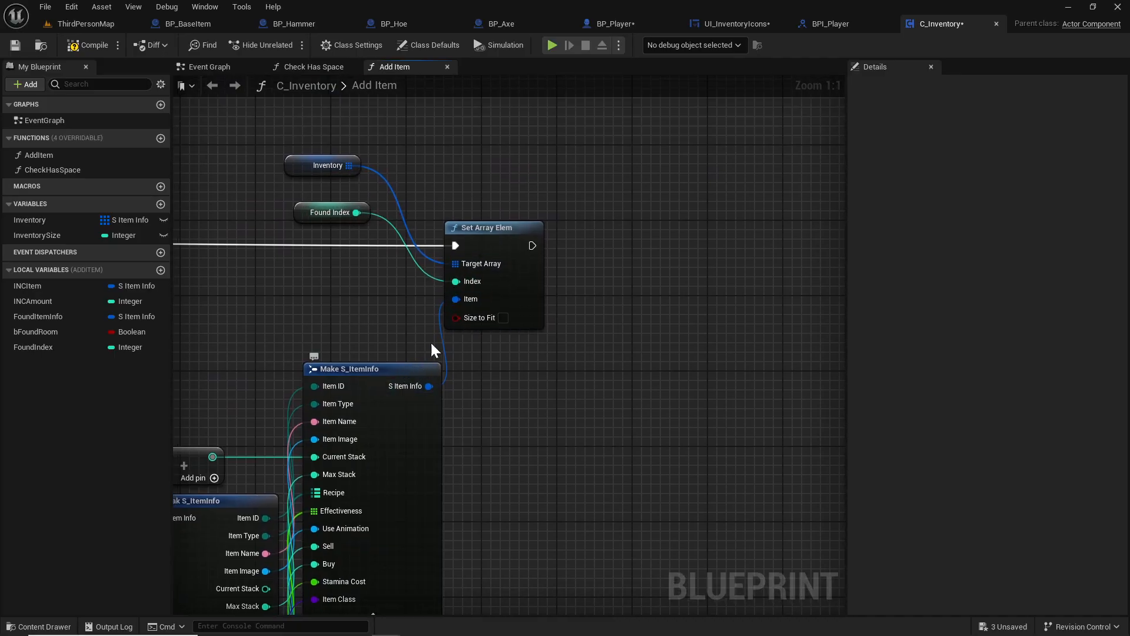
- From a Get Owner node, call Item Added to Slot passing Found Index and the Make S_ItemInfo struct
text(get owner)
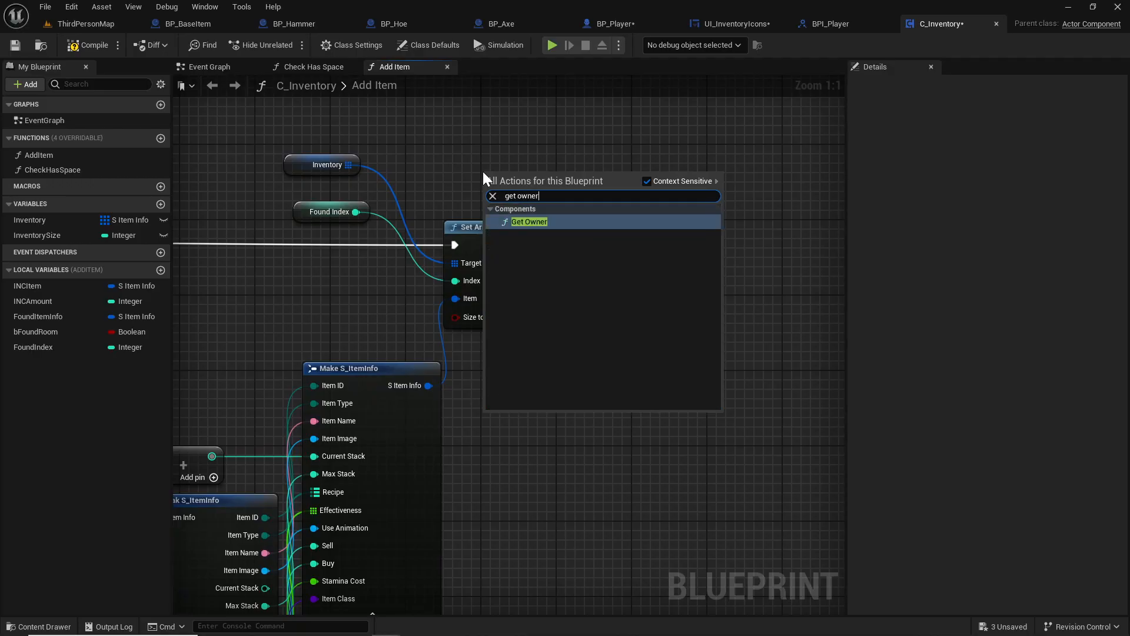
click(528, 221)
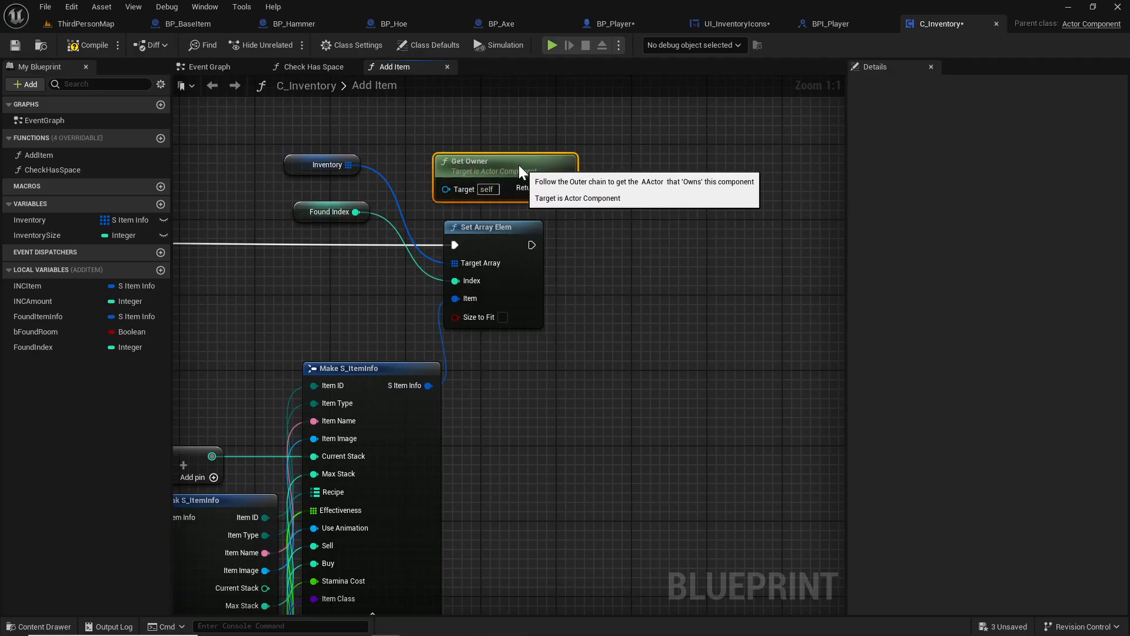
drag(526, 187, 649, 194)
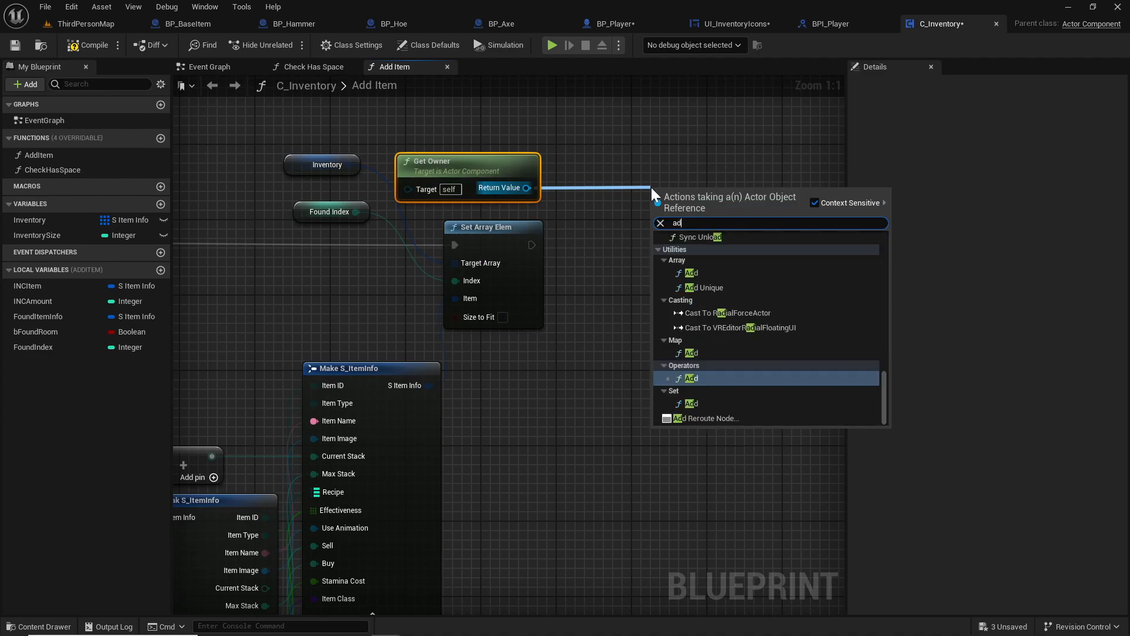
click(691, 377)
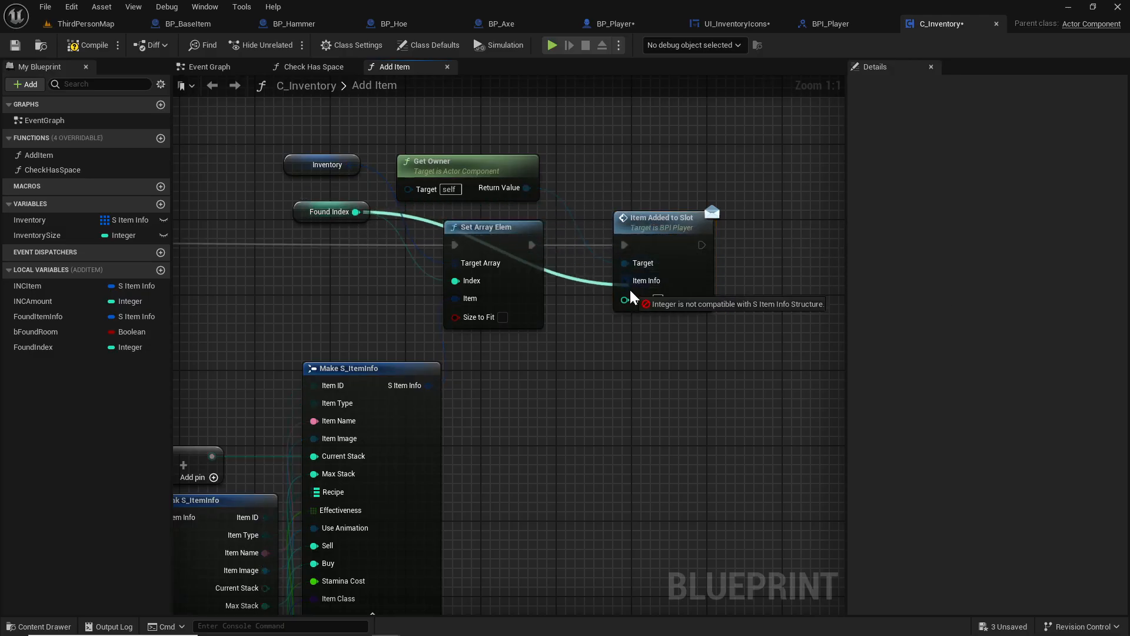
drag(428, 385, 625, 280)
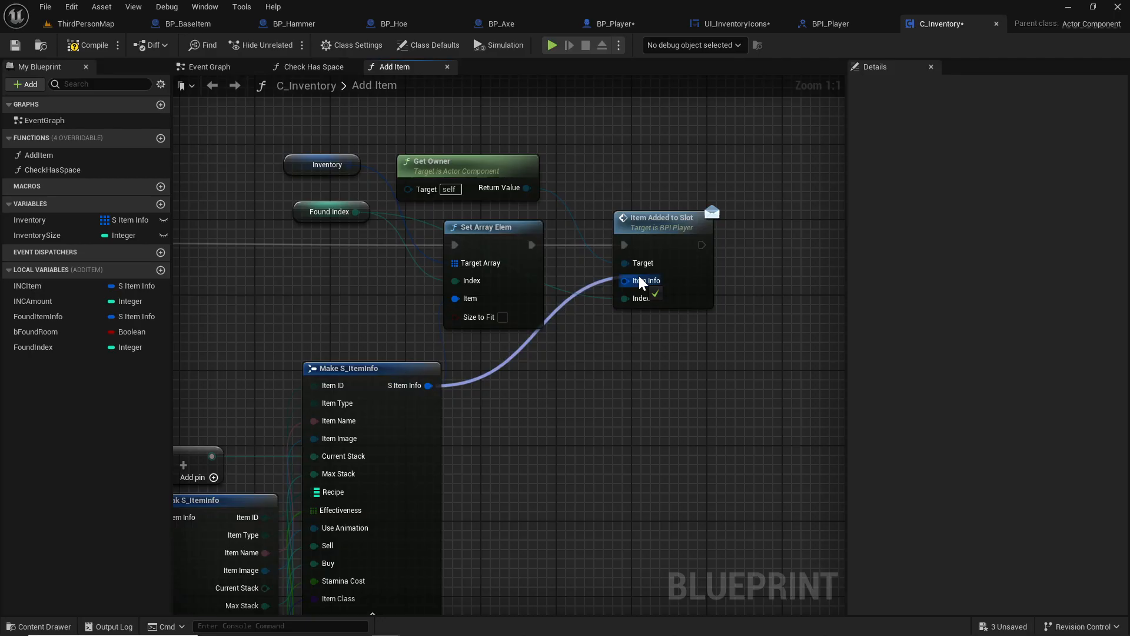
click(68, 24)
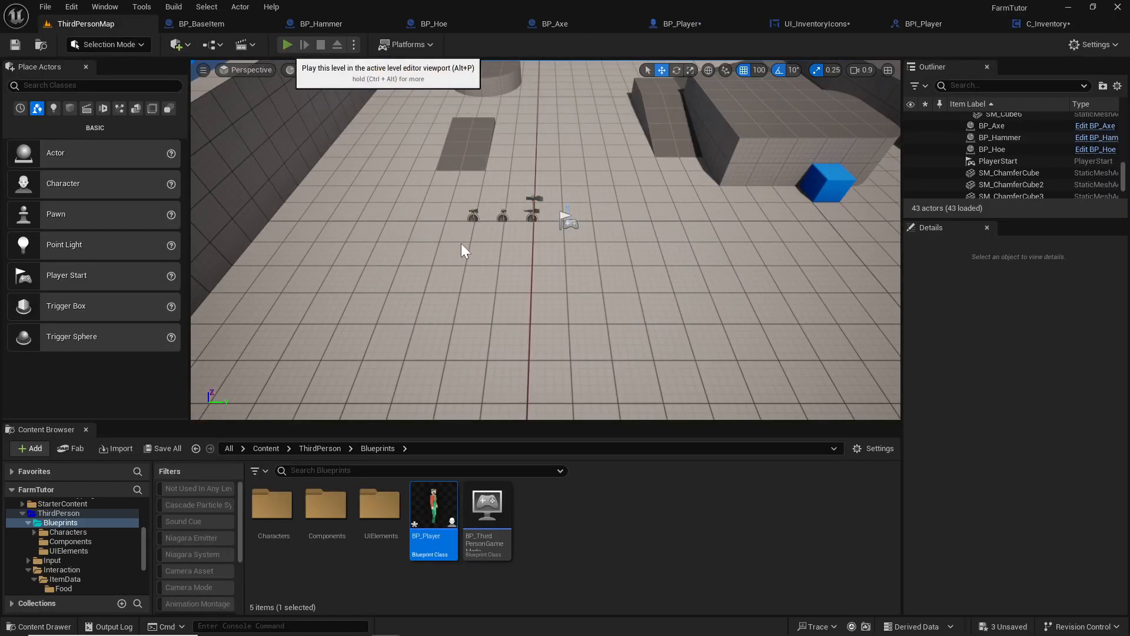
click(287, 45)
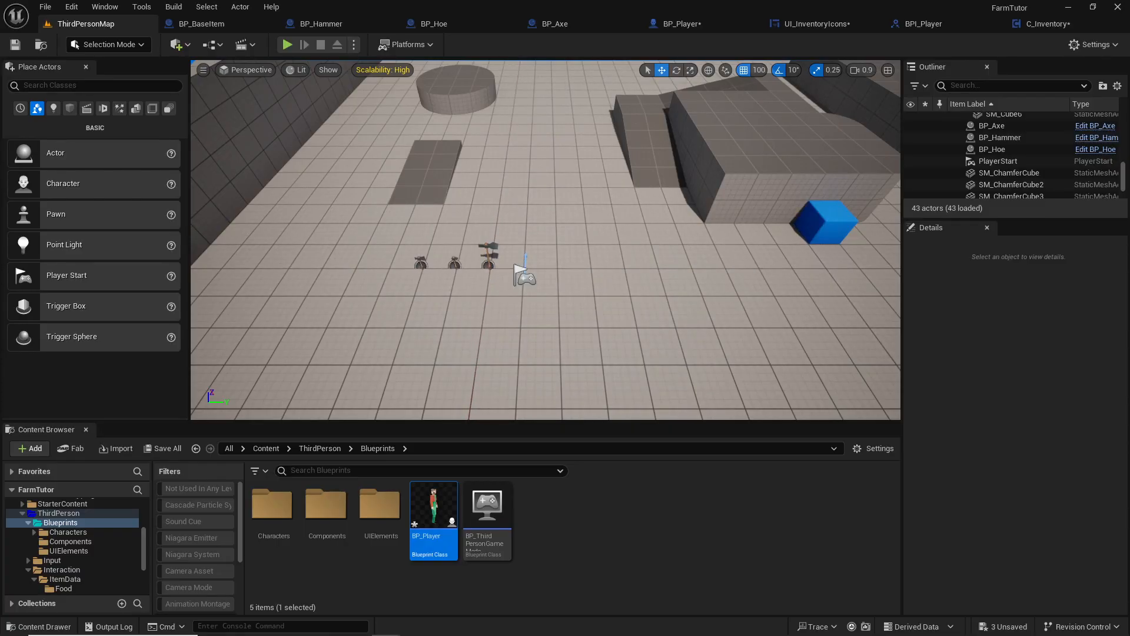
mouse_move(581, 254)
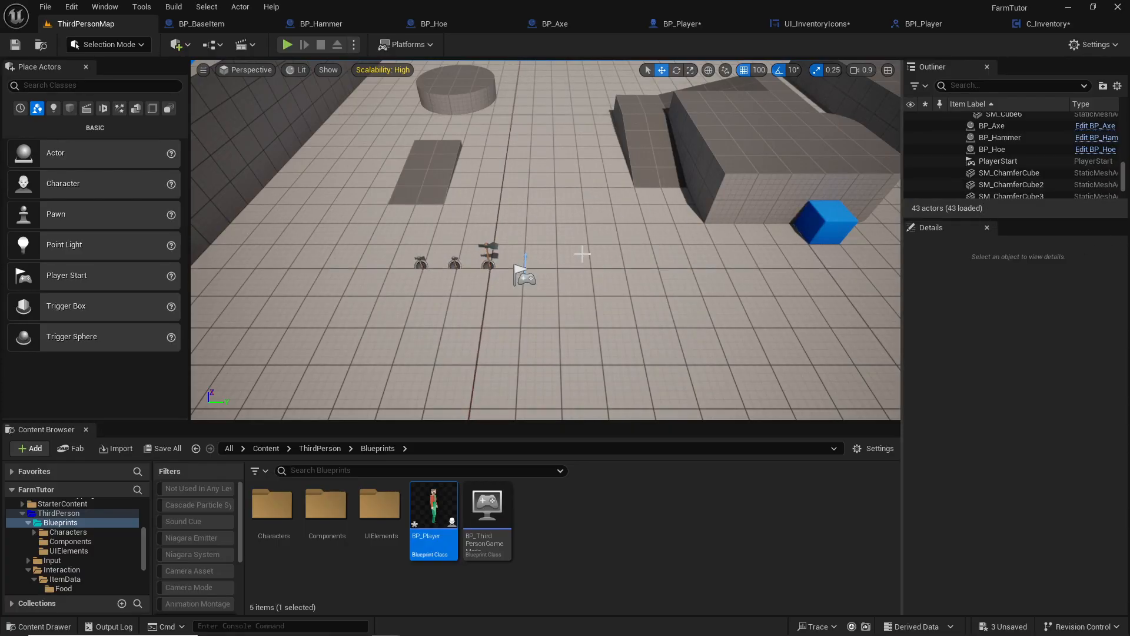
mouse_move(167, 448)
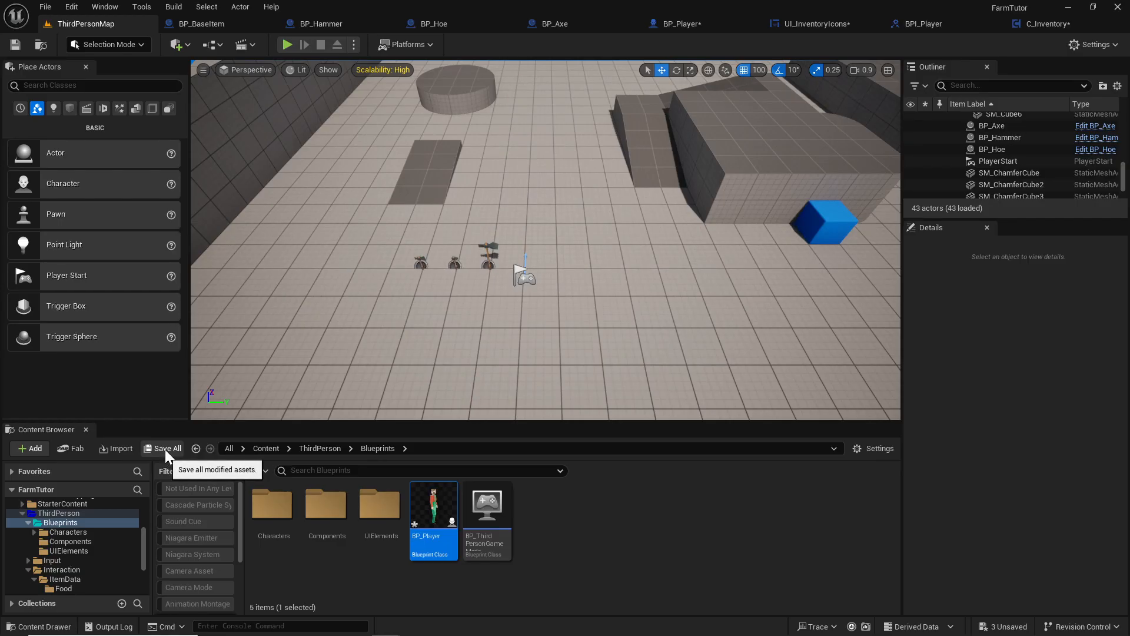